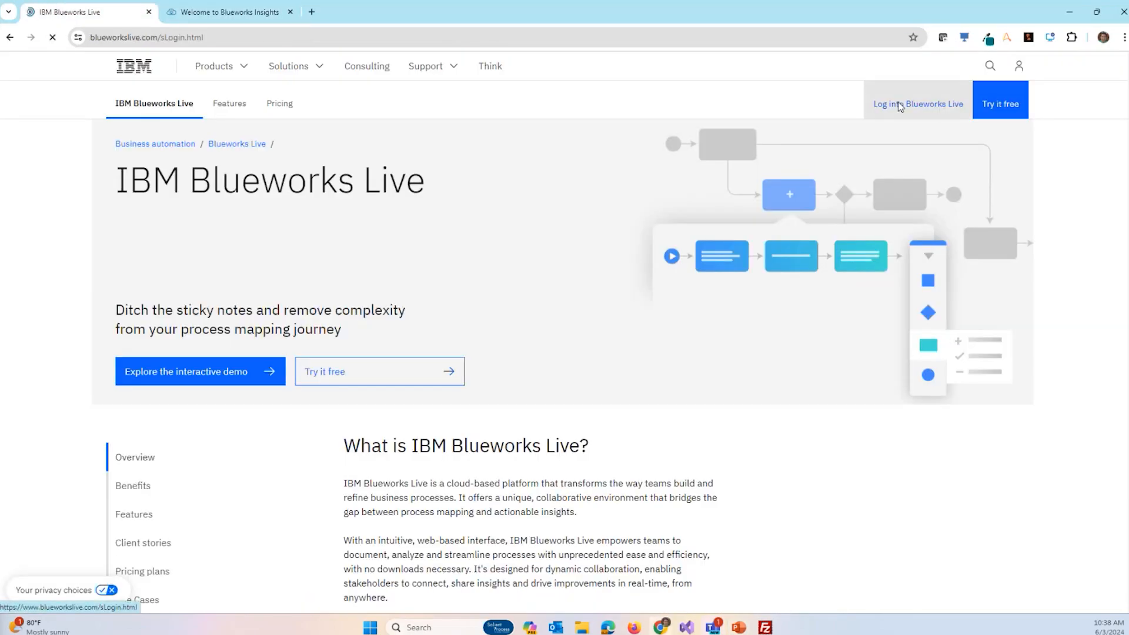
# - Sign in to Blueworks Live with the company account to reach the Sandbox space overview
pyautogui.click(918, 104)
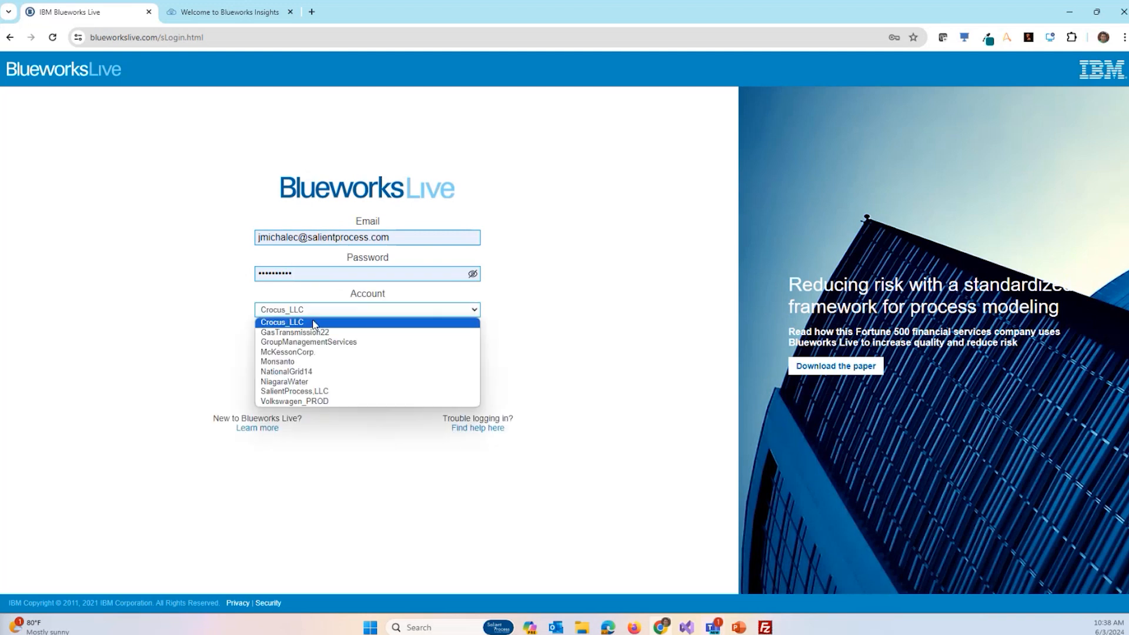
pyautogui.click(294, 390)
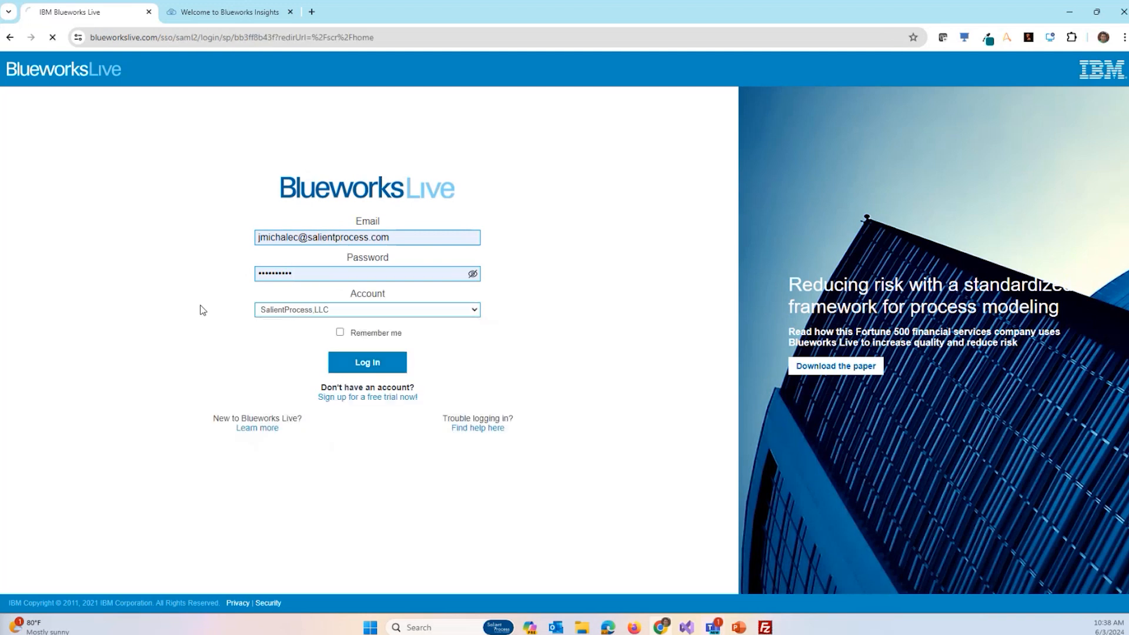
pyautogui.click(367, 362)
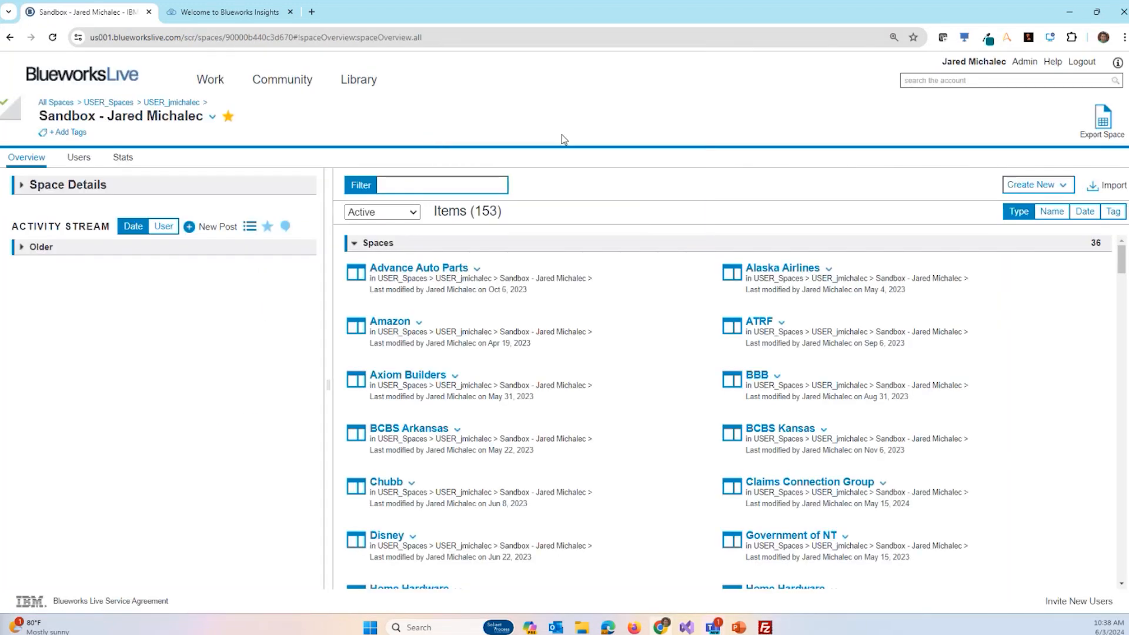
# - Create a new Process Blueprint named 'HR Onboarding'
pyautogui.click(1034, 184)
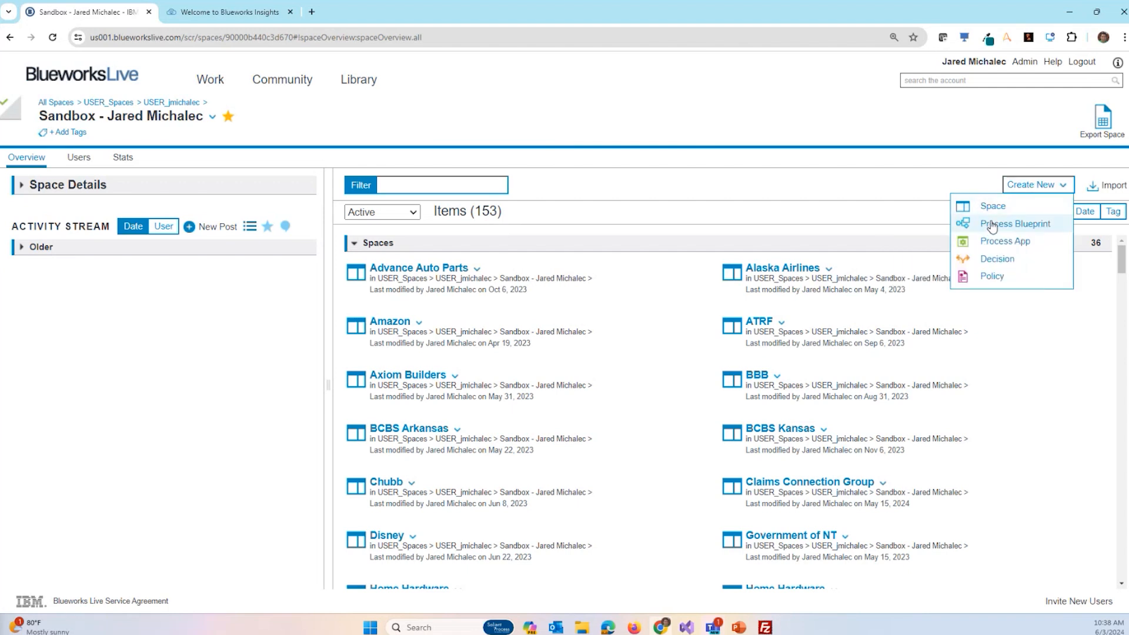
pyautogui.click(1014, 224)
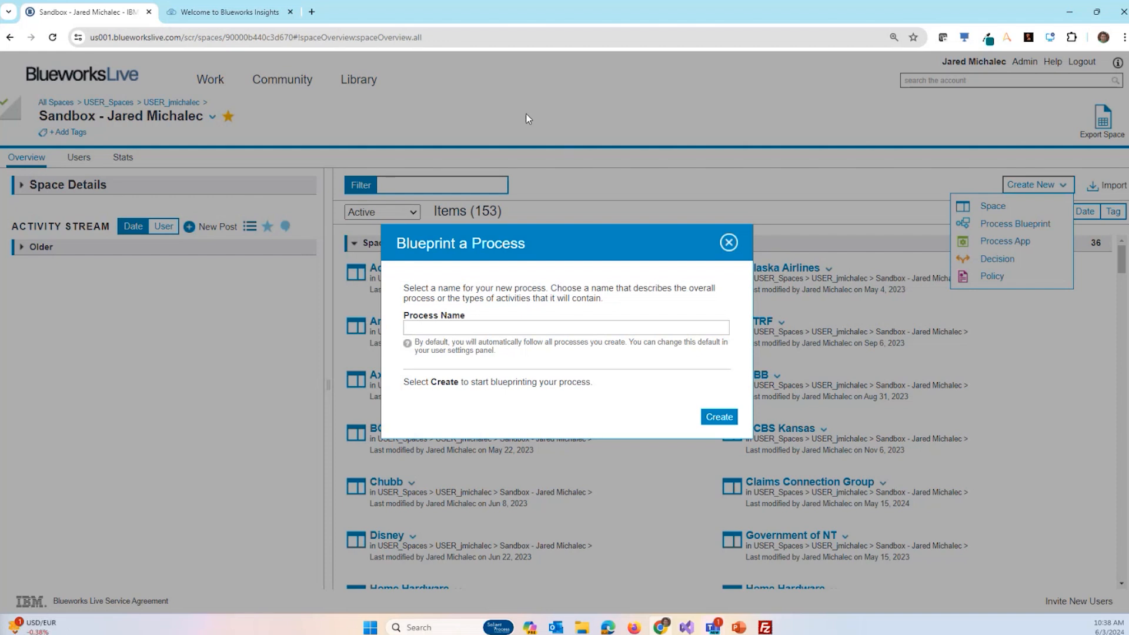
pyautogui.click(565, 327)
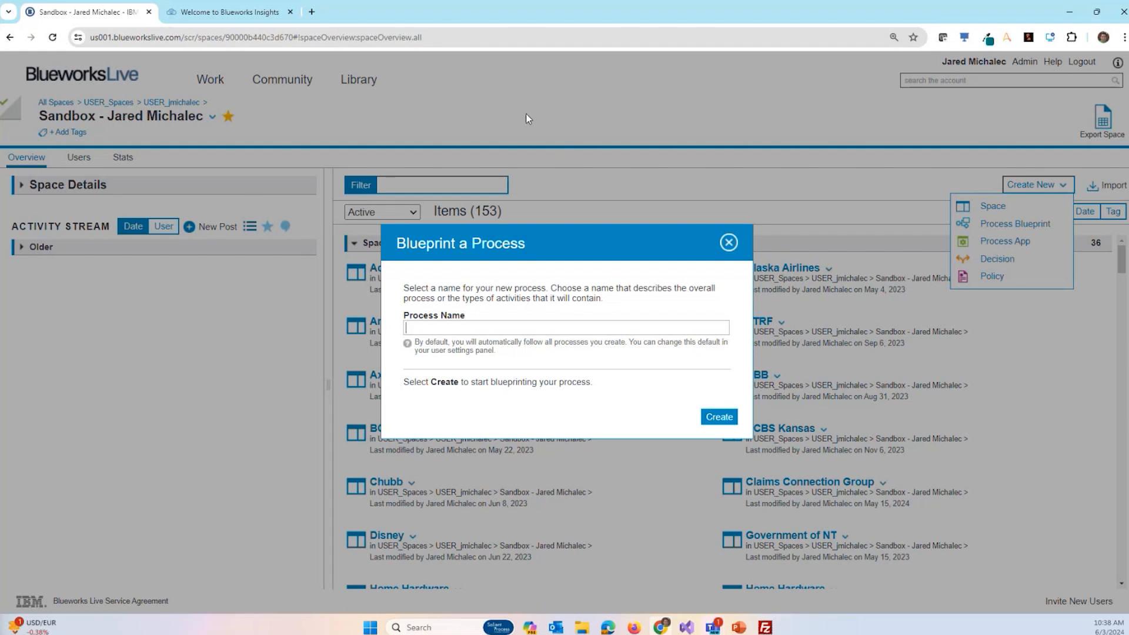
pyautogui.write('HR Onb')
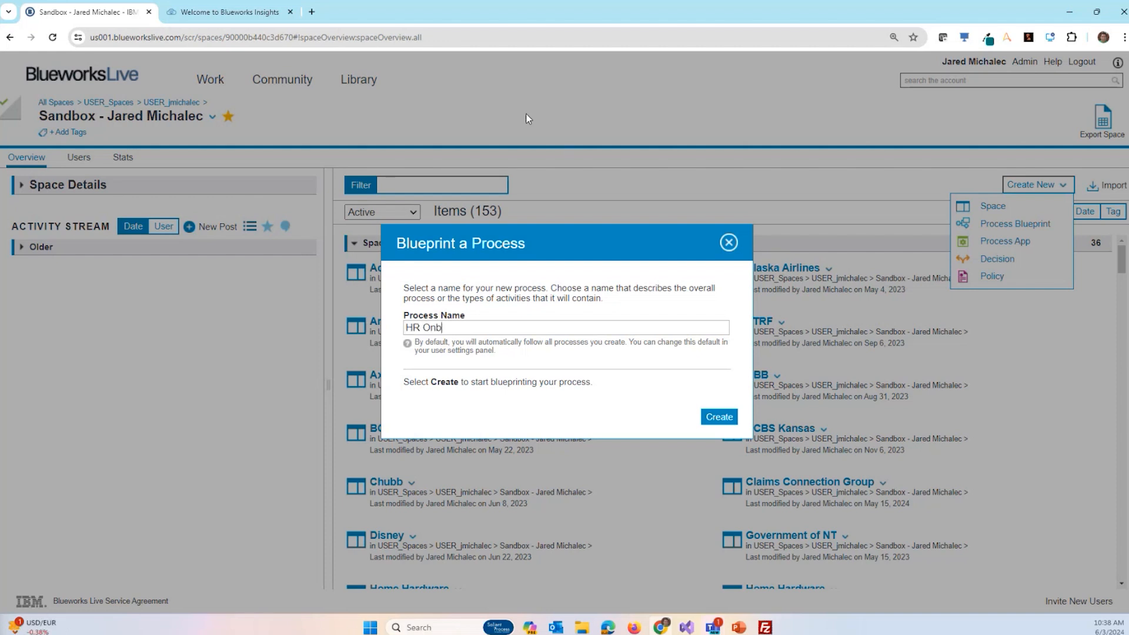
pyautogui.write('oarding')
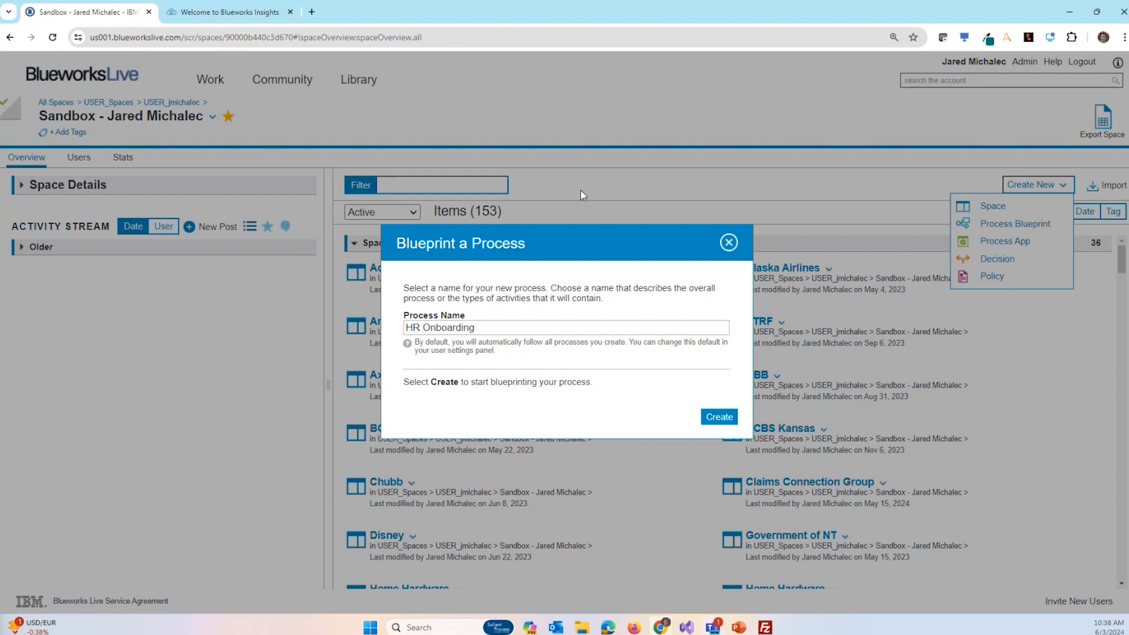
pyautogui.moveTo(725, 149)
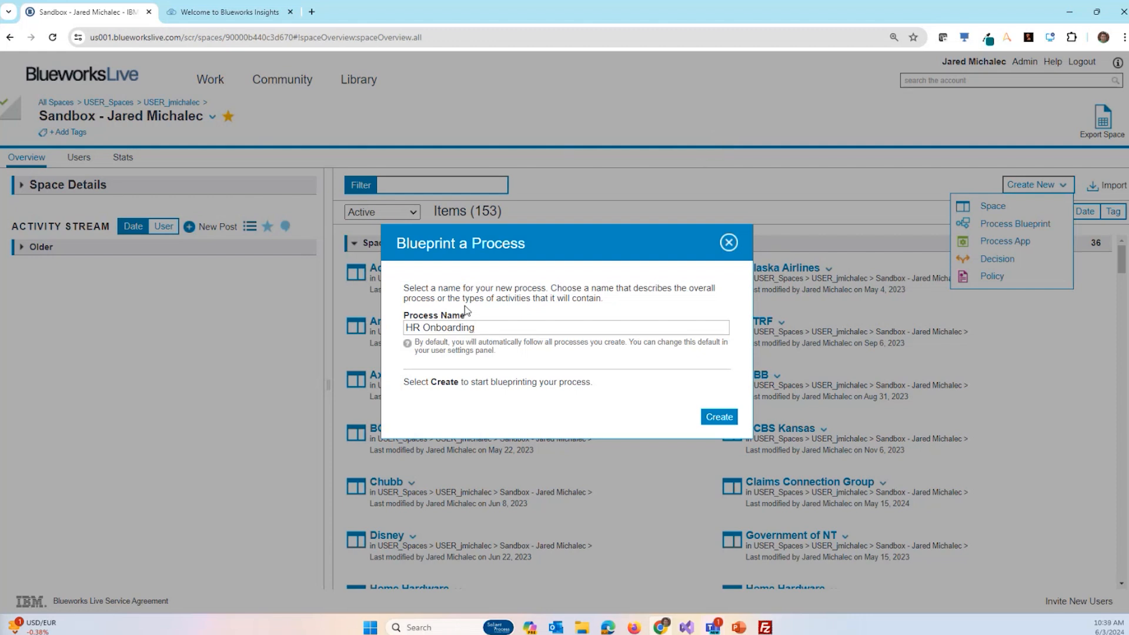
pyautogui.click(717, 417)
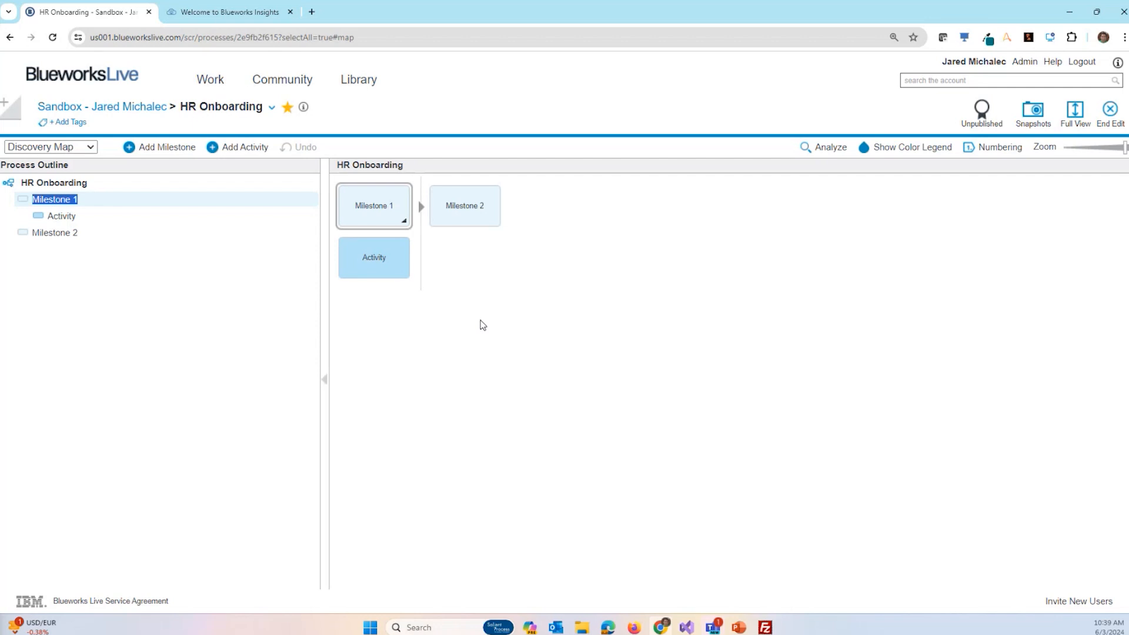
# - Rename Milestone 1 to Offer and add Send Offer Letter, Review Offer and Return the Letter
pyautogui.click(54, 200)
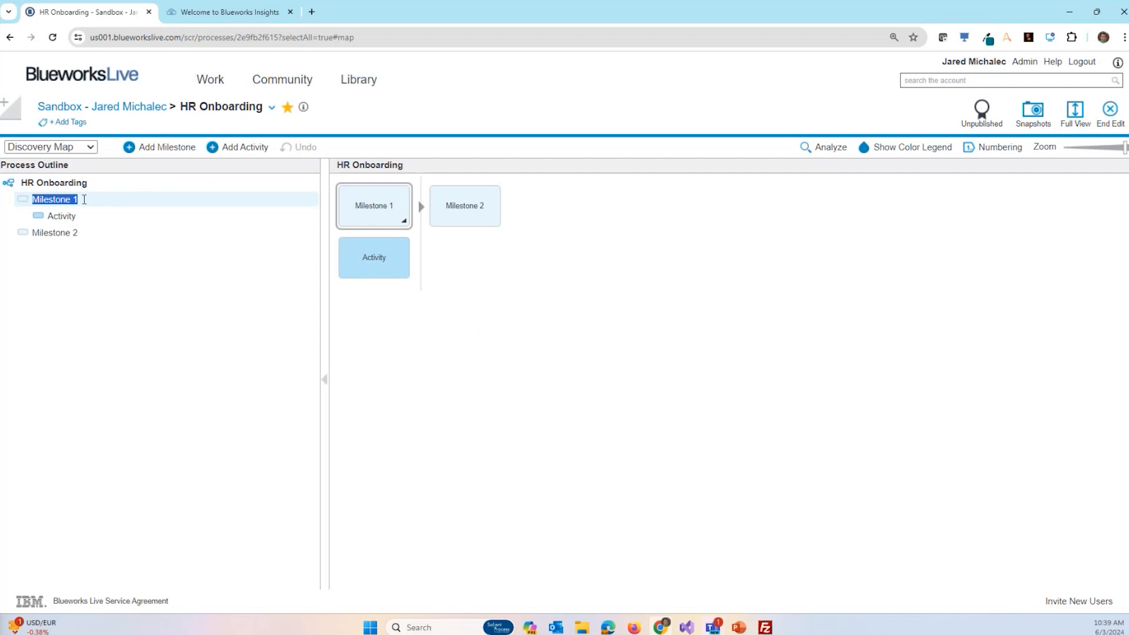
pyautogui.write('Offer')
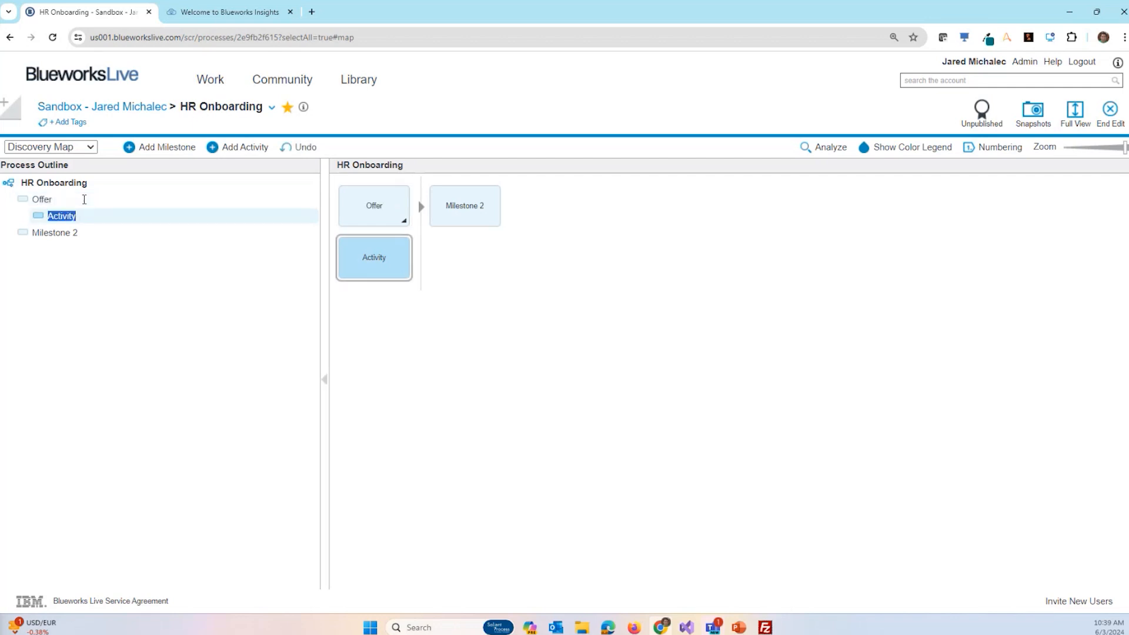
pyautogui.write('Send Offer Letter')
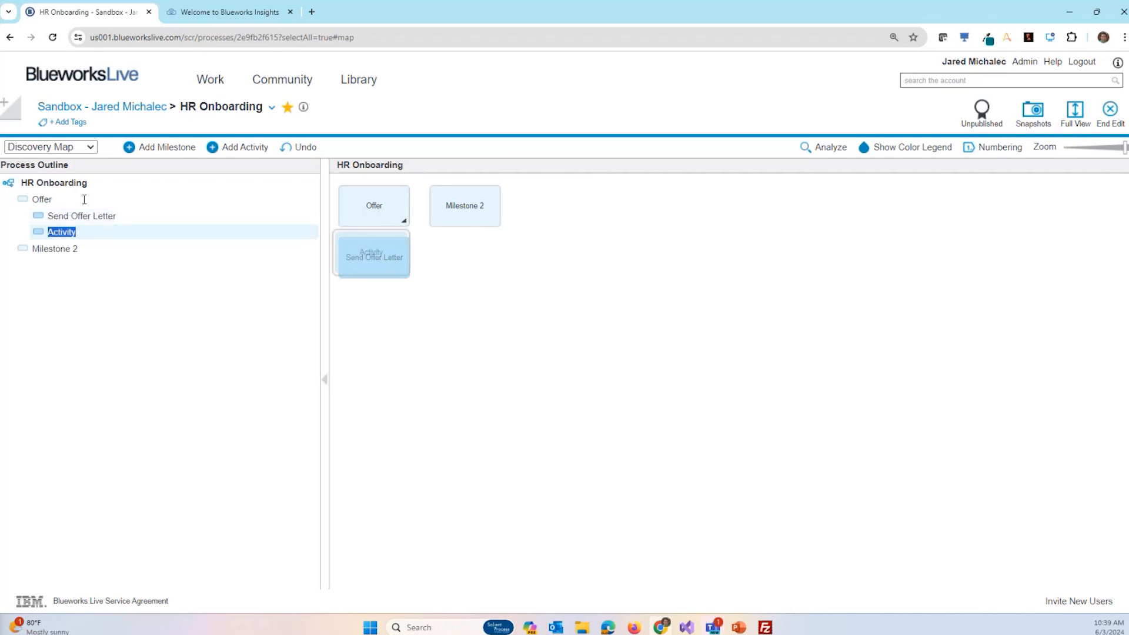
pyautogui.write('Review Offer')
pyautogui.write('Sign Letter')
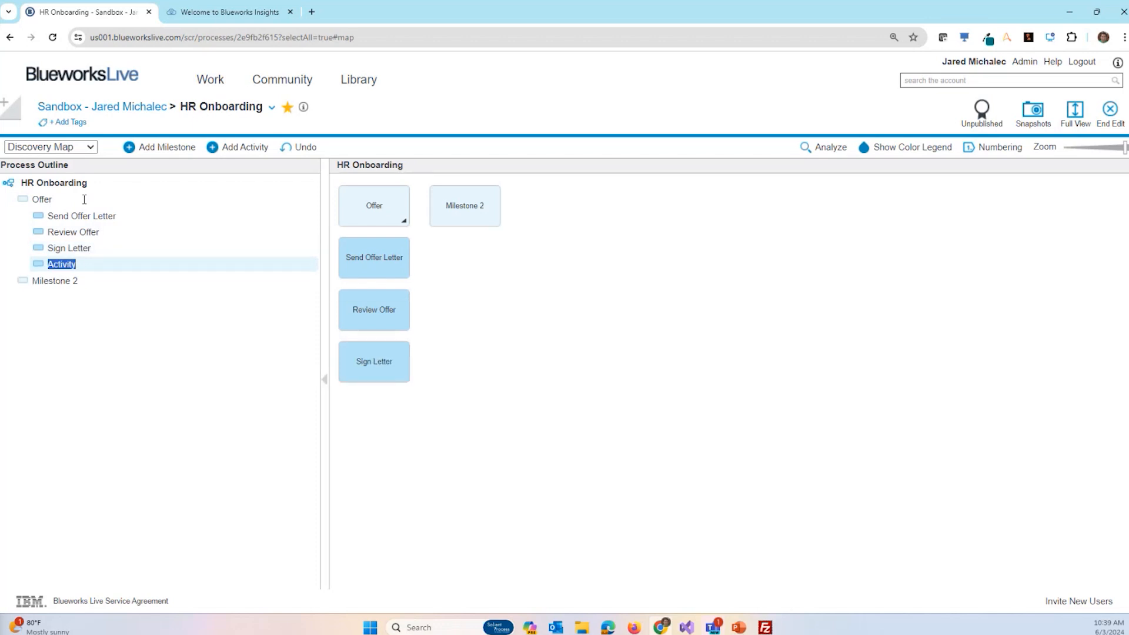
pyautogui.write('Return the Letter')
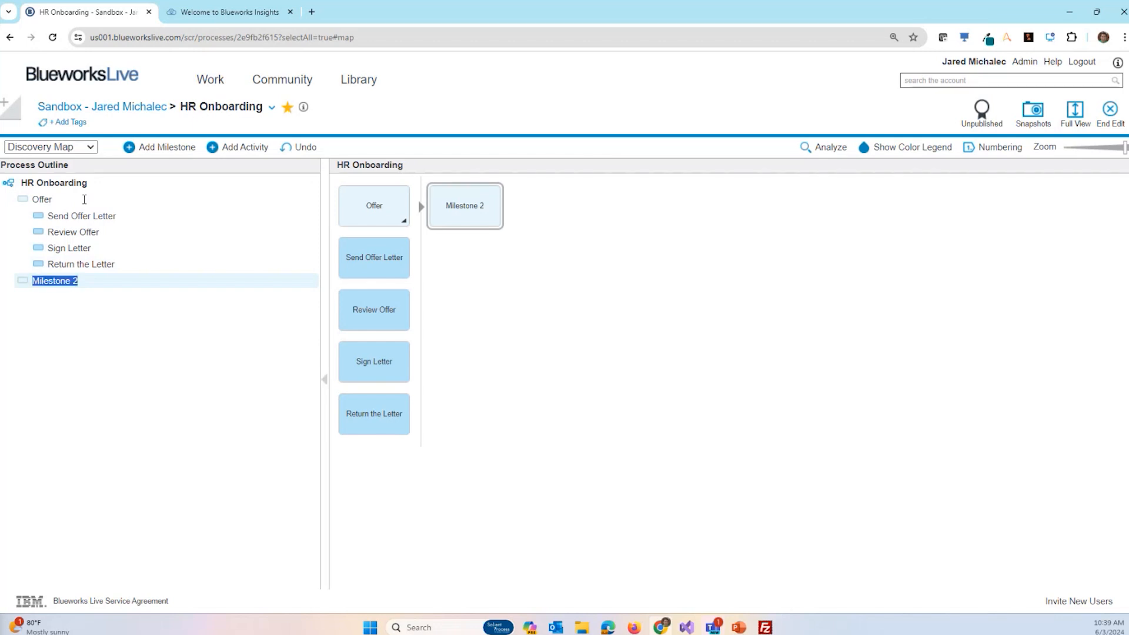
# - Rename Milestone 2 to Documentation with Select Health Plan, Choose 401k and Perform Background Check
pyautogui.write('Do')
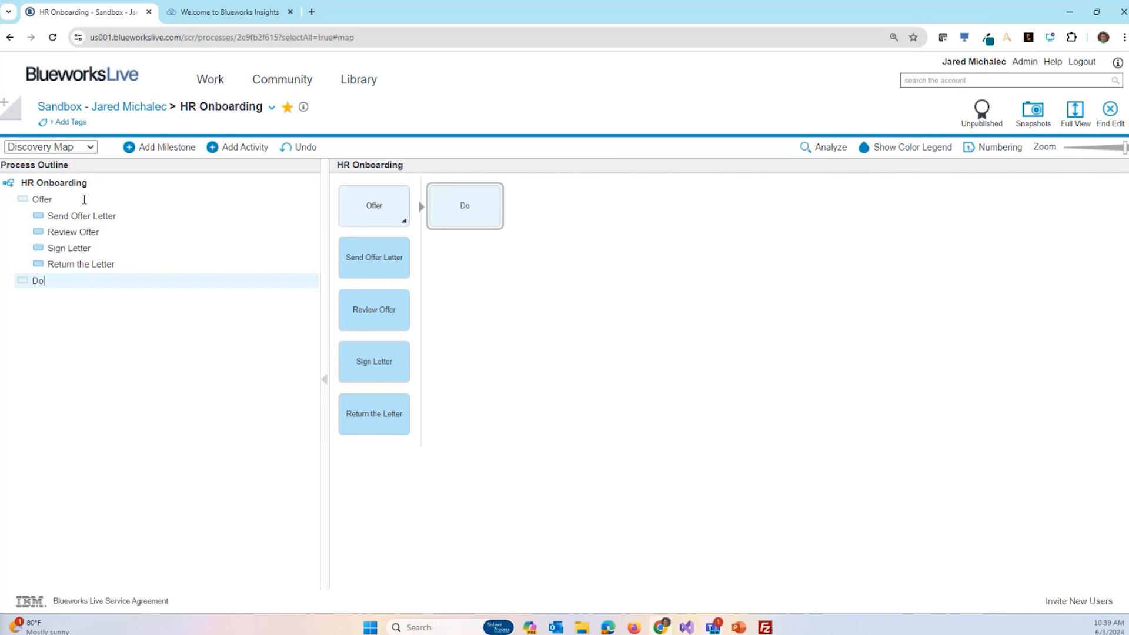
pyautogui.write('Documentation')
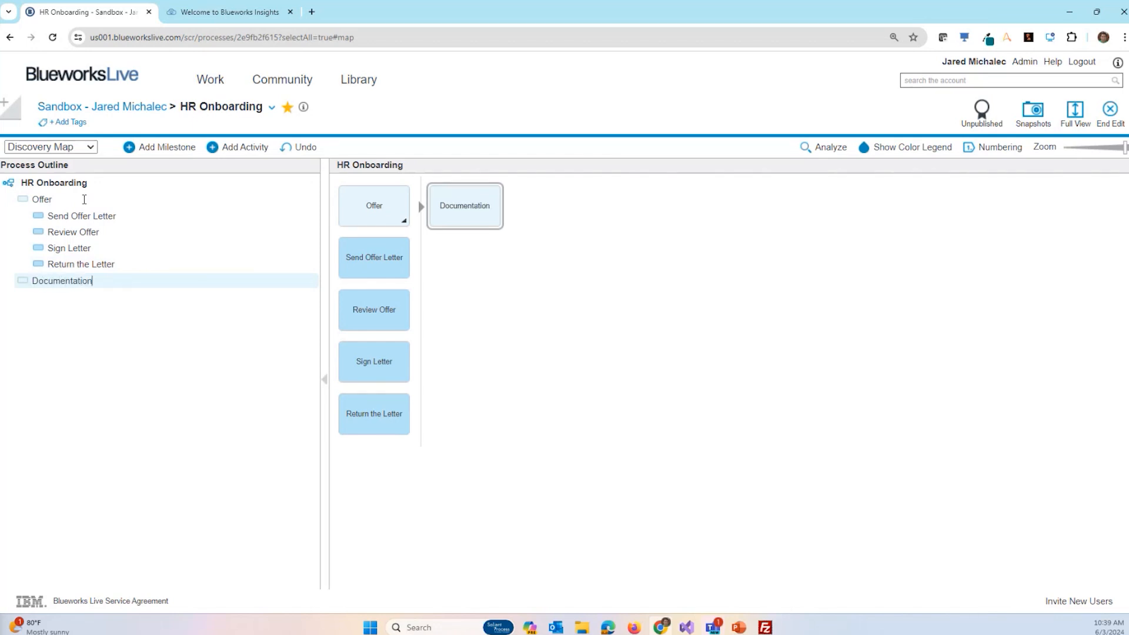
pyautogui.click(167, 147)
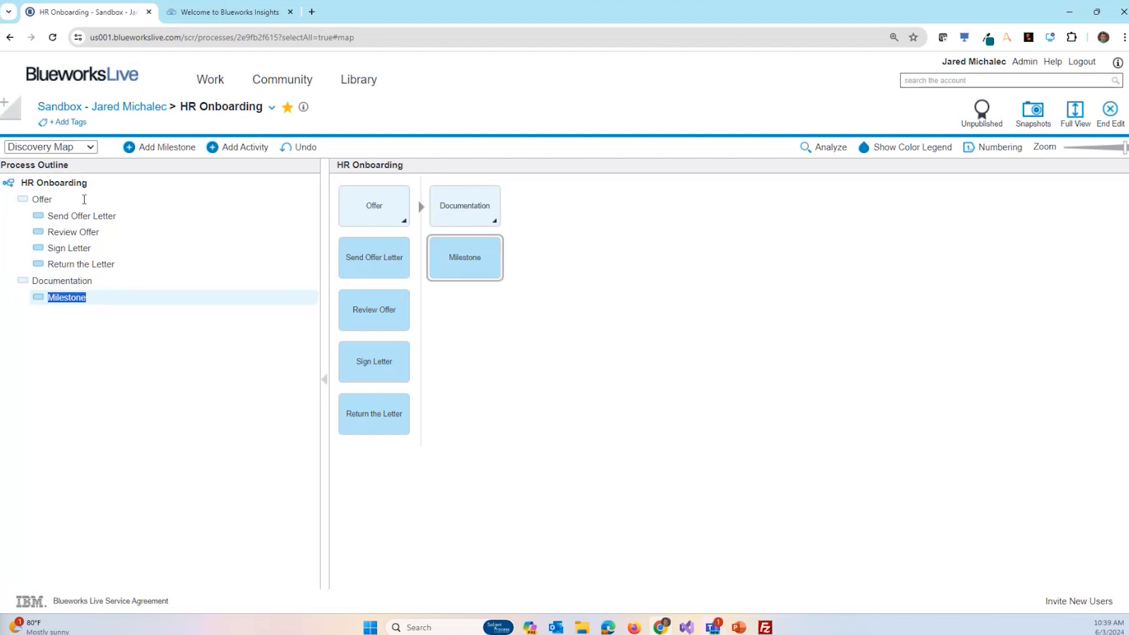
pyautogui.write('Select Health')
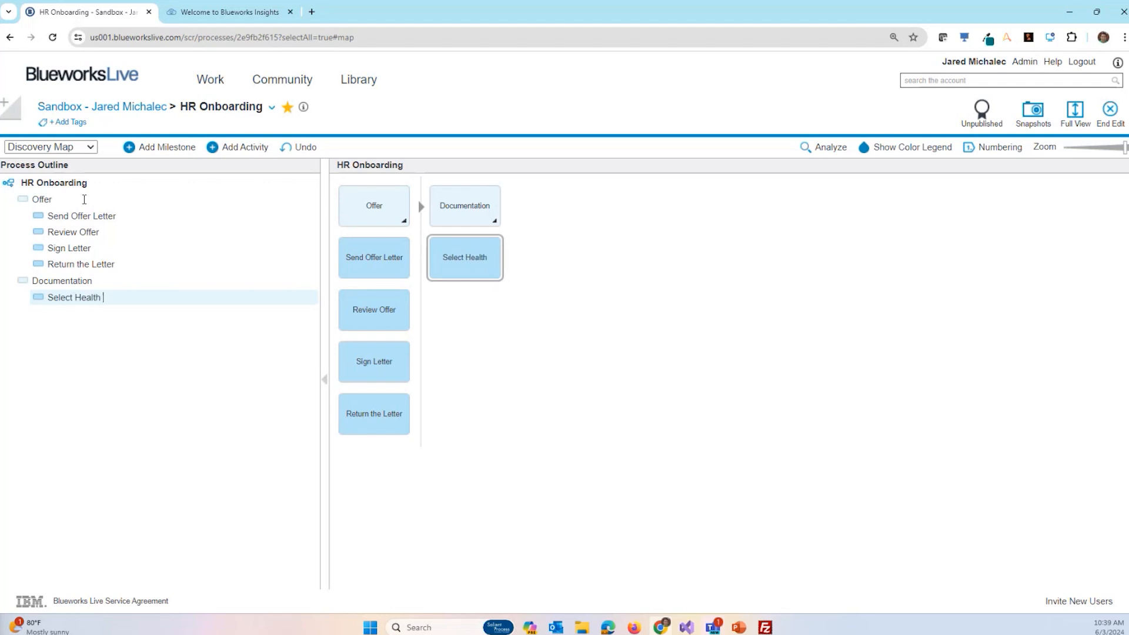
pyautogui.write('Choose 40')
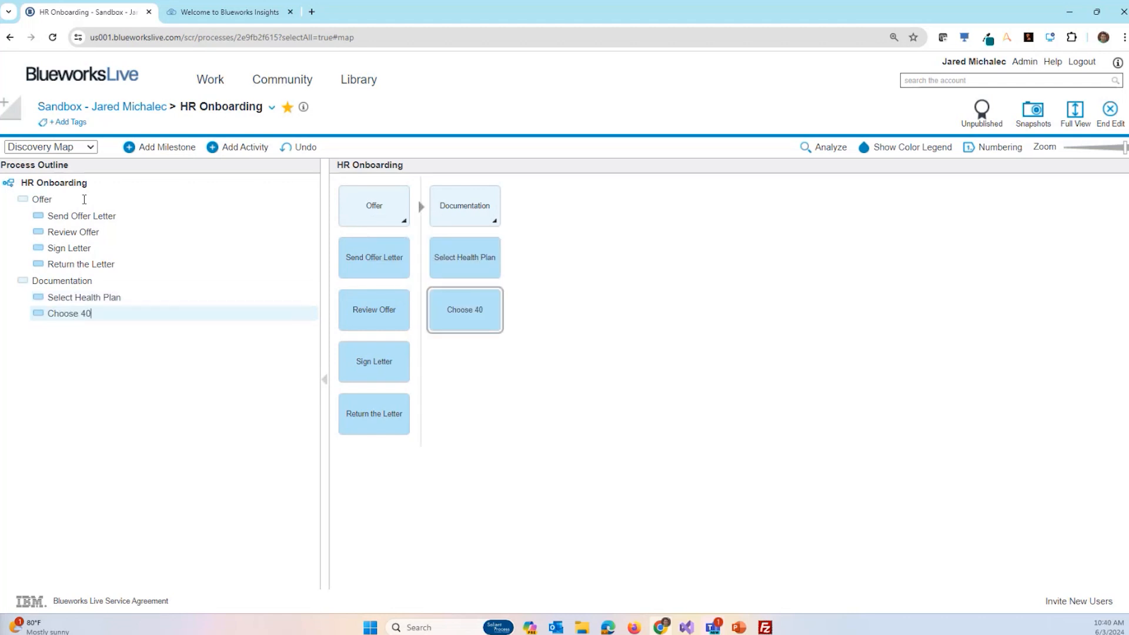
pyautogui.write('Perform Background Check')
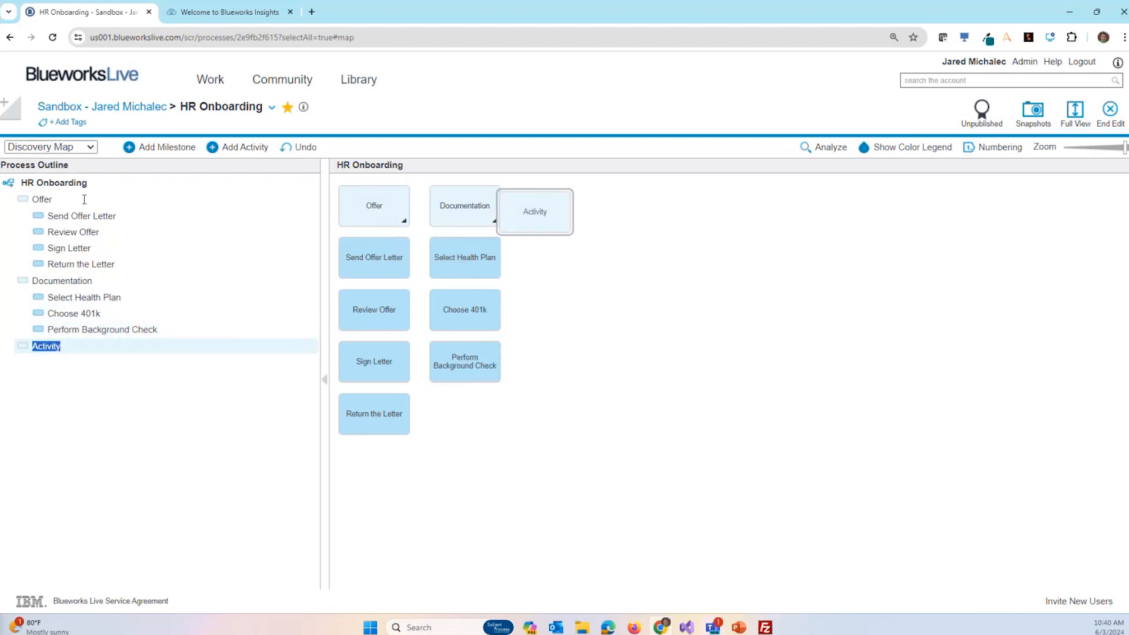
# - Add Facilities activities including Find a Desk, plus a First Day milestone with Host Welcome Orientation
pyautogui.write('F')
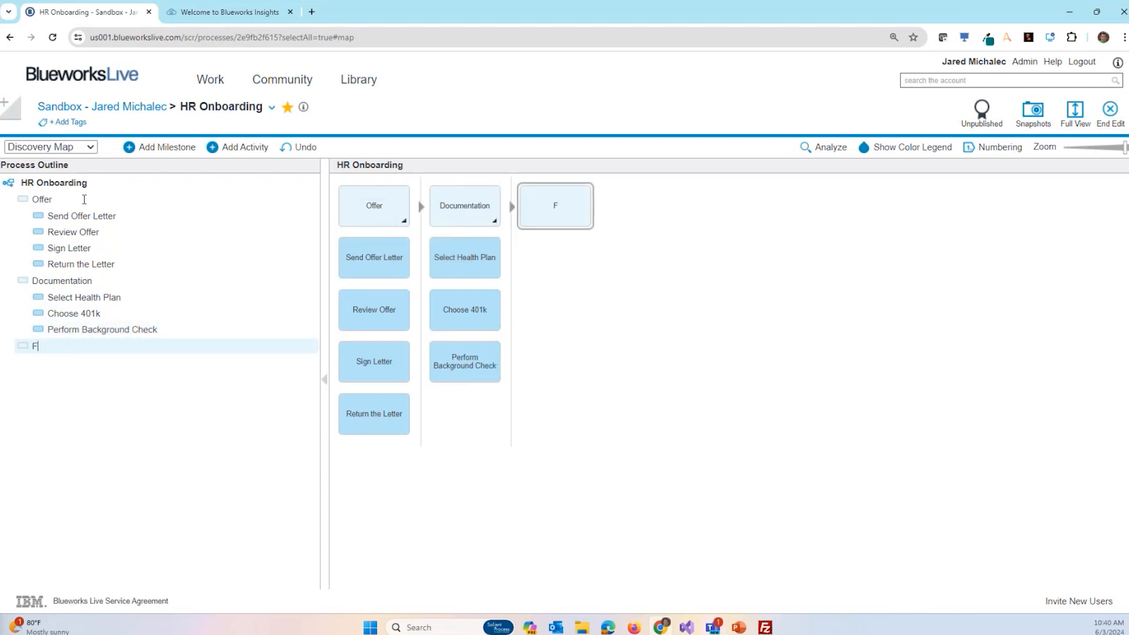
pyautogui.write('Order New Laptop')
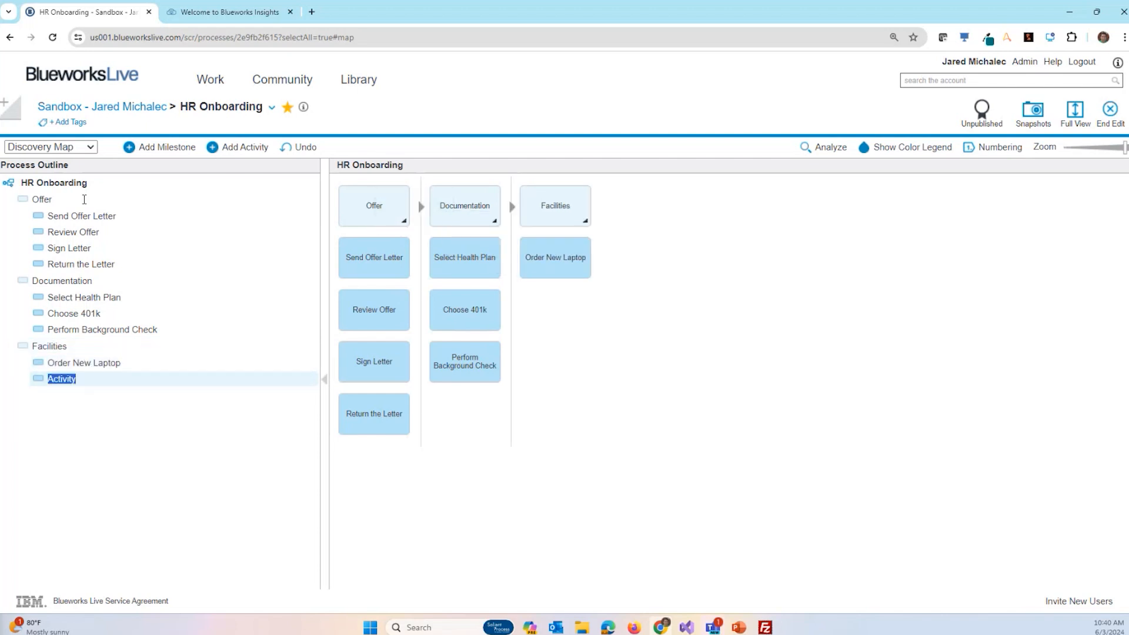
pyautogui.write('Find a Desk')
pyautogui.write('Obtain Security Badge')
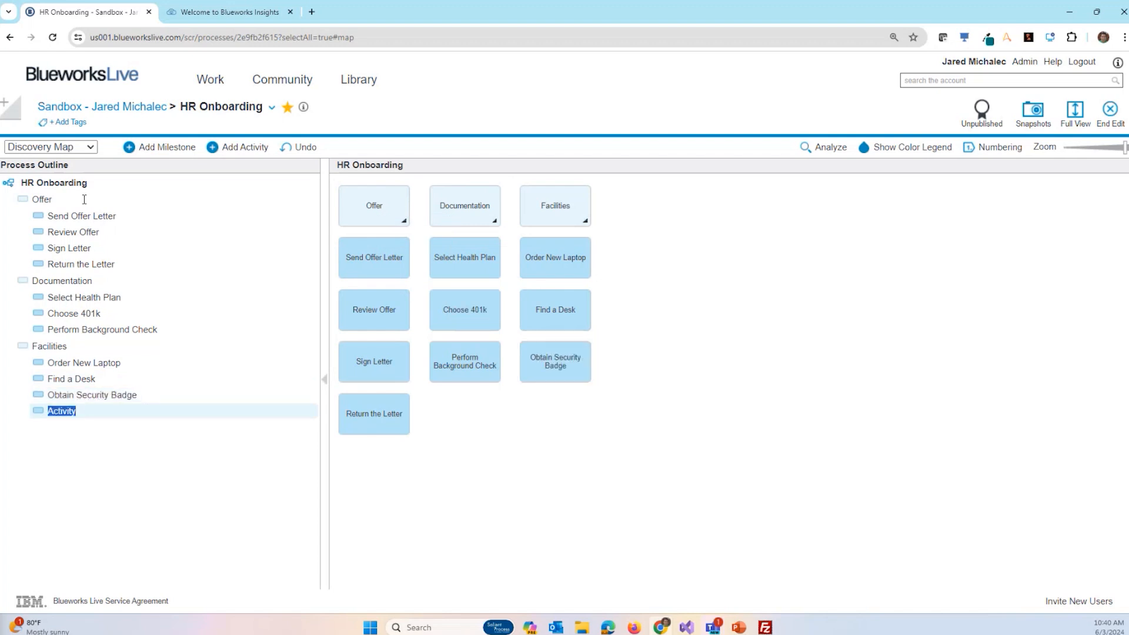
pyautogui.write('First Day')
pyautogui.write('Host Welcome Orientation')
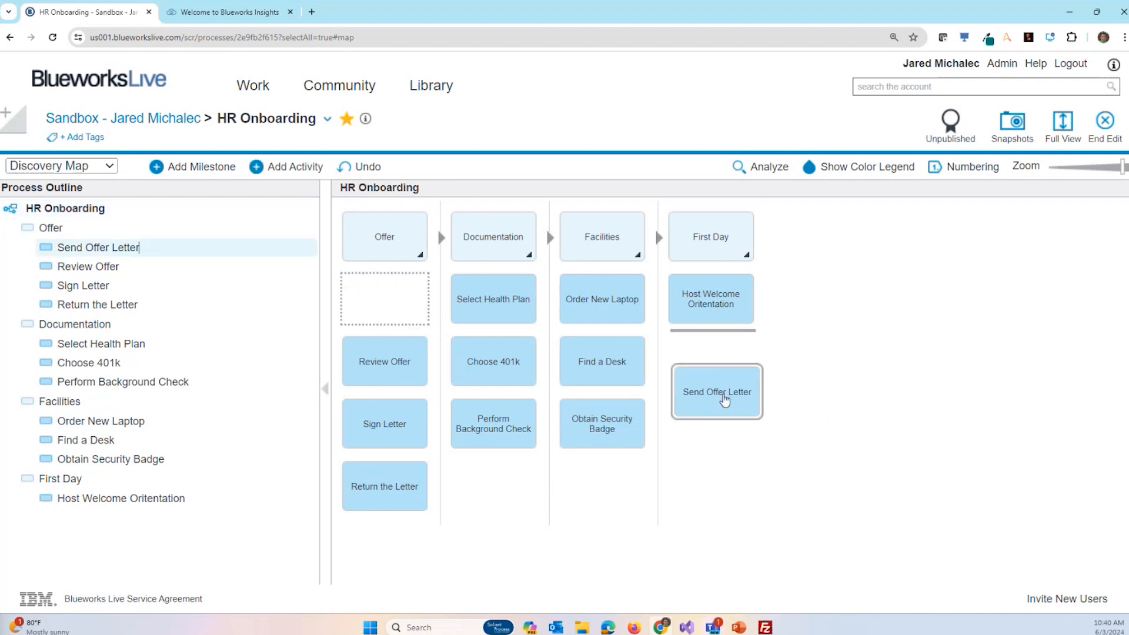
pyautogui.moveTo(716, 392); pyautogui.dragTo(407, 273)
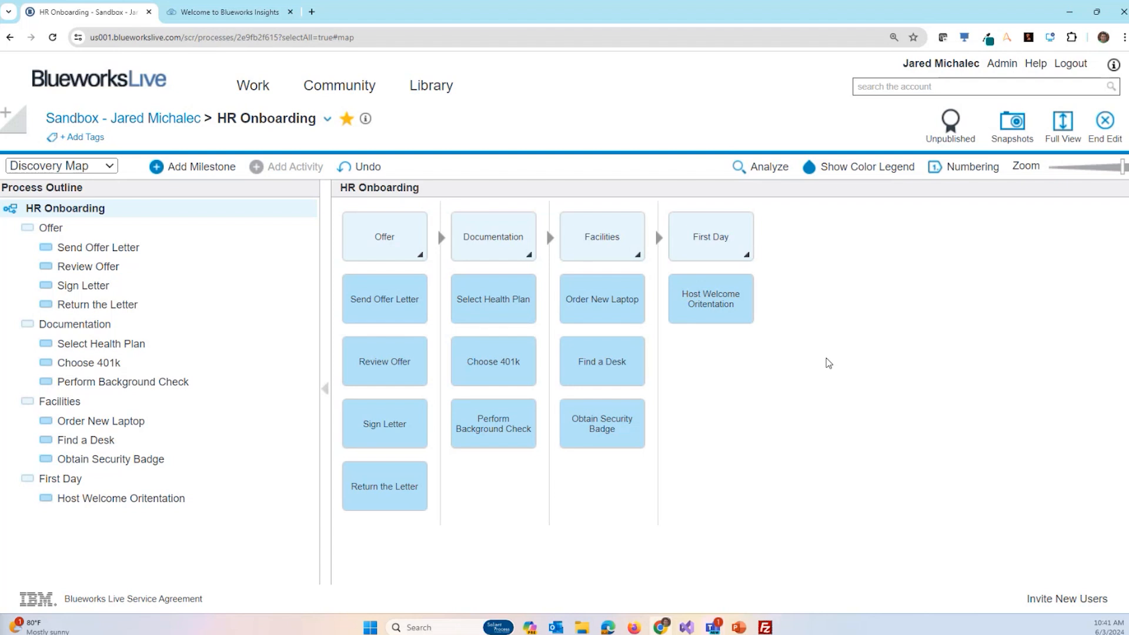
# - Set HR as the participant in Send Offer Letter's details
pyautogui.click(384, 298)
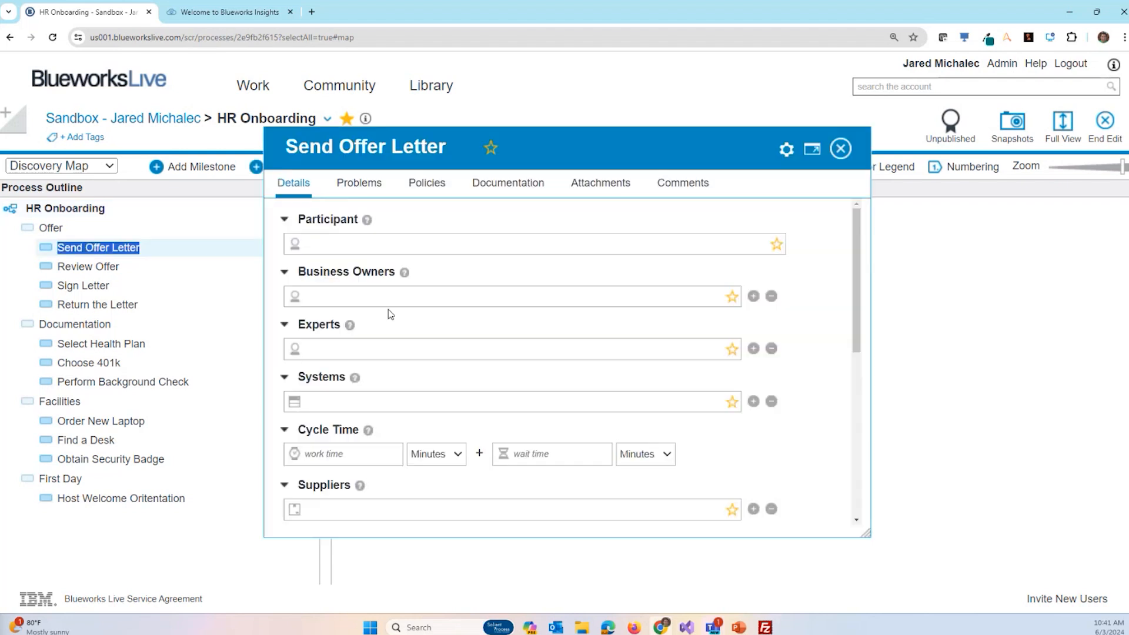
pyautogui.scroll(-3)
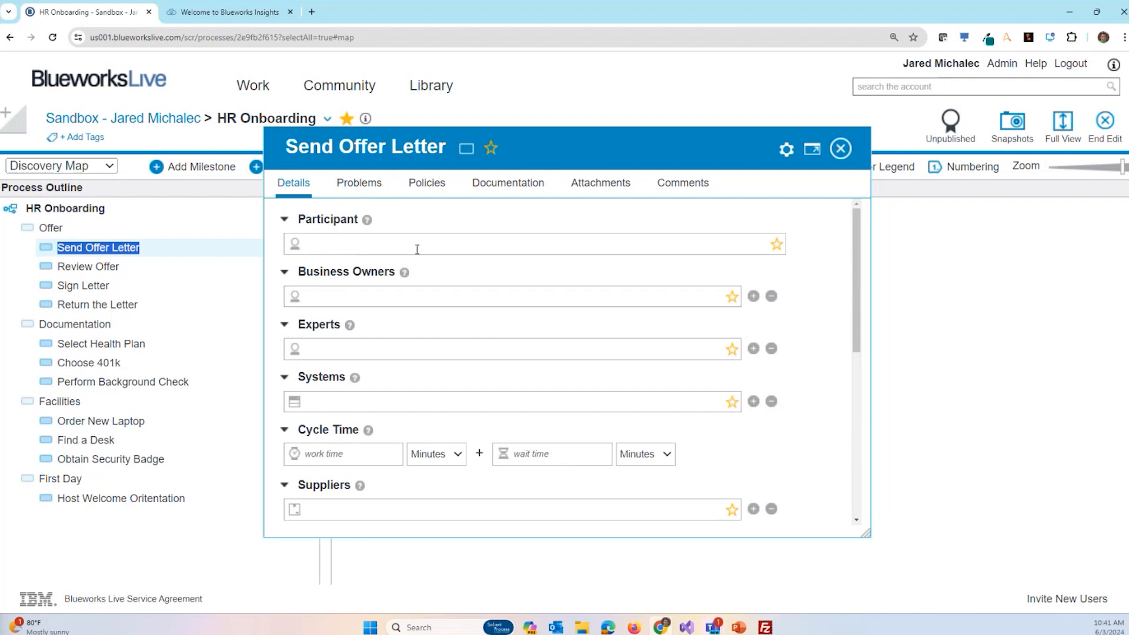
pyautogui.write('HR')
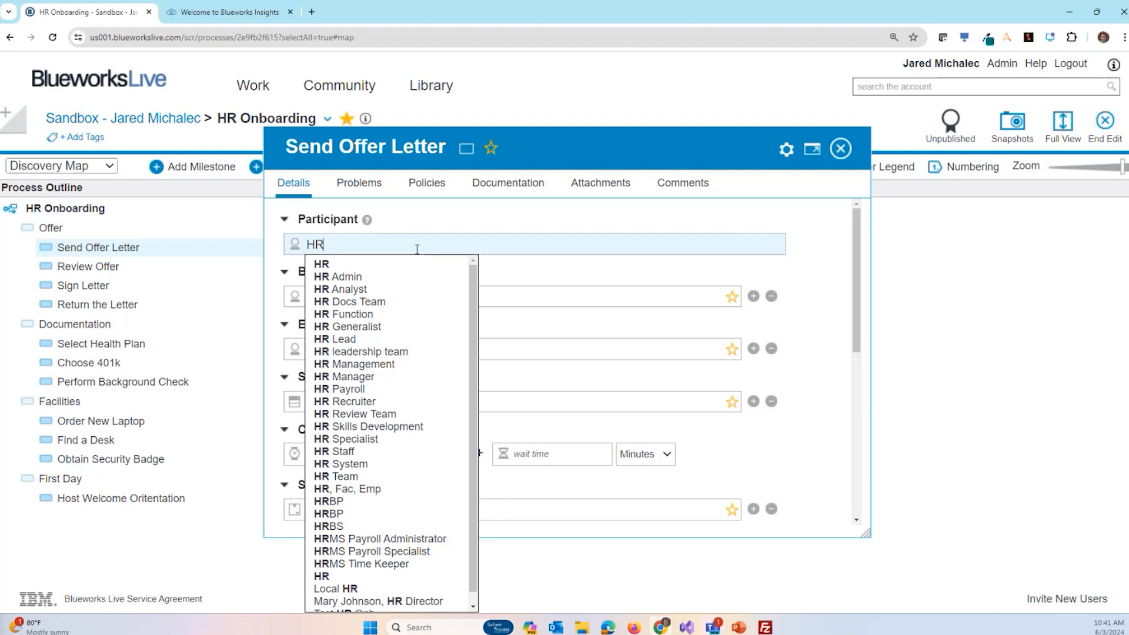
pyautogui.moveTo(494, 231)
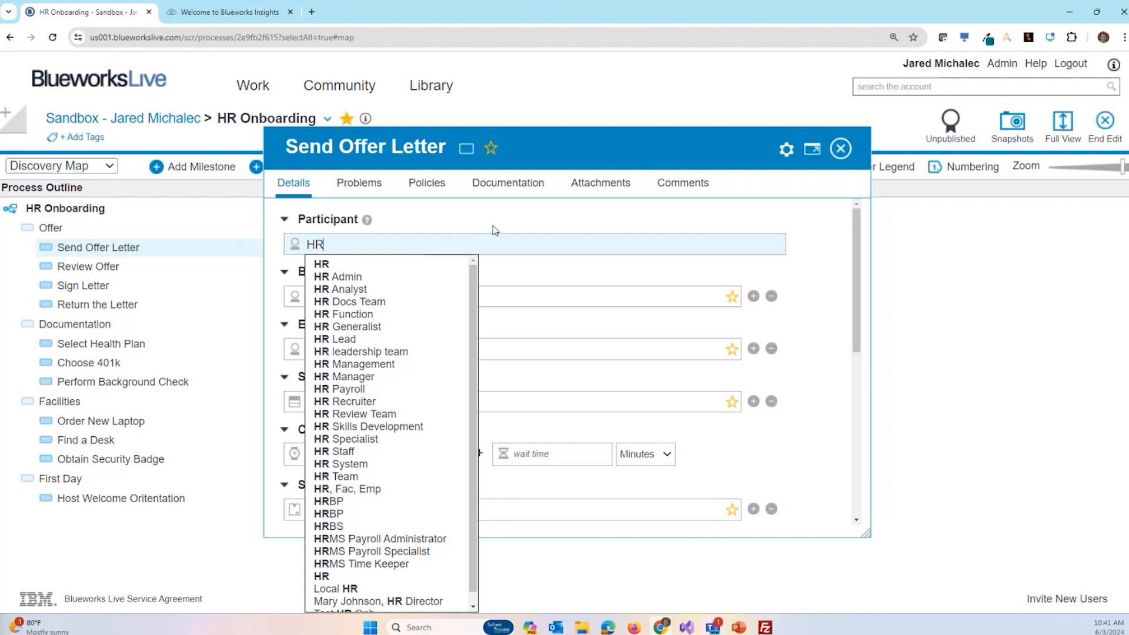
pyautogui.click(321, 264)
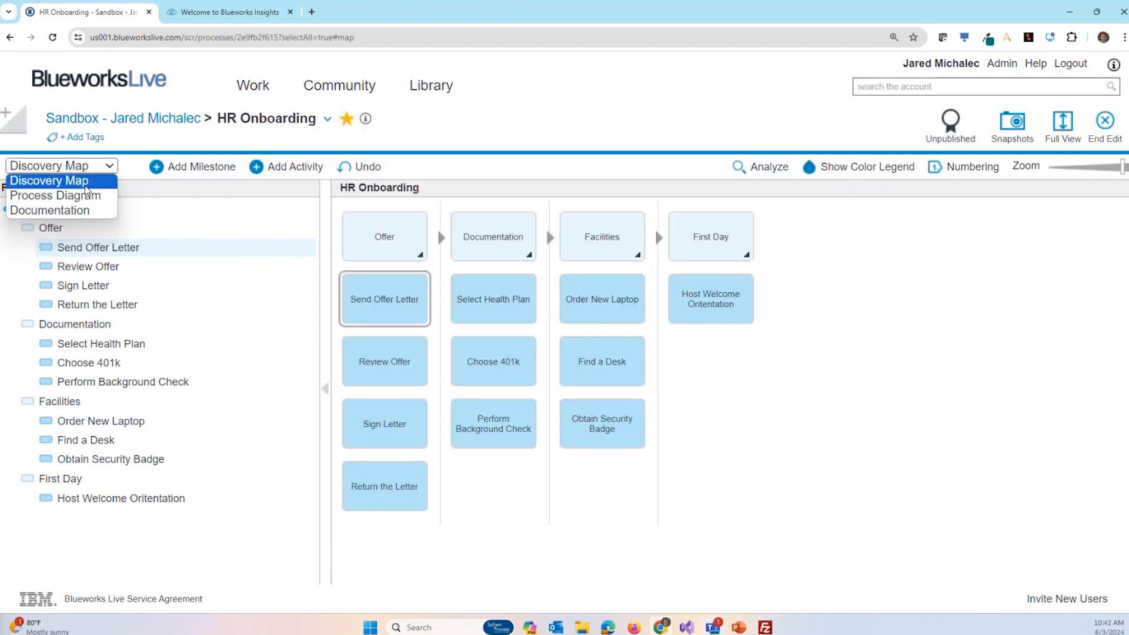
# - In Process Diagram view, create Employee, Facilities Team and Manager lanes and place activities
pyautogui.click(67, 196)
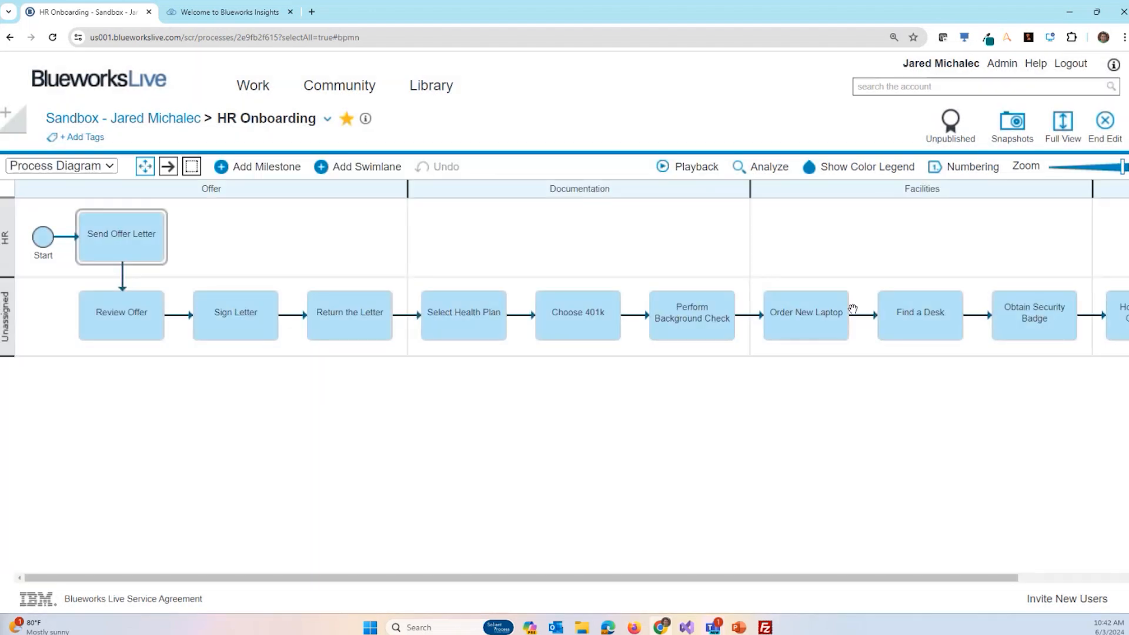
pyautogui.moveTo(609, 246)
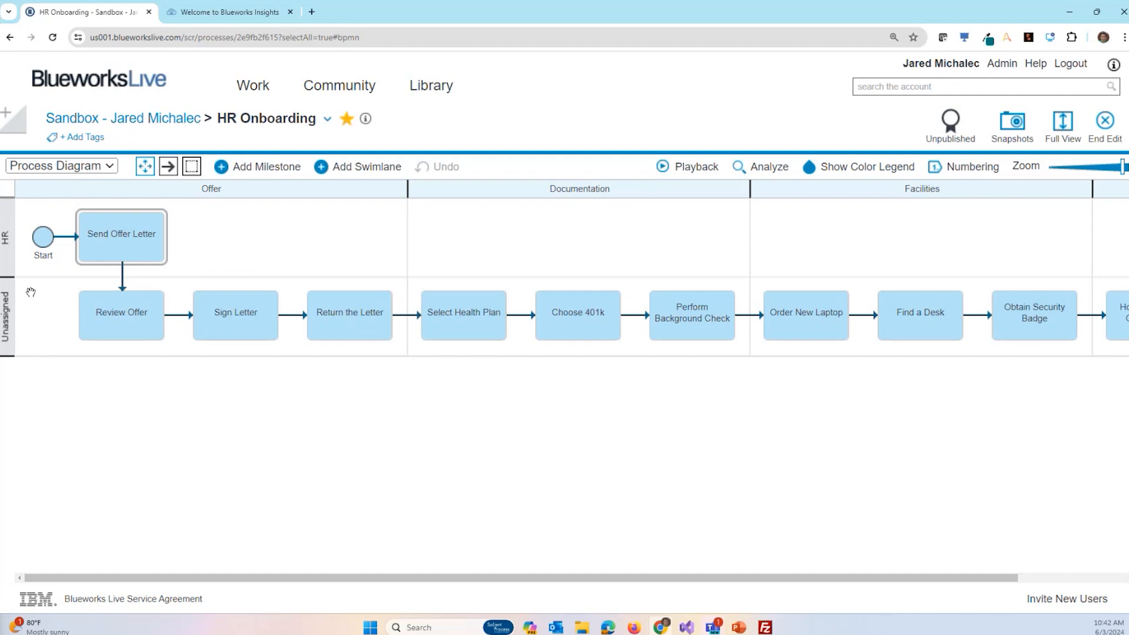
pyautogui.write('Employee')
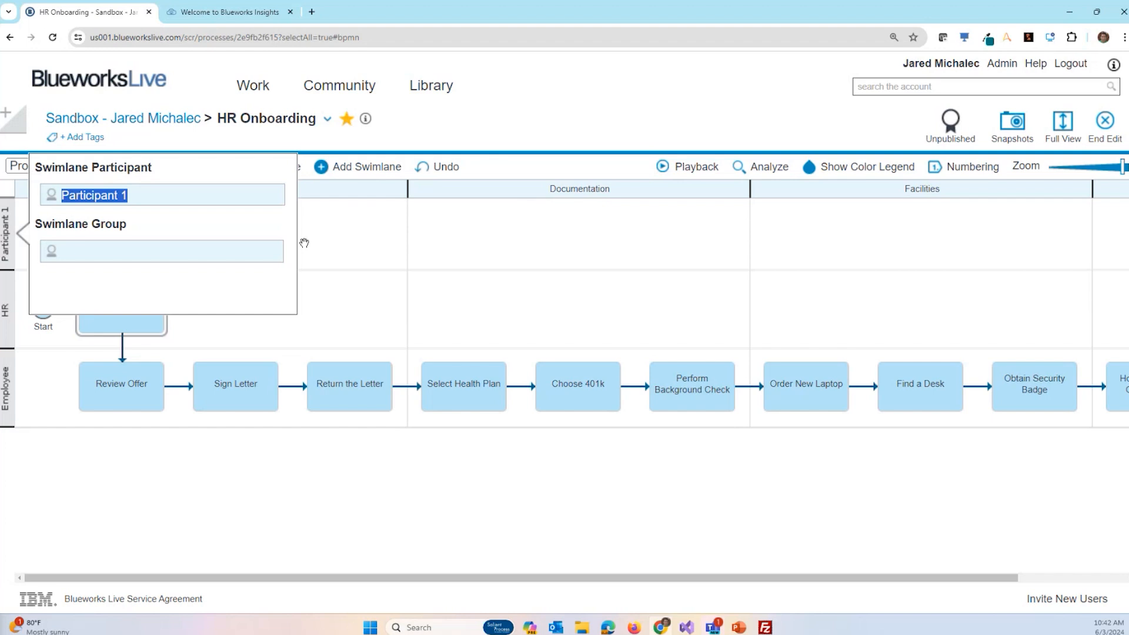
pyautogui.write('Facilities Team')
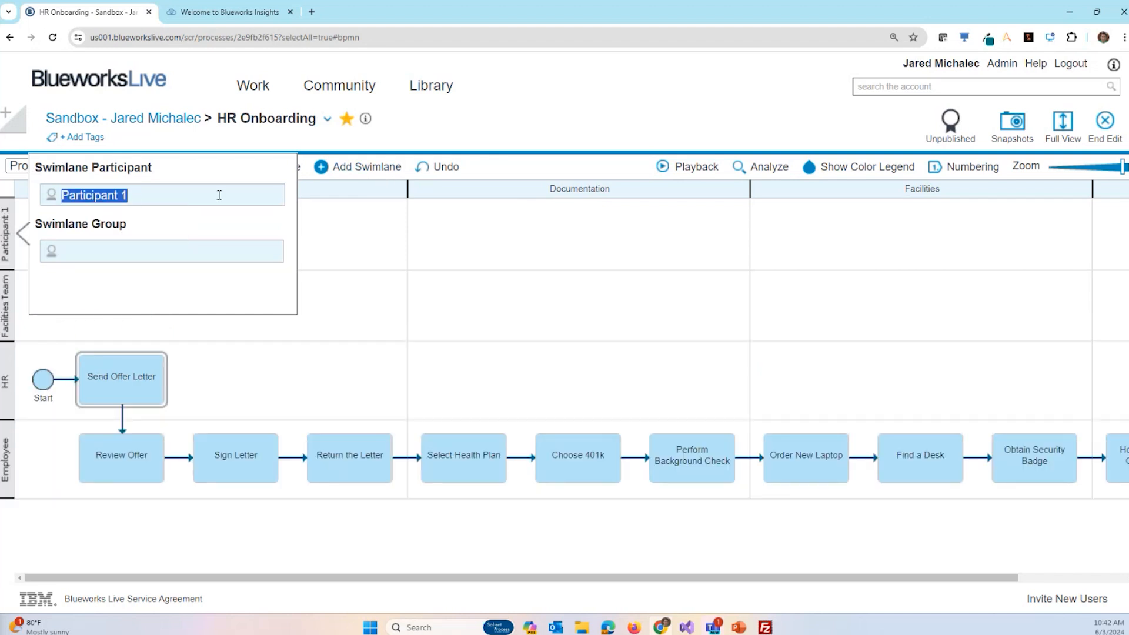
pyautogui.write('Manager')
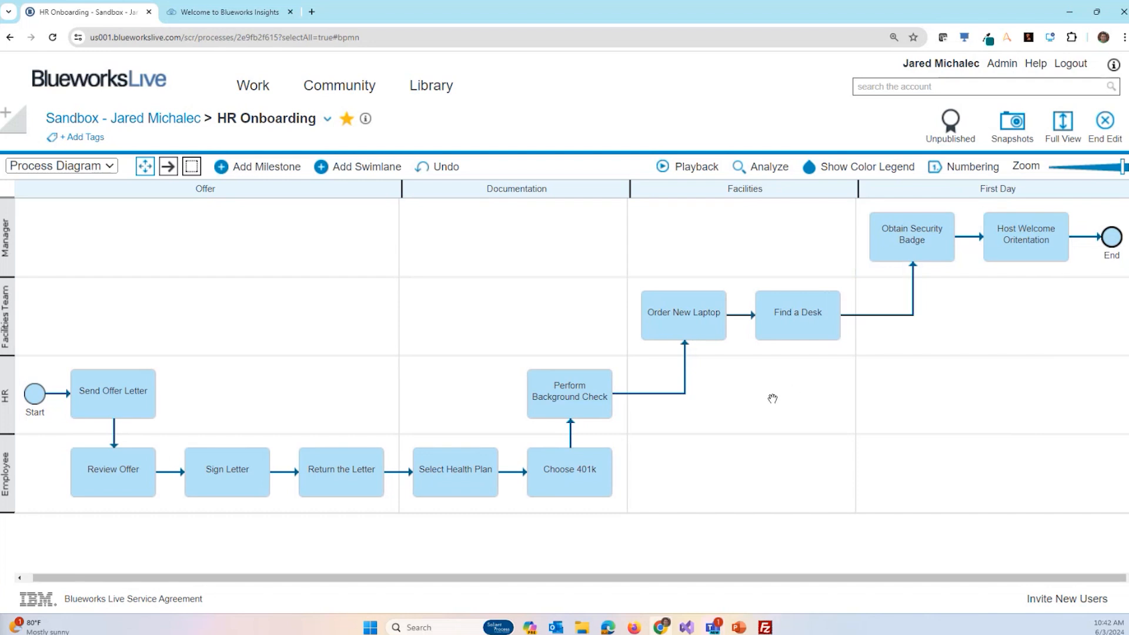
pyautogui.click(911, 237)
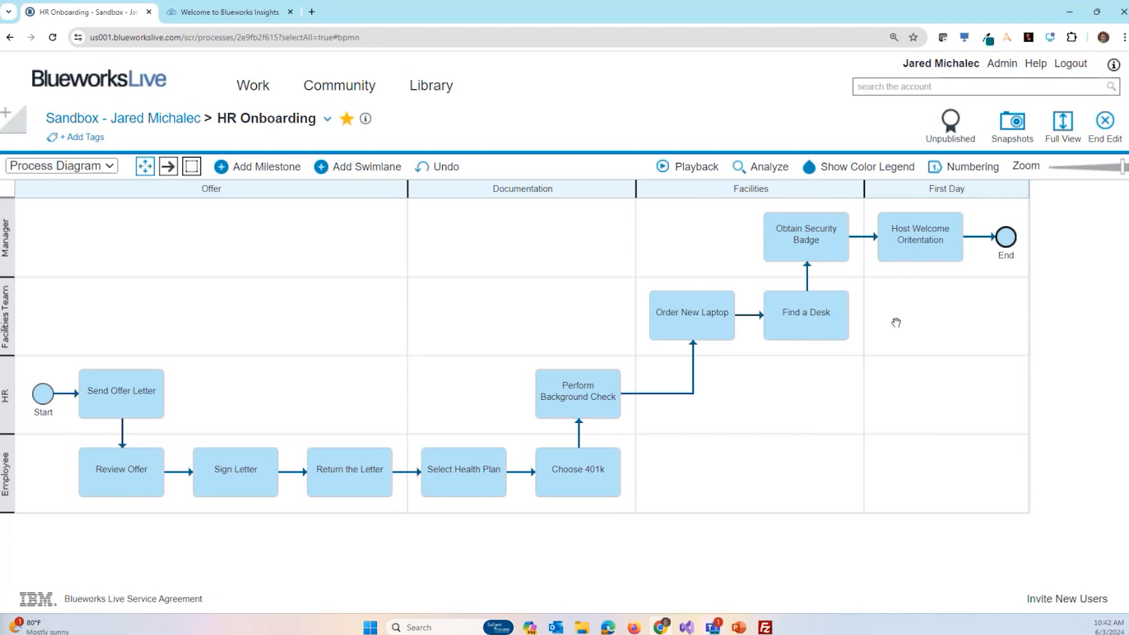
pyautogui.moveTo(859, 247)
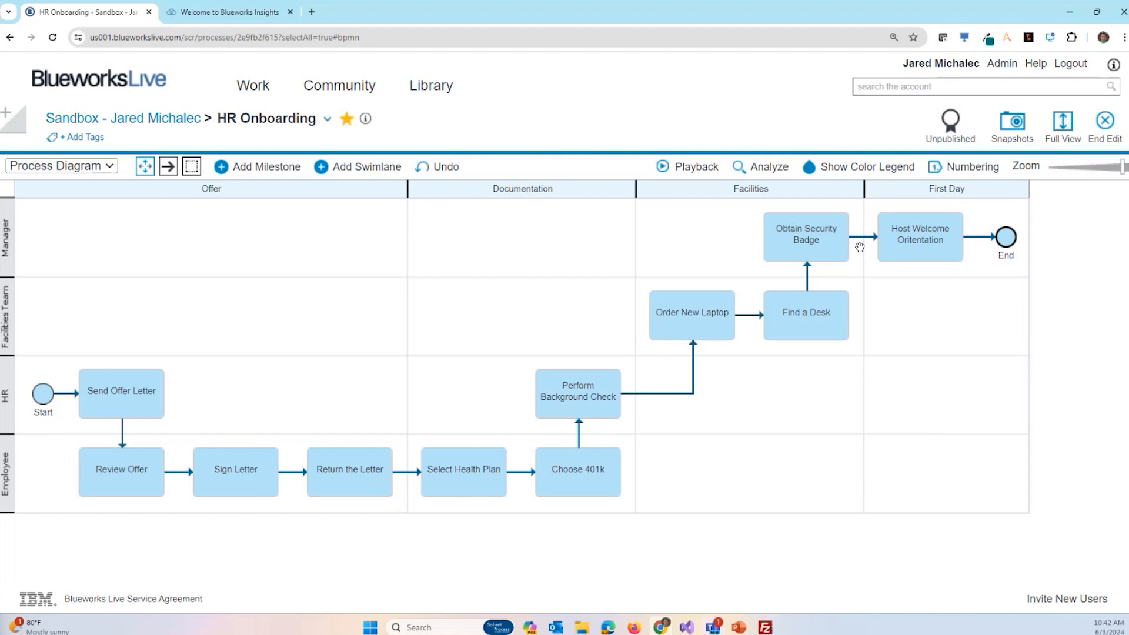
pyautogui.moveTo(708, 445)
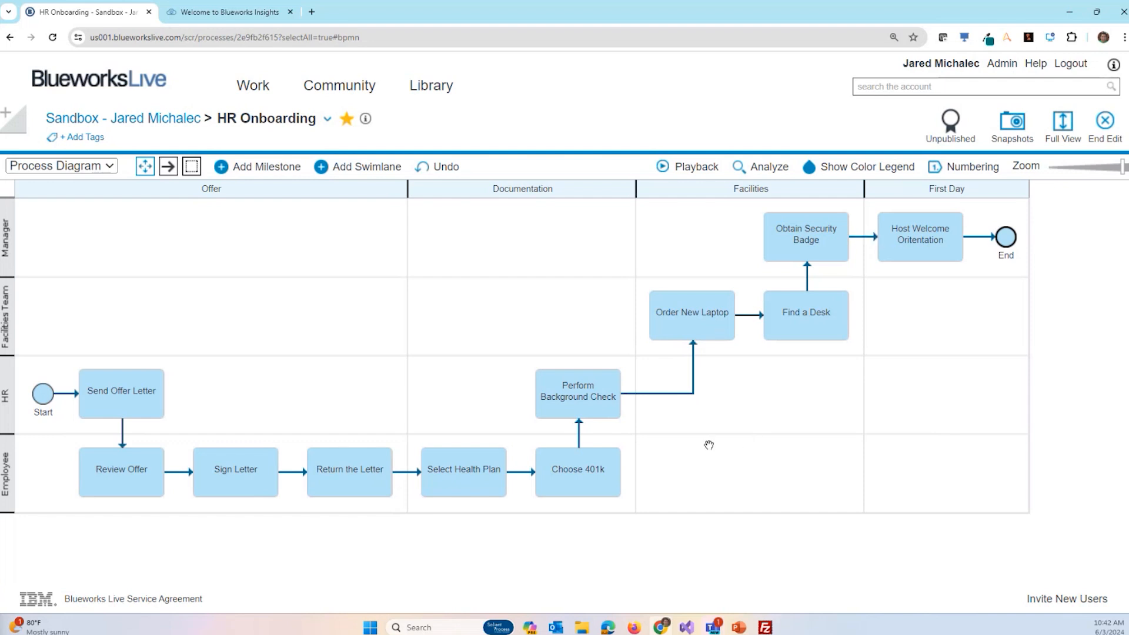
# - Insert a Pass? decision gateway after Perform Background Check with Yes/No branches
pyautogui.click(627, 393)
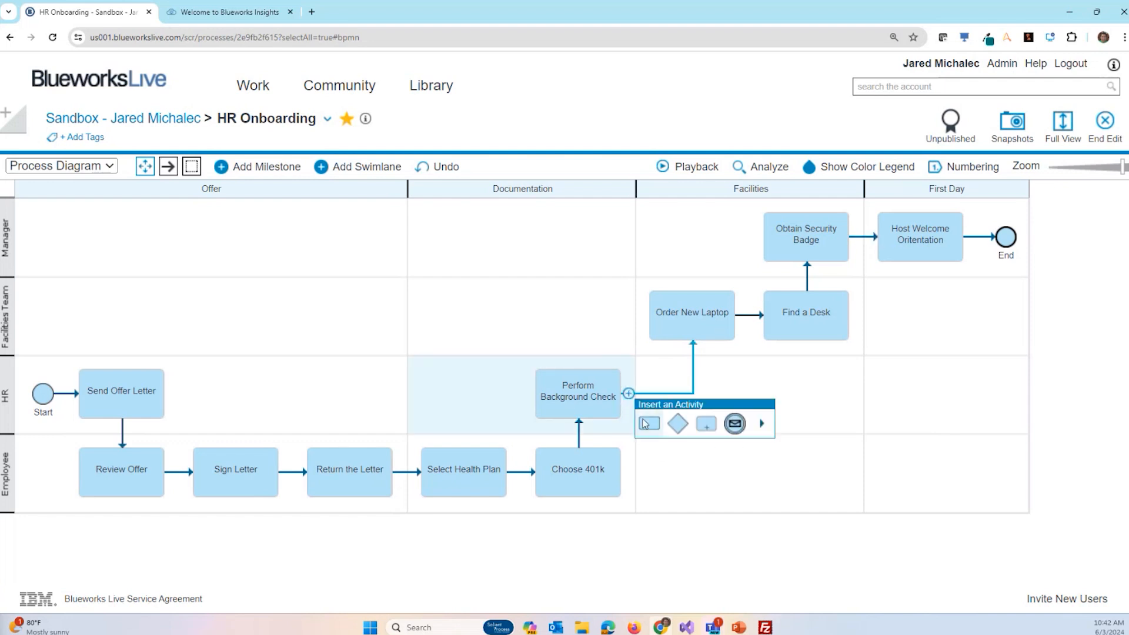
pyautogui.click(677, 424)
pyautogui.write('Pass?')
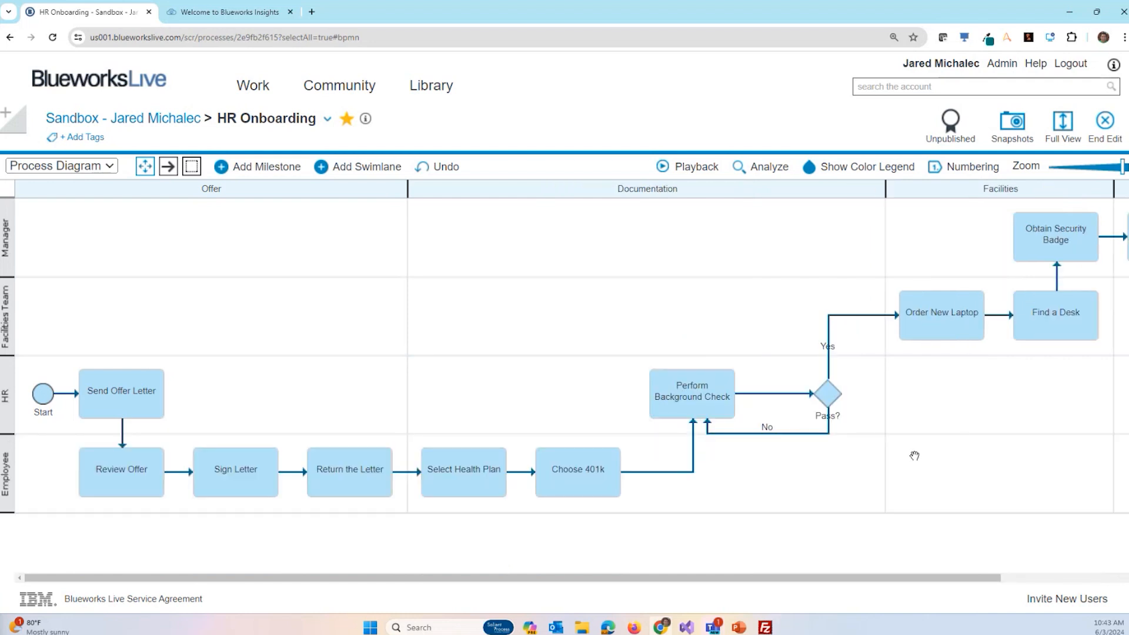
pyautogui.moveTo(835, 491)
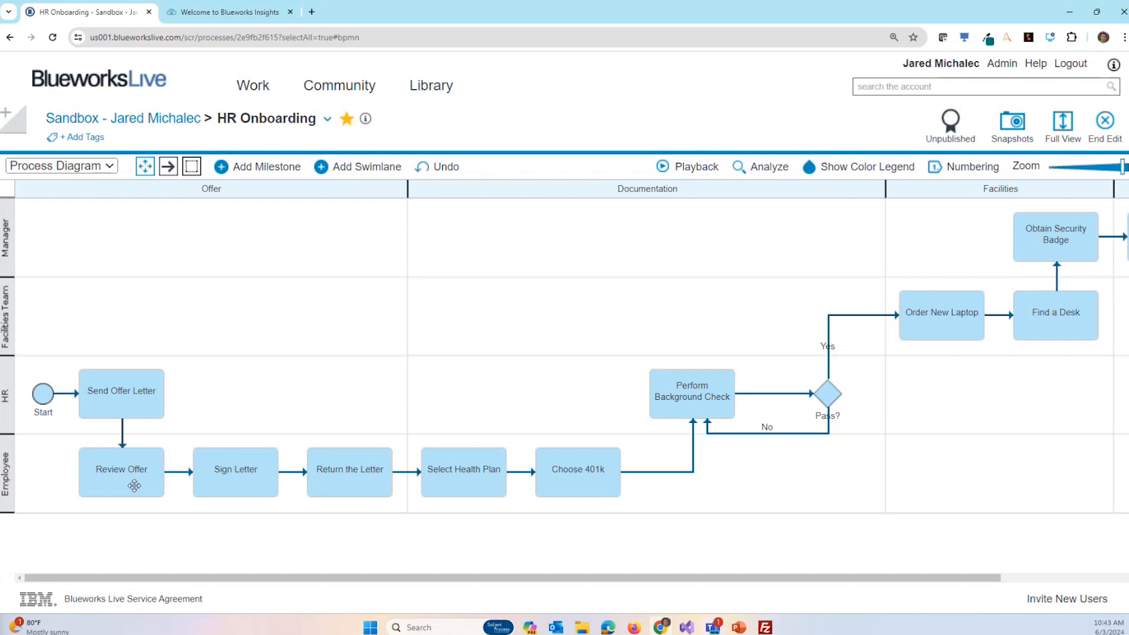
pyautogui.moveTo(433, 451)
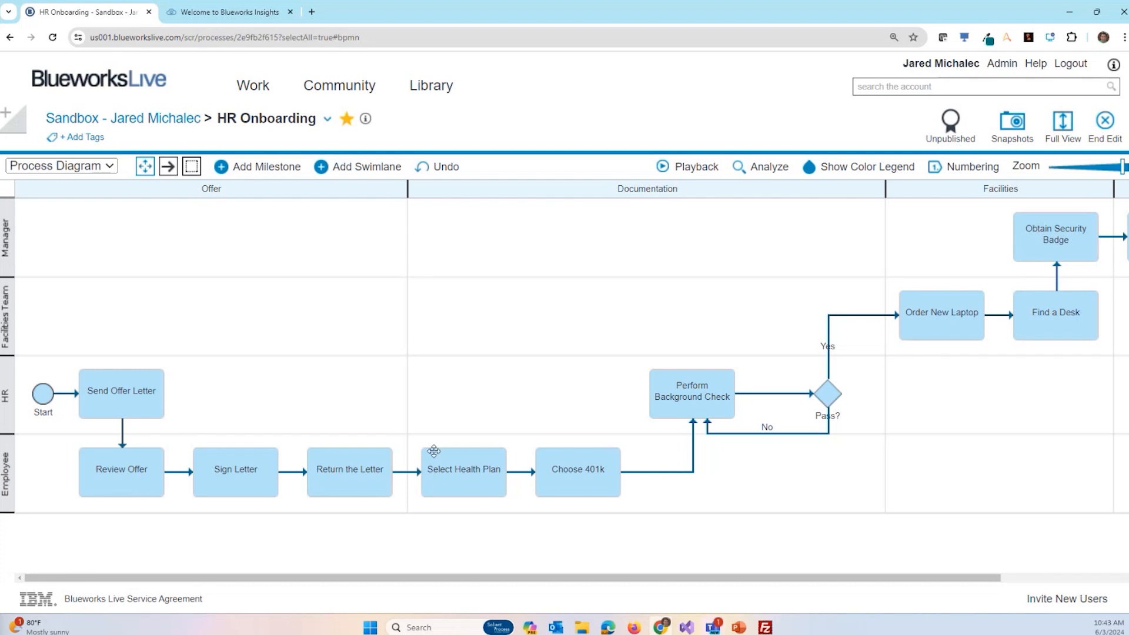
pyautogui.moveTo(119, 487)
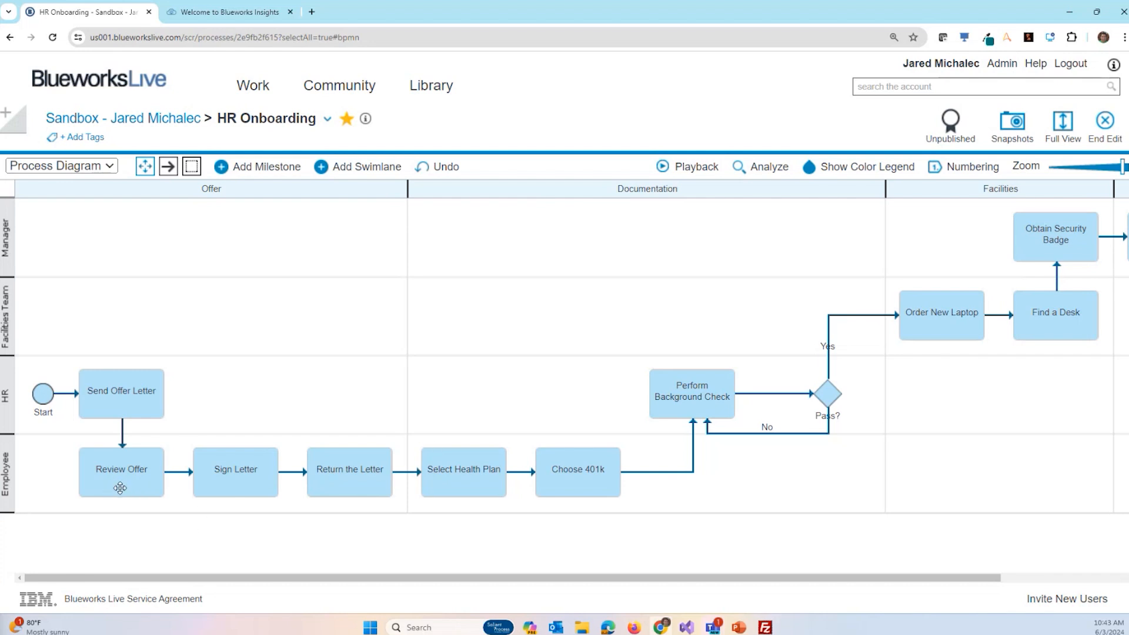
pyautogui.moveTo(105, 532)
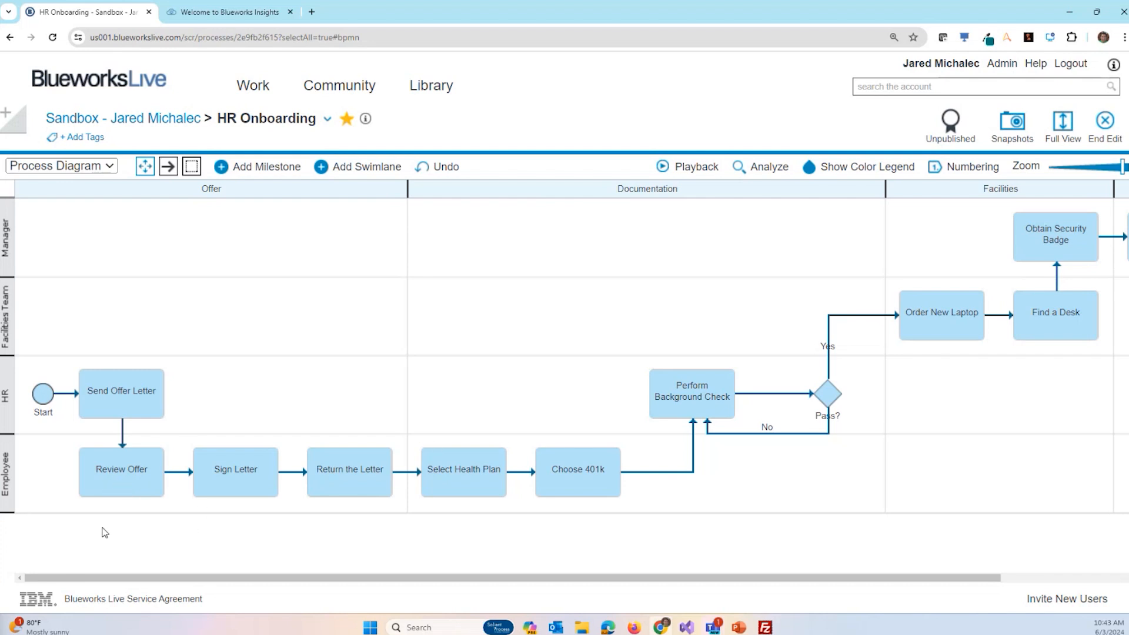
# - Convert Review Offer, Sign Letter and Return the Letter into an Accept Offer subprocess
pyautogui.click(121, 469)
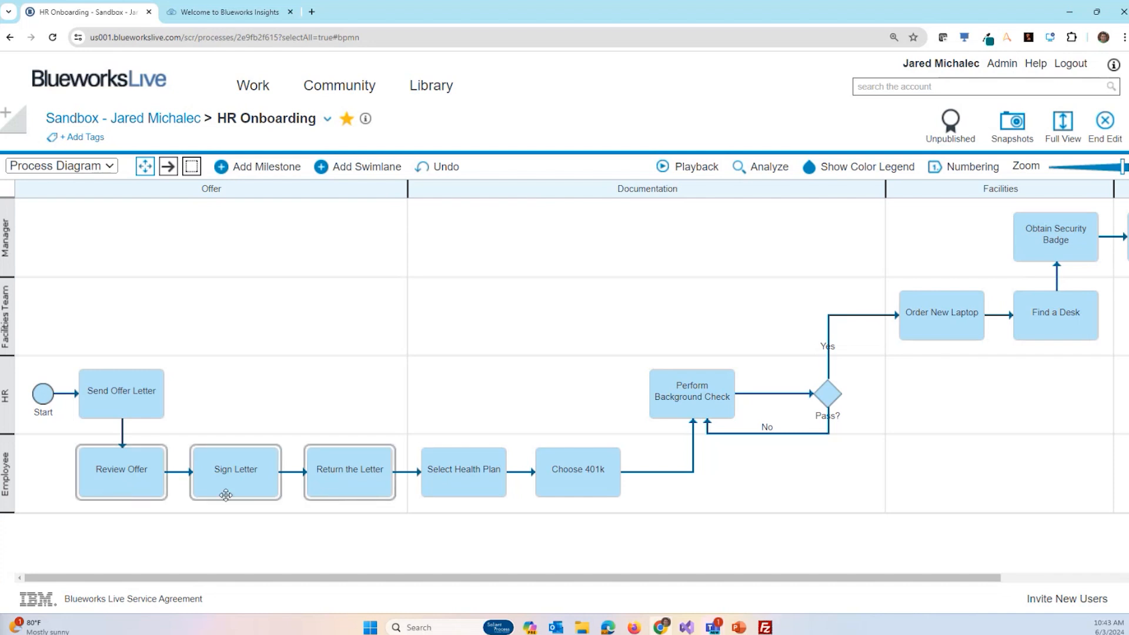
pyautogui.moveTo(336, 502)
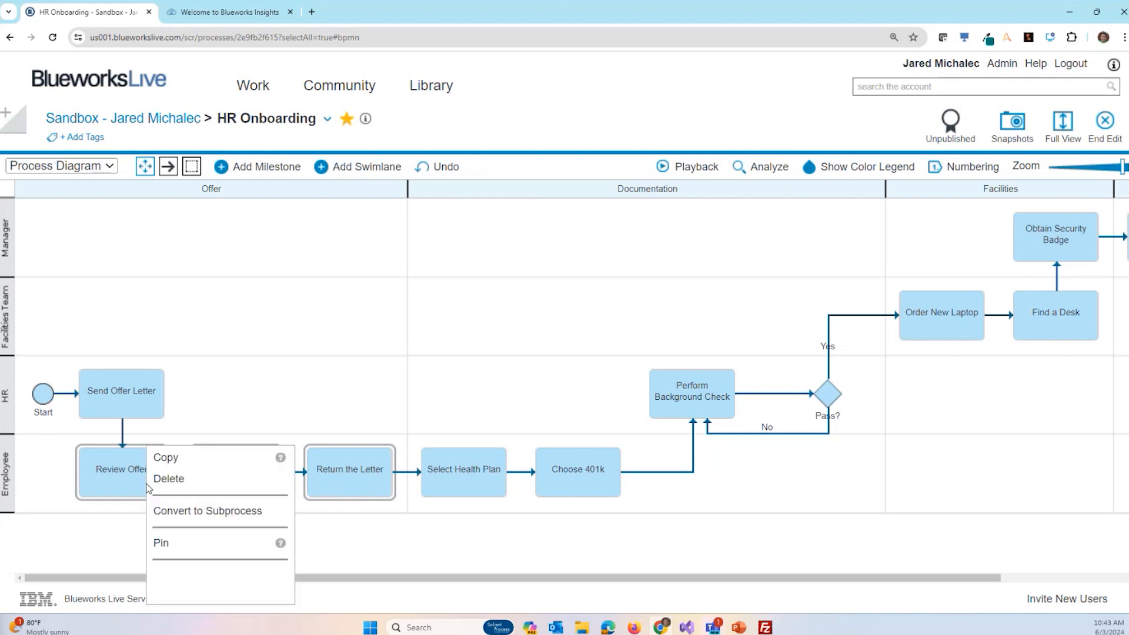
pyautogui.click(207, 510)
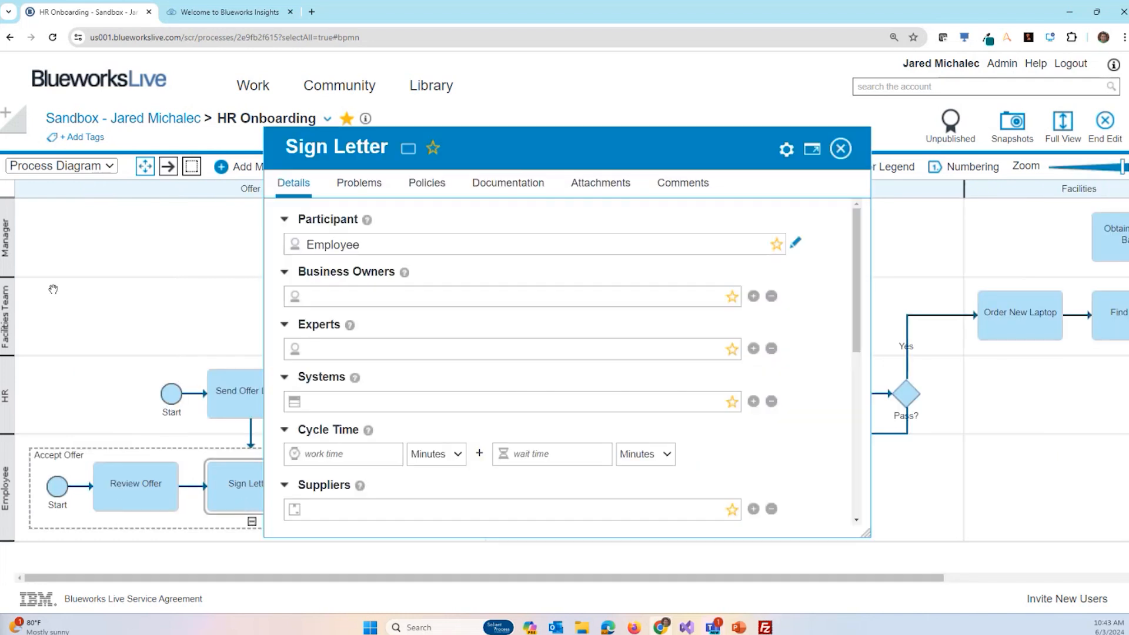
pyautogui.click(840, 148)
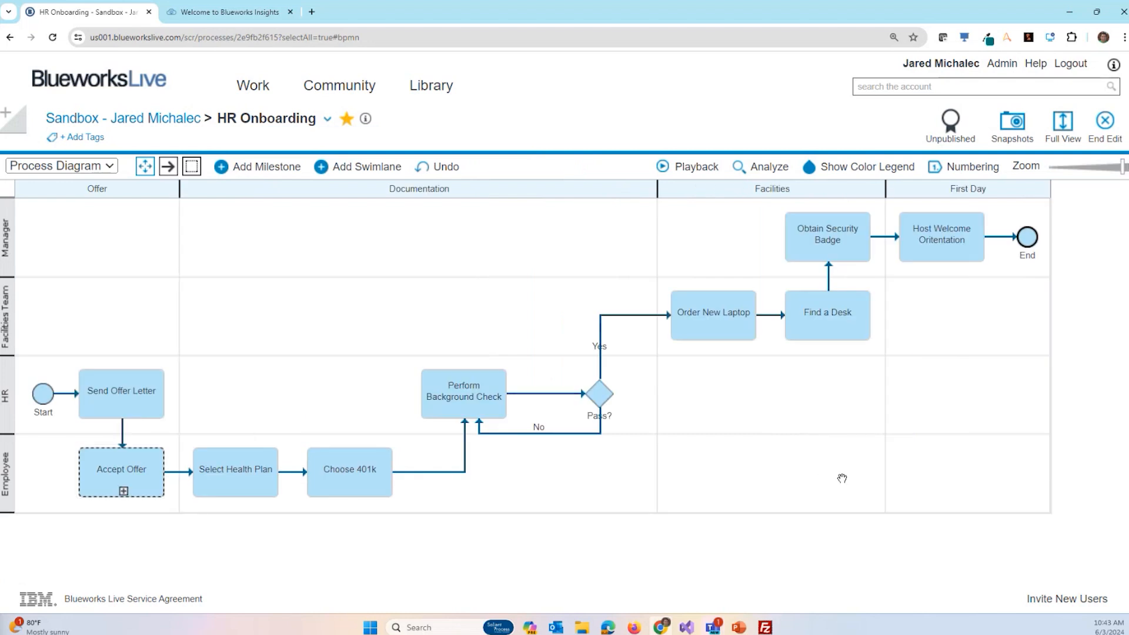
# - Colour Select Health Plan orange and set HR System as its system
pyautogui.rightClick(235, 468)
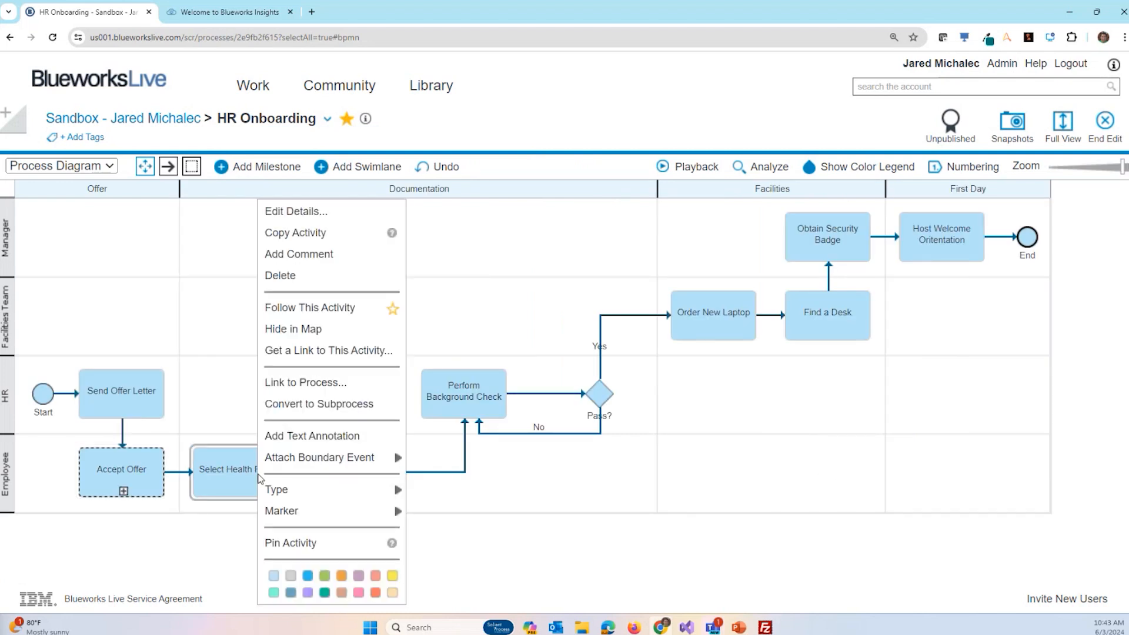
pyautogui.click(272, 574)
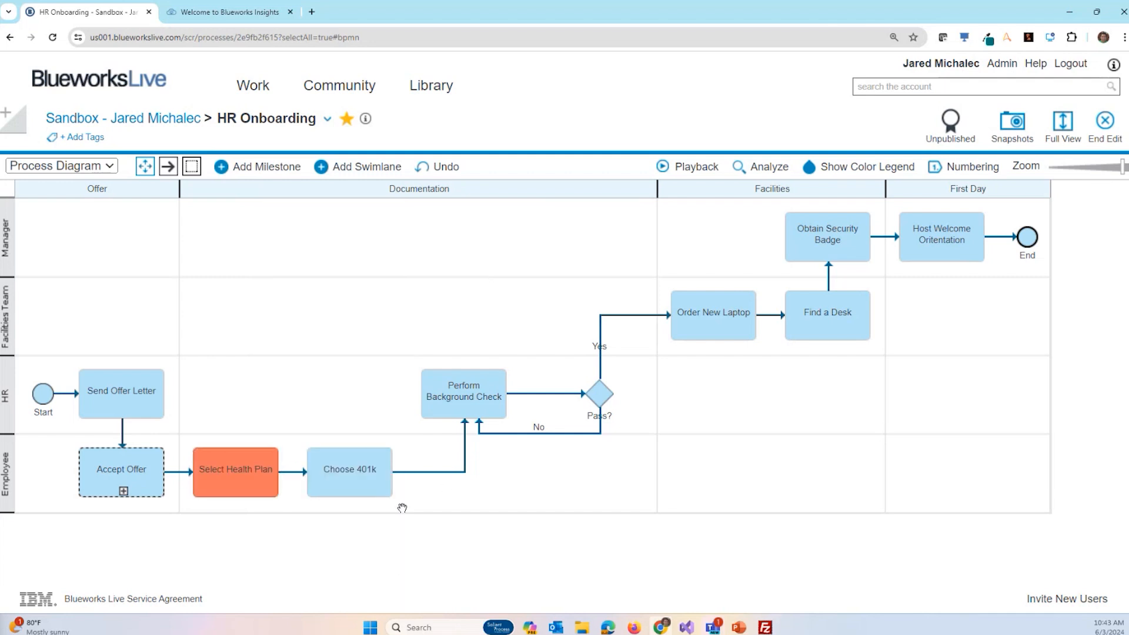
pyautogui.moveTo(367, 479)
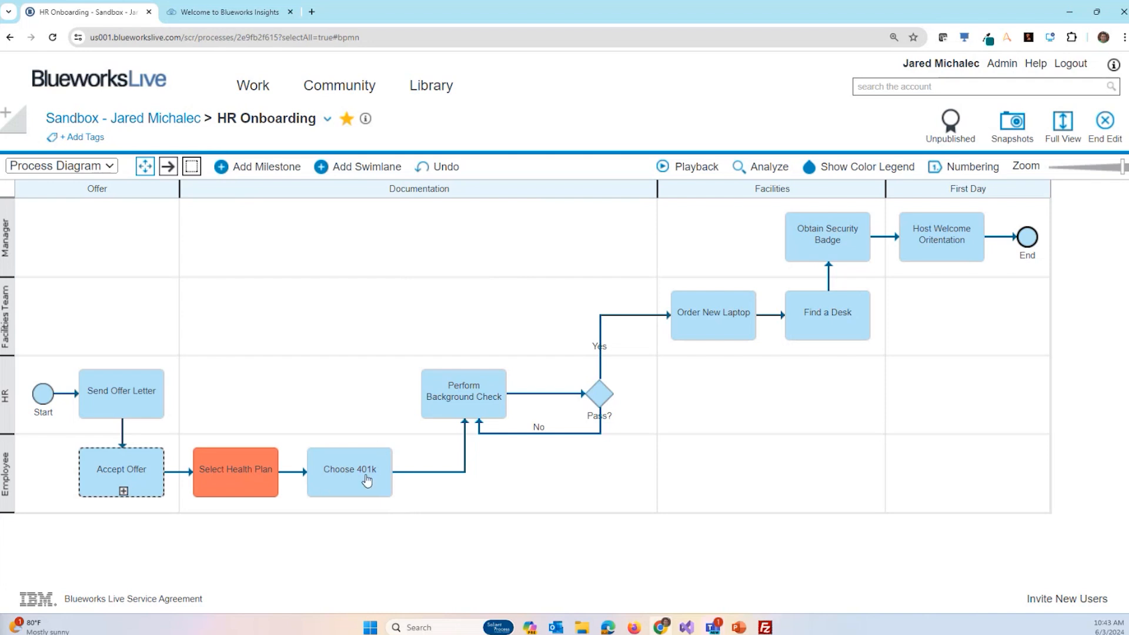
pyautogui.doubleClick(234, 468)
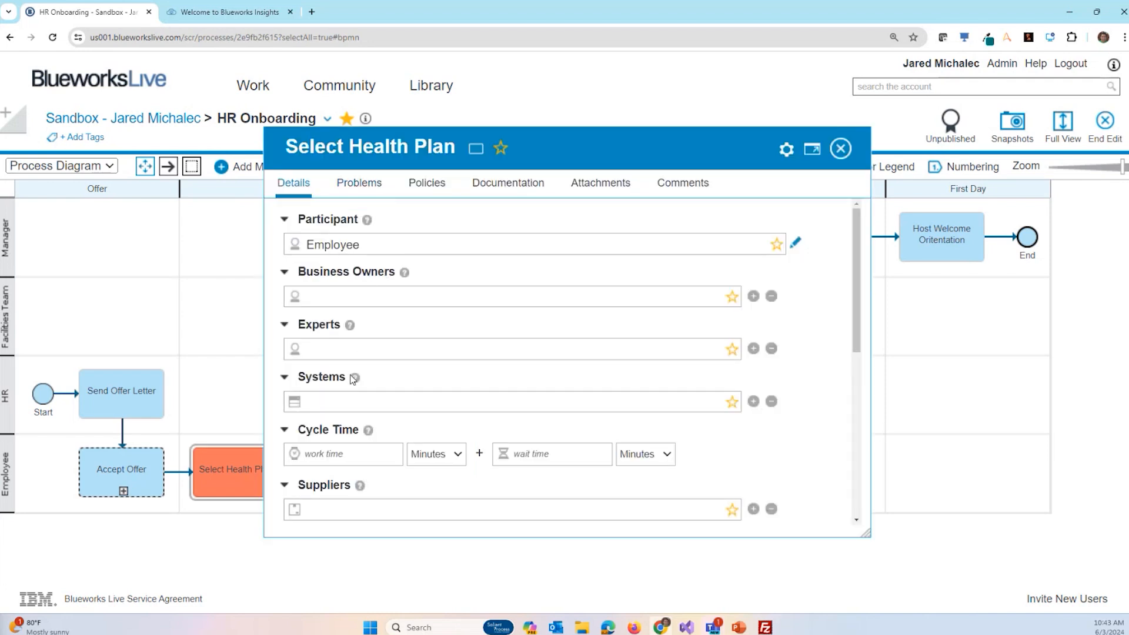
pyautogui.write('HR Sy')
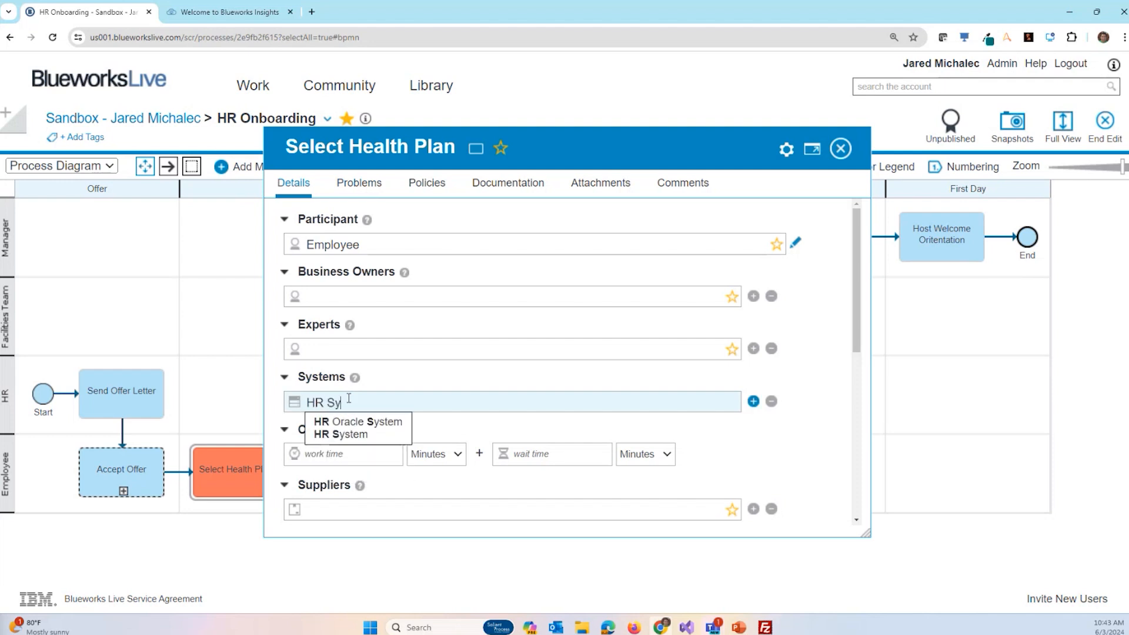
pyautogui.click(346, 434)
pyautogui.write('2')
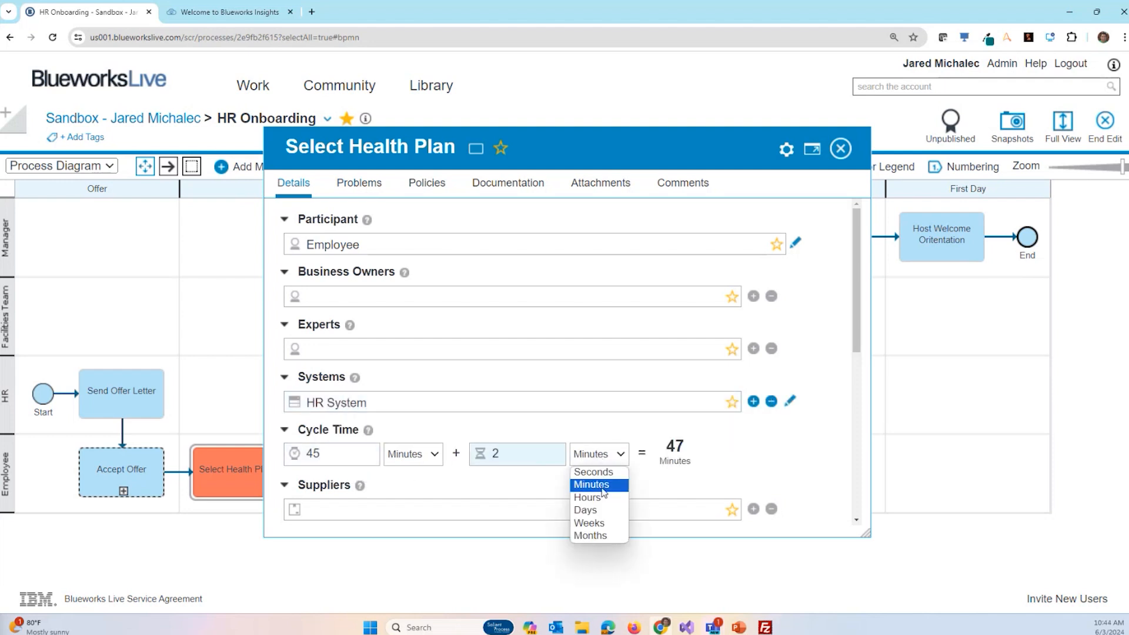
# - Add problems: Highly manual at High frequency, Sometimes mistakes are made at Medium/Medium
pyautogui.click(359, 182)
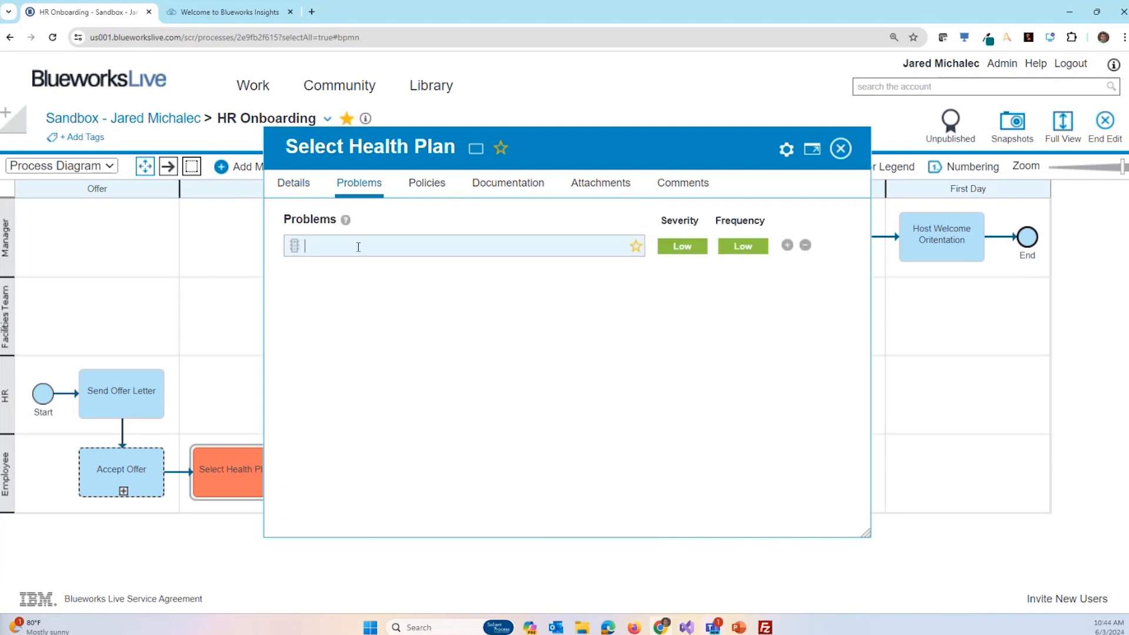
pyautogui.write('Highly')
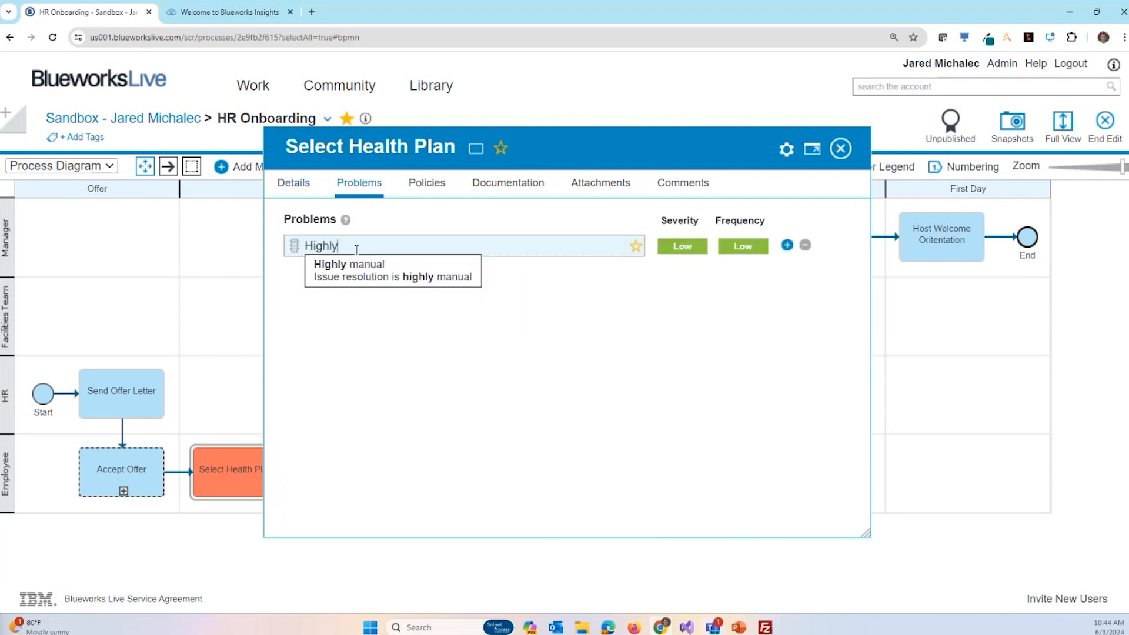
pyautogui.click(742, 246)
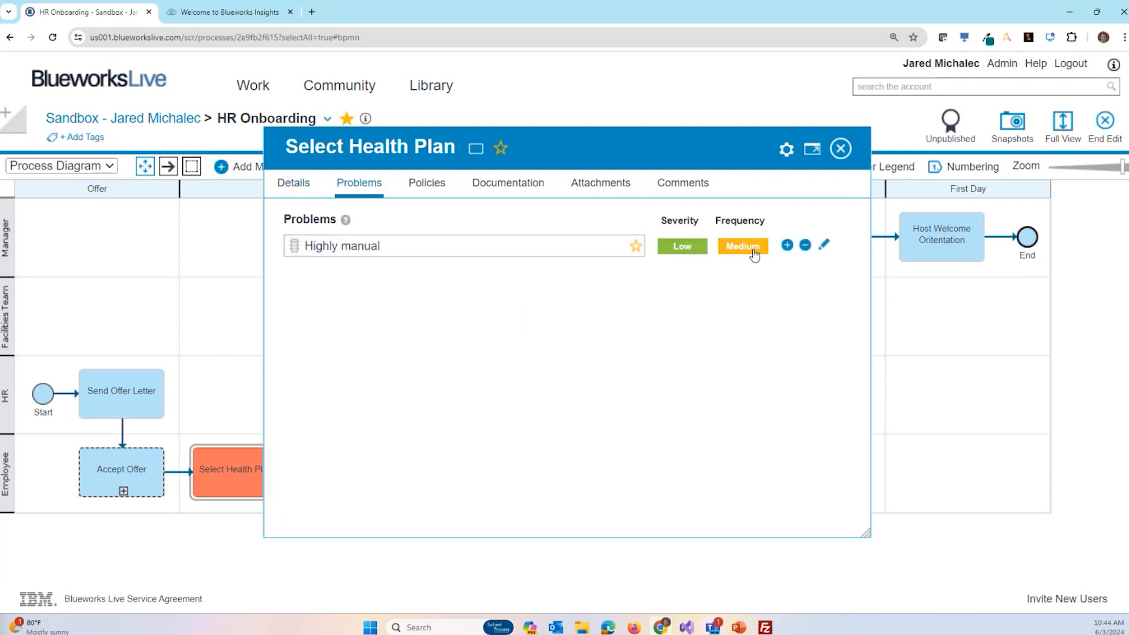
pyautogui.click(742, 245)
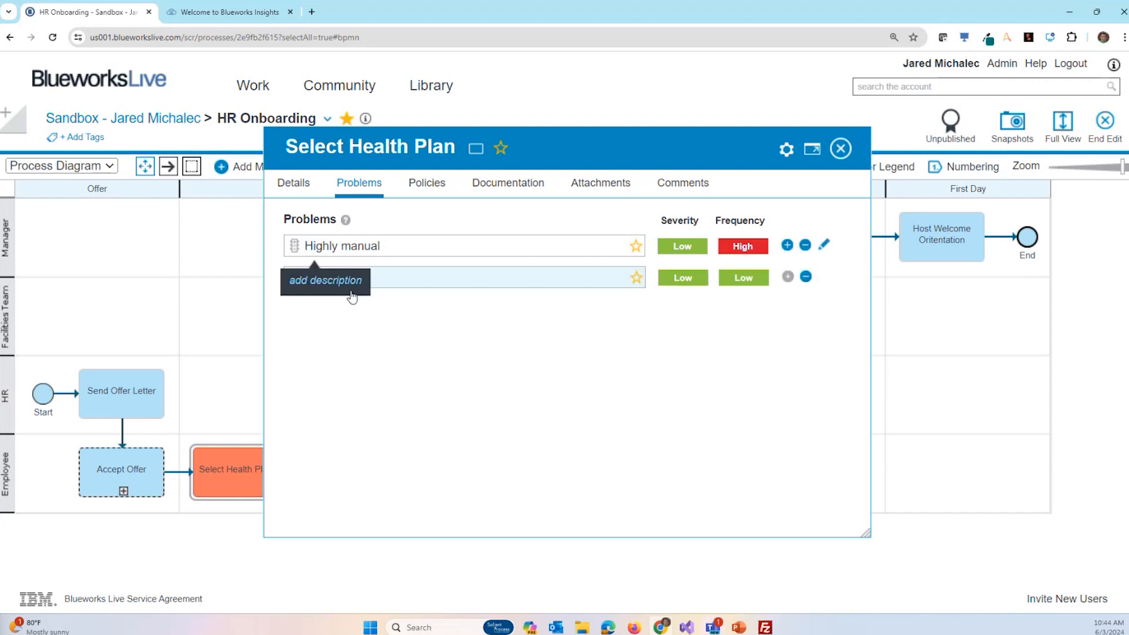
pyautogui.write('Sometimes mistakes are made')
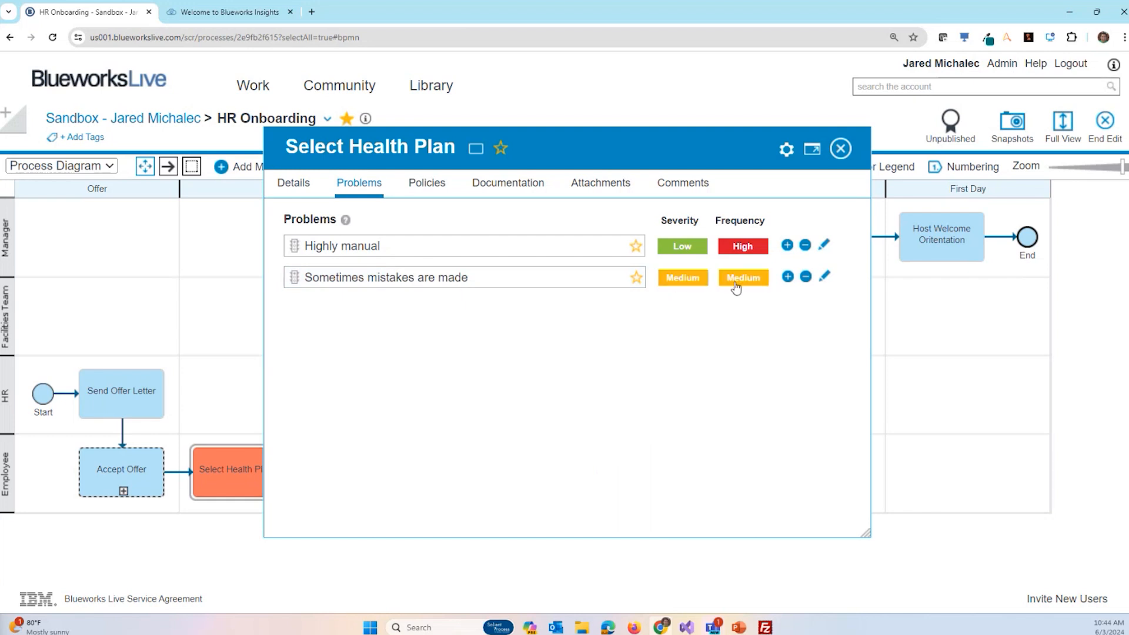
pyautogui.moveTo(839, 149)
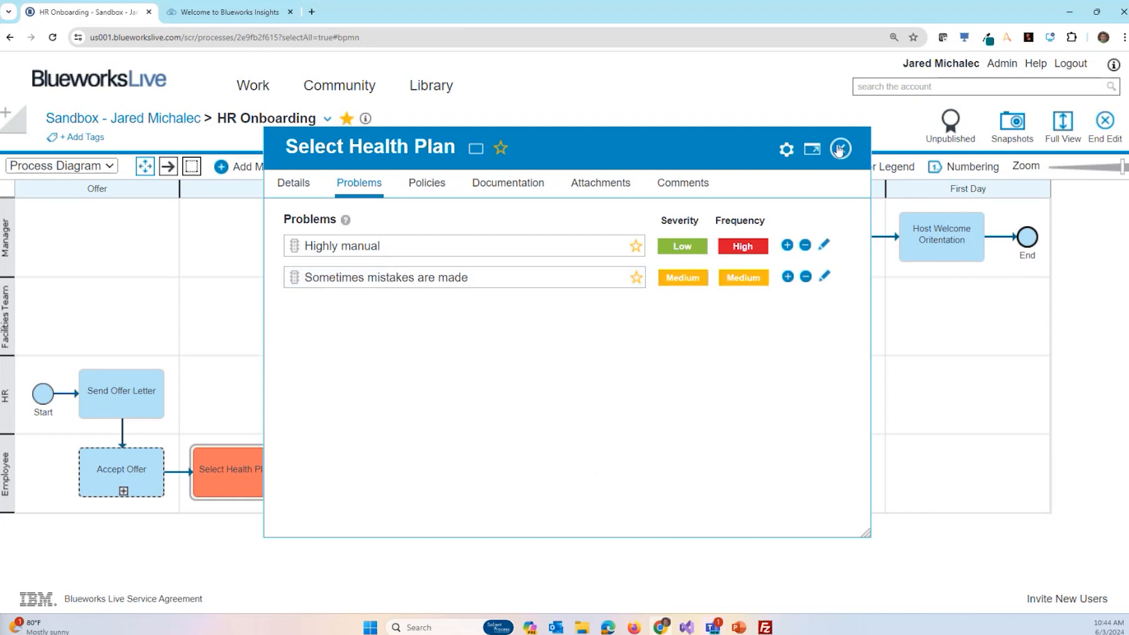
pyautogui.click(839, 148)
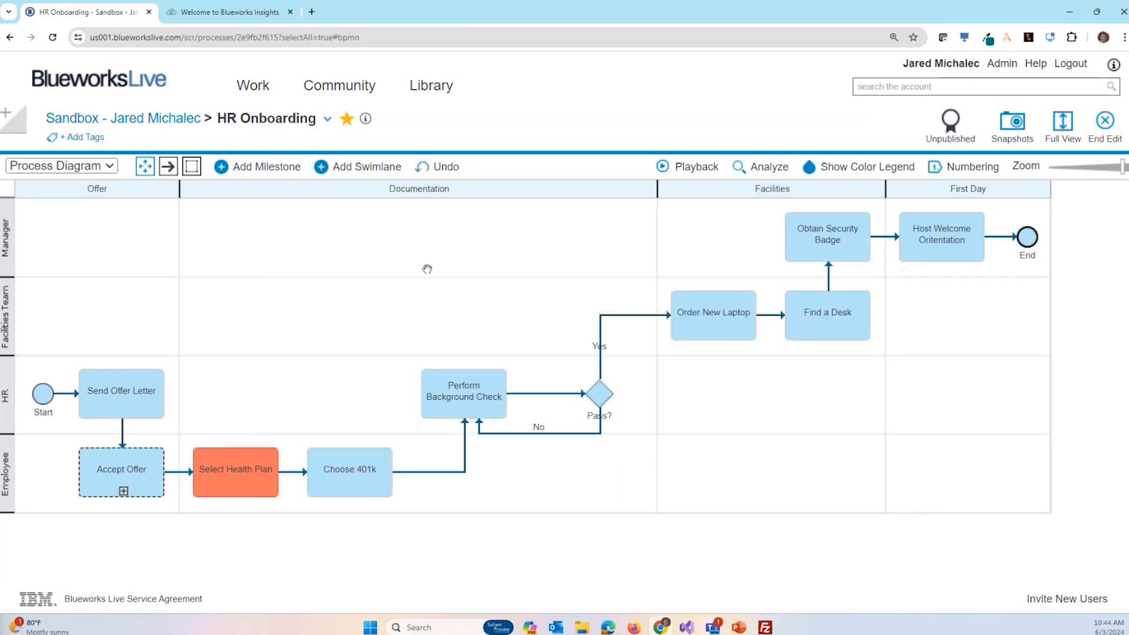
pyautogui.moveTo(517, 275)
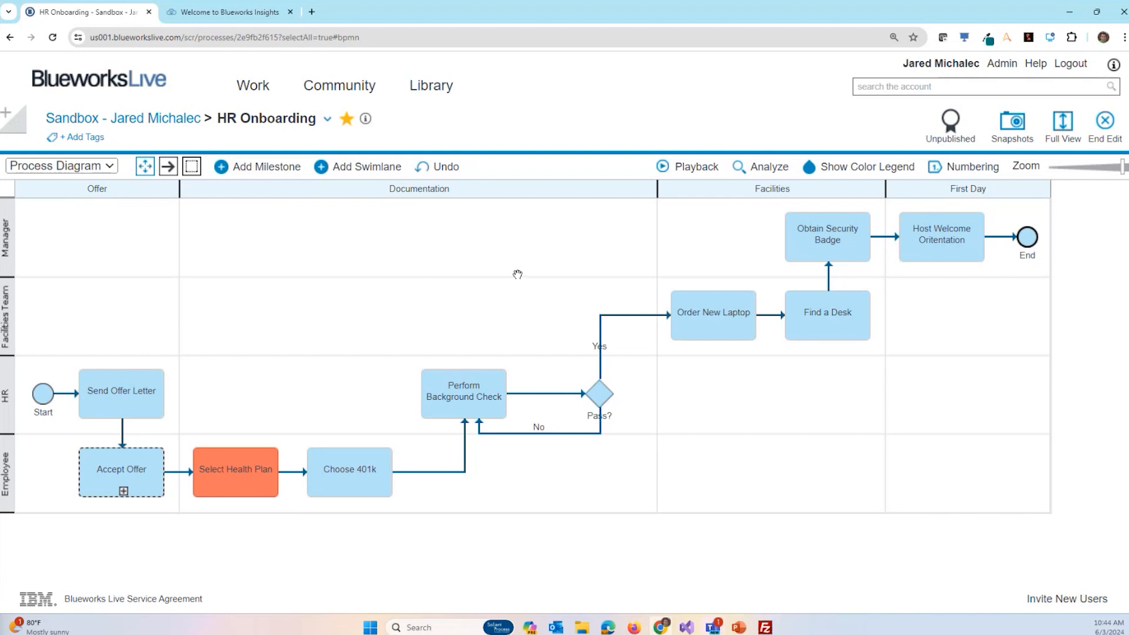
# - In Analysis Mode, try Work Time and Wait Time, then analyze by Problems instead
pyautogui.click(759, 166)
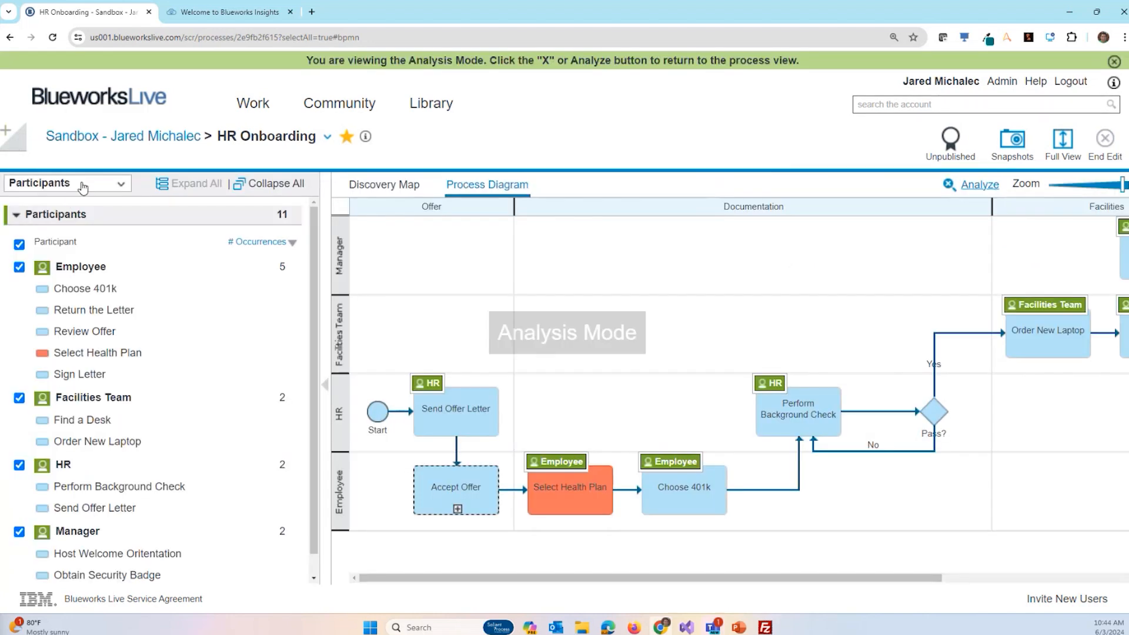
pyautogui.click(67, 183)
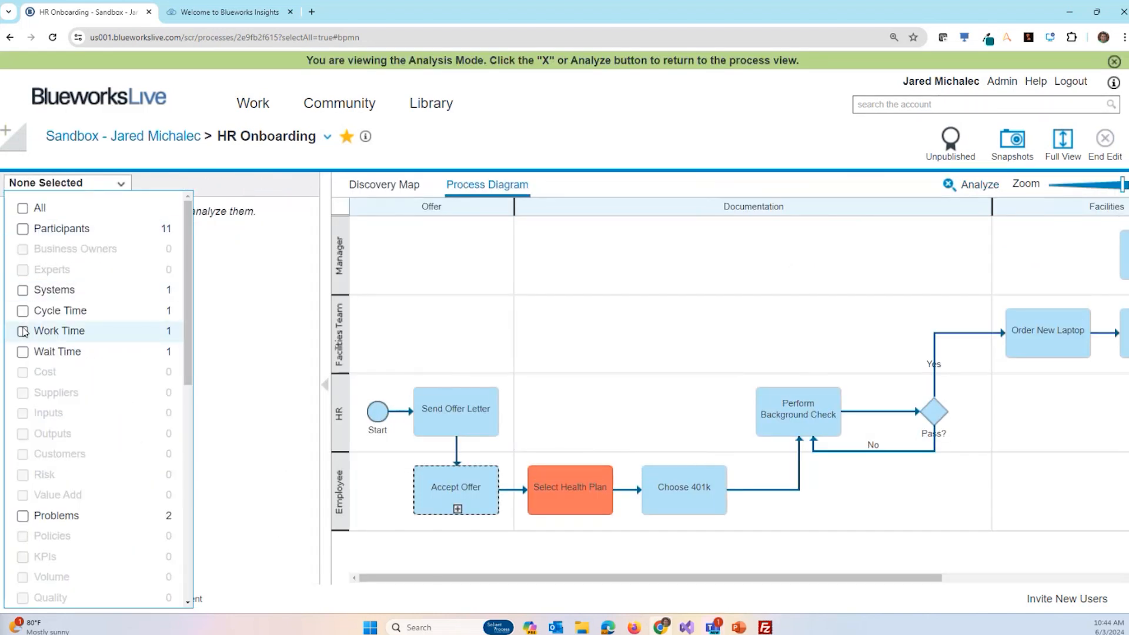
pyautogui.click(23, 352)
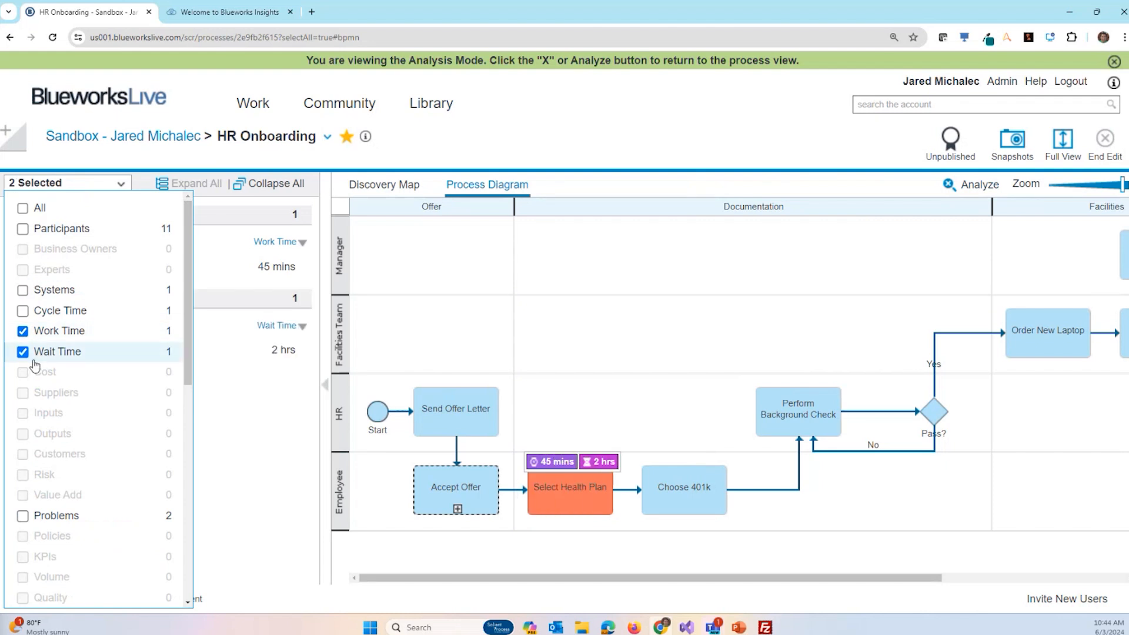
pyautogui.click(22, 351)
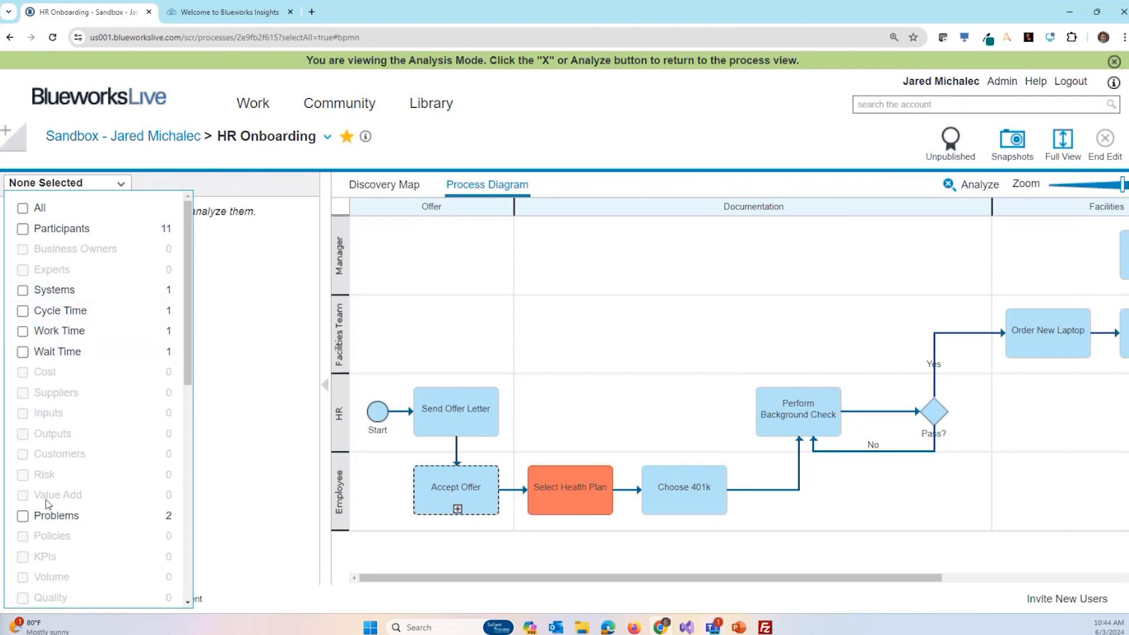
pyautogui.click(22, 515)
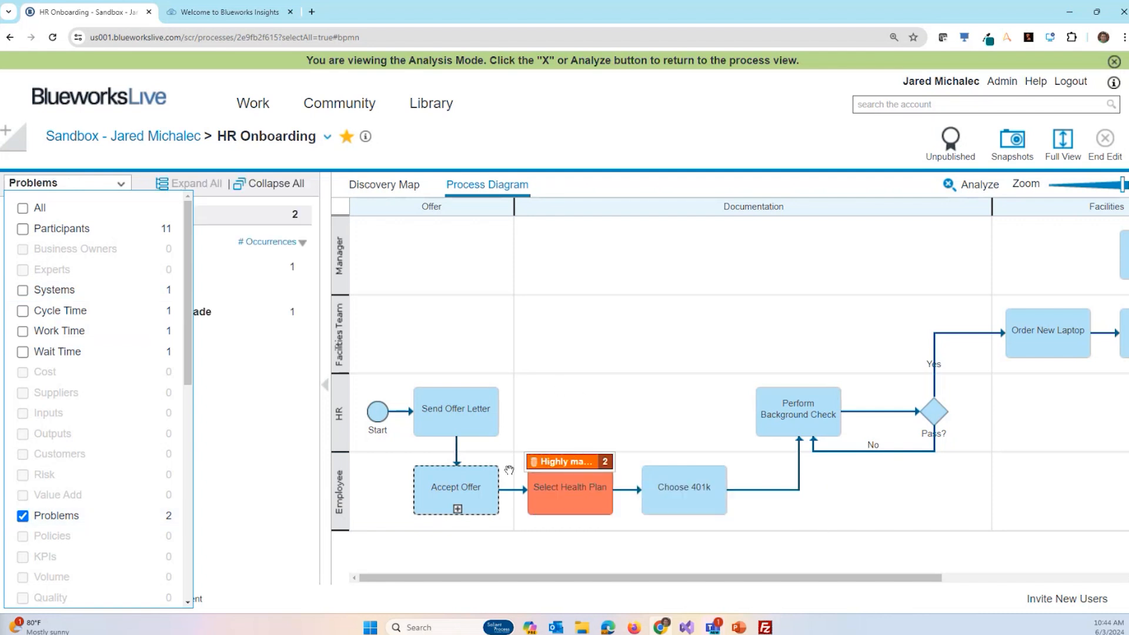
pyautogui.moveTo(612, 414)
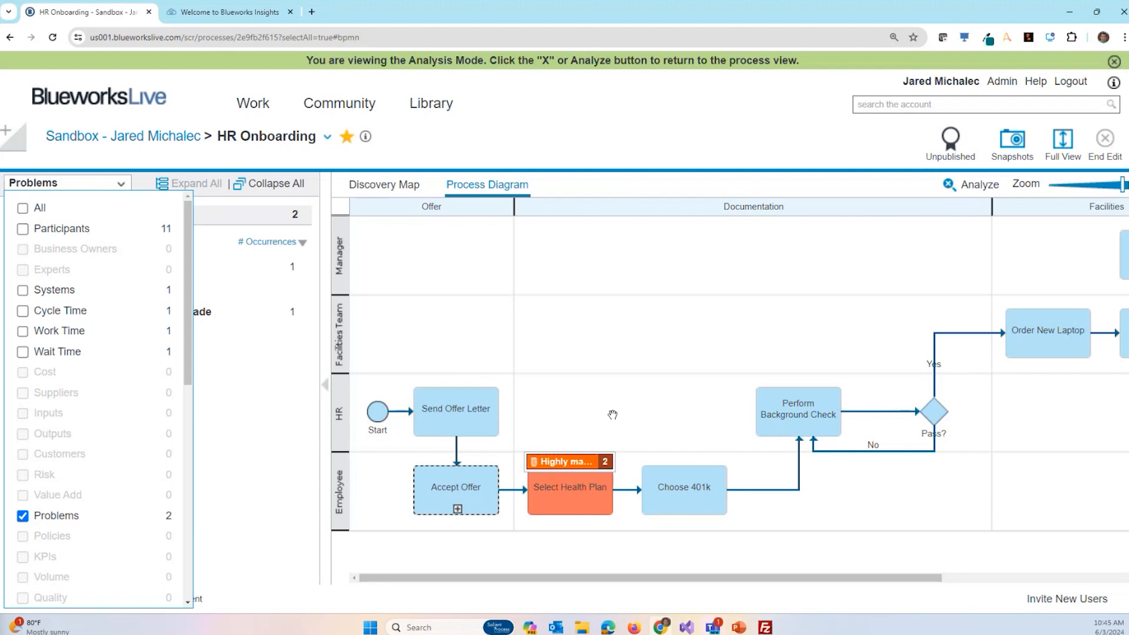
pyautogui.moveTo(709, 442)
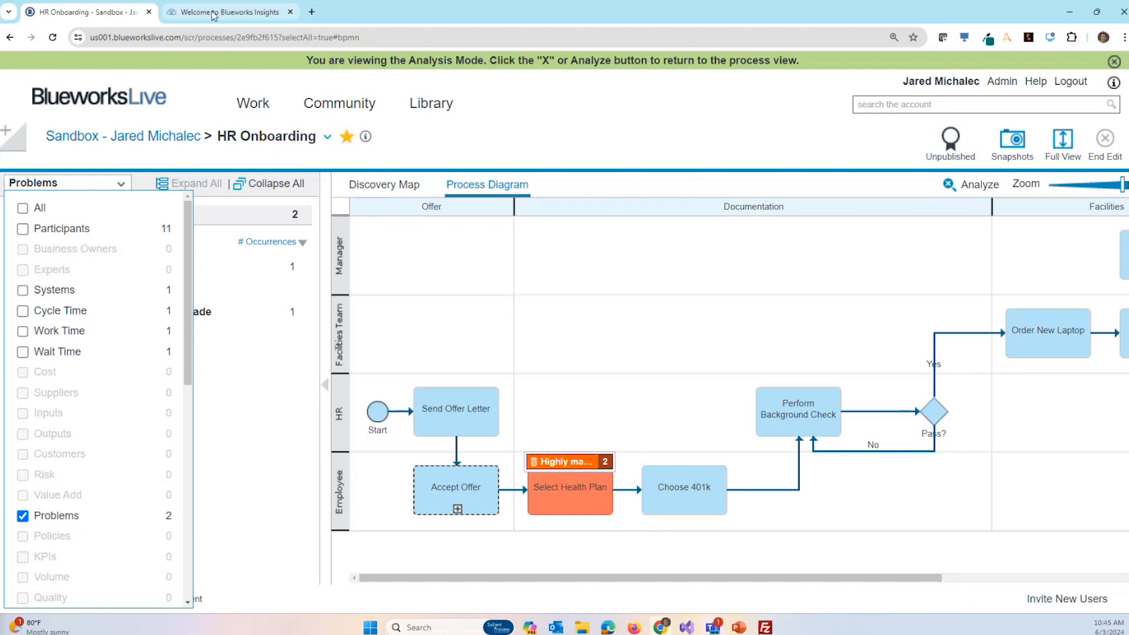
# - Switch to the Blueworks Insights tab and bring up its sign-in page
pyautogui.click(228, 12)
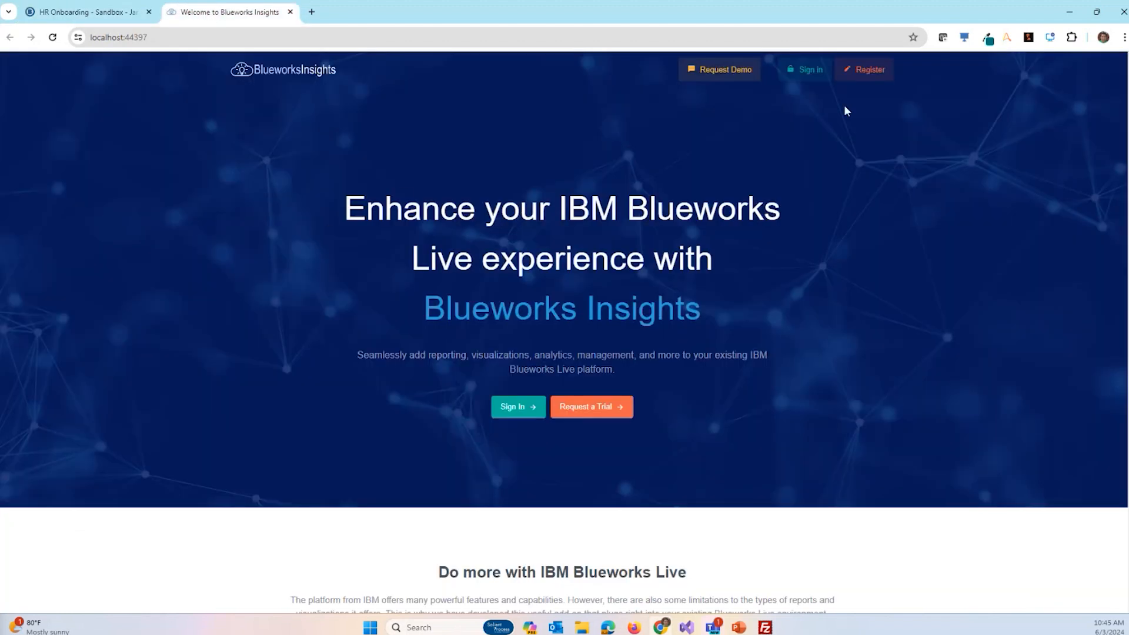
pyautogui.click(804, 69)
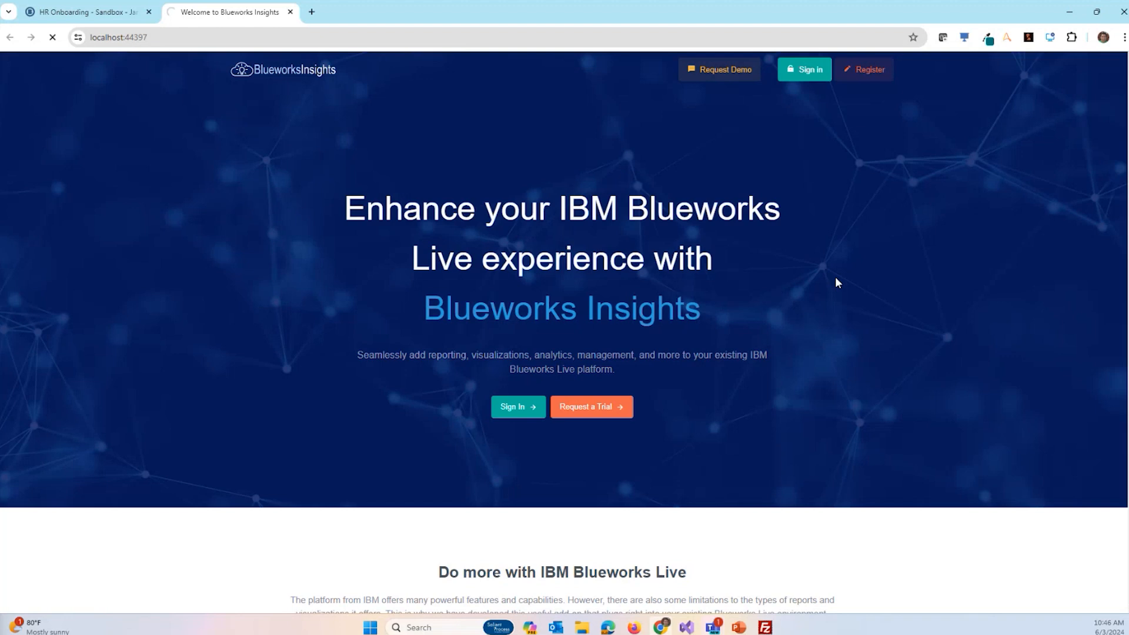
pyautogui.click(311, 11)
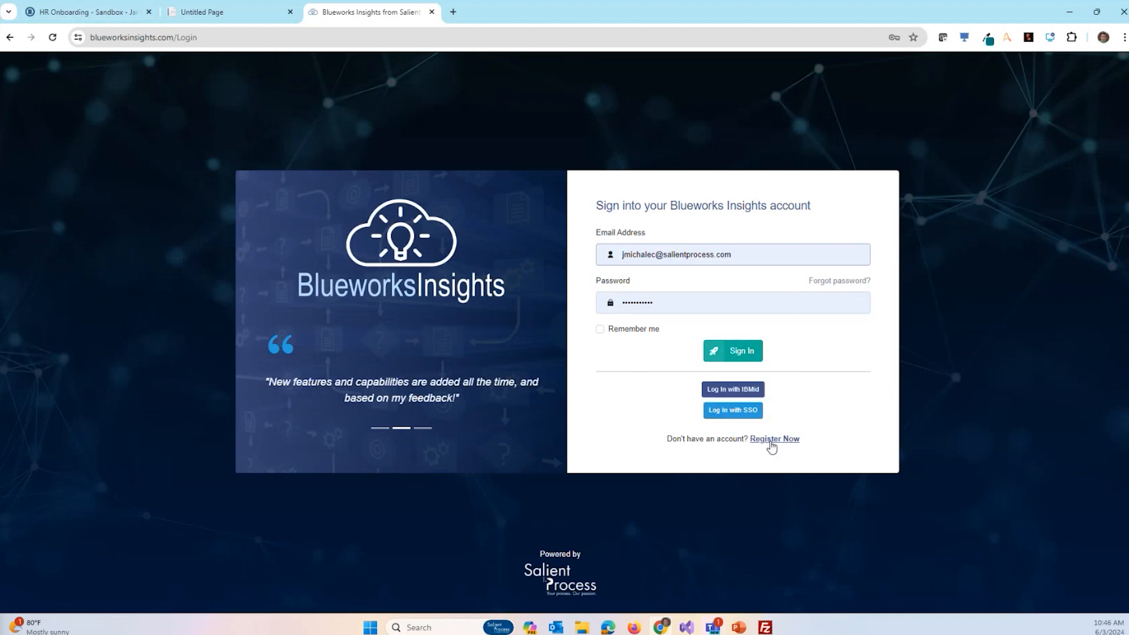
# - Glance at the registration form, return to login, and submit the account credentials
pyautogui.click(773, 439)
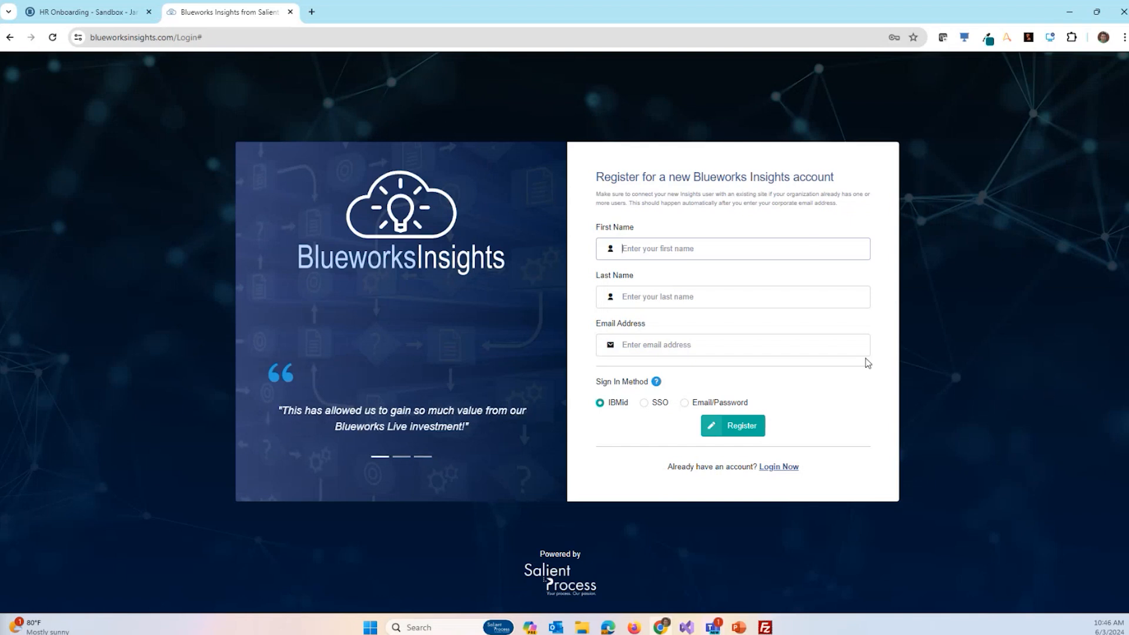
pyautogui.click(778, 467)
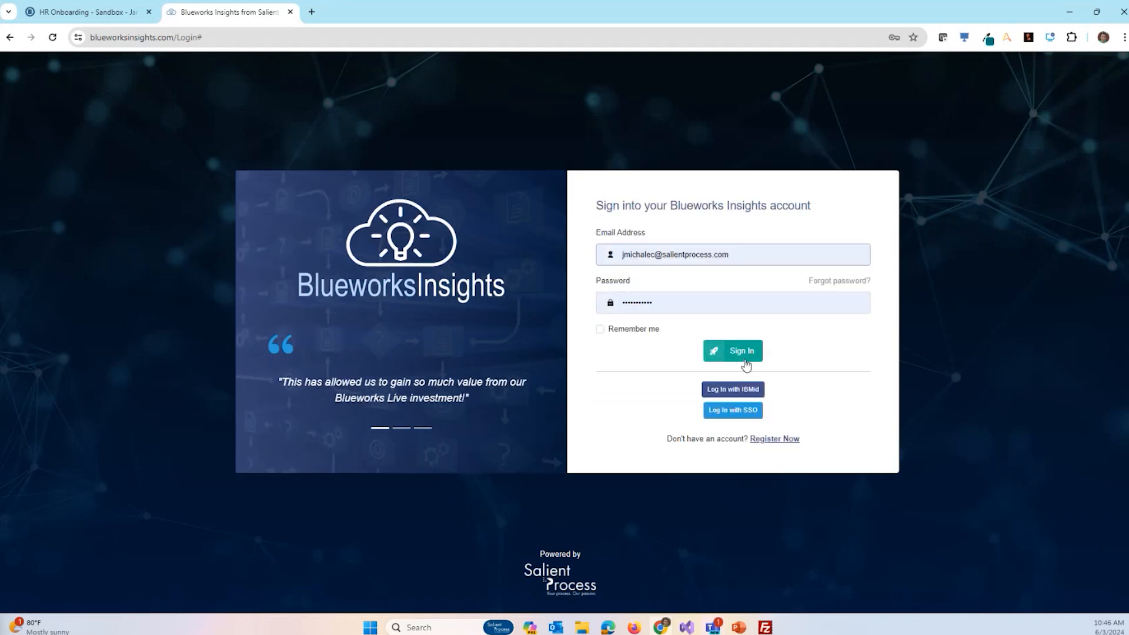
pyautogui.click(732, 350)
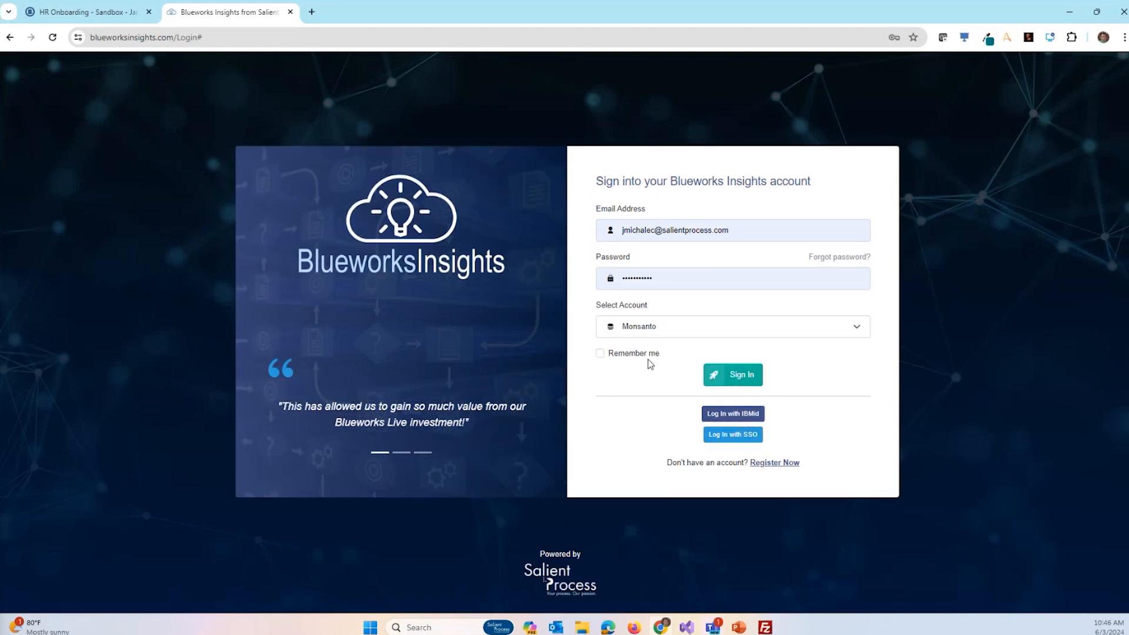
pyautogui.click(731, 374)
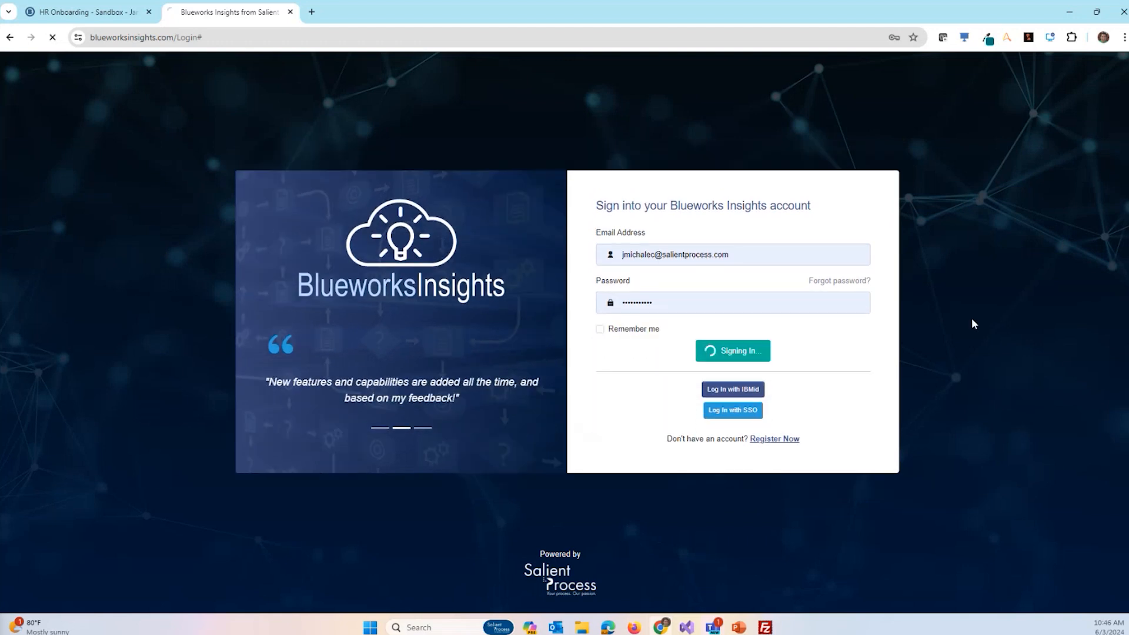
# - Finish signing in and scroll the dashboard: 2,741 blueprints, 665 spaces, 72 decisions, 30 policies
pyautogui.click(732, 351)
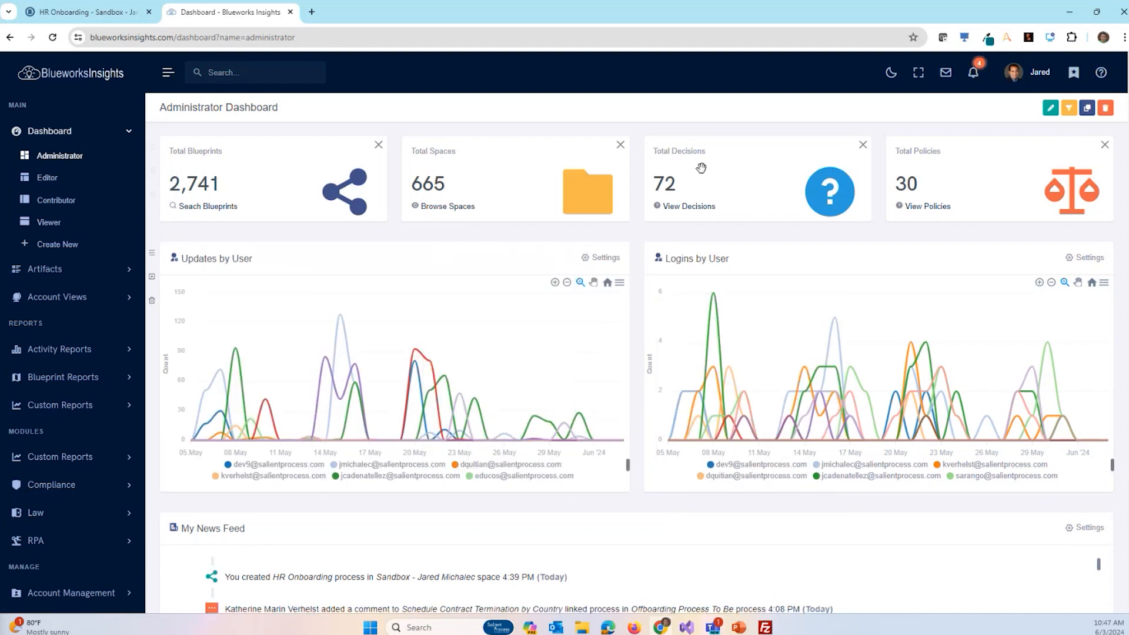
pyautogui.scroll(-3)
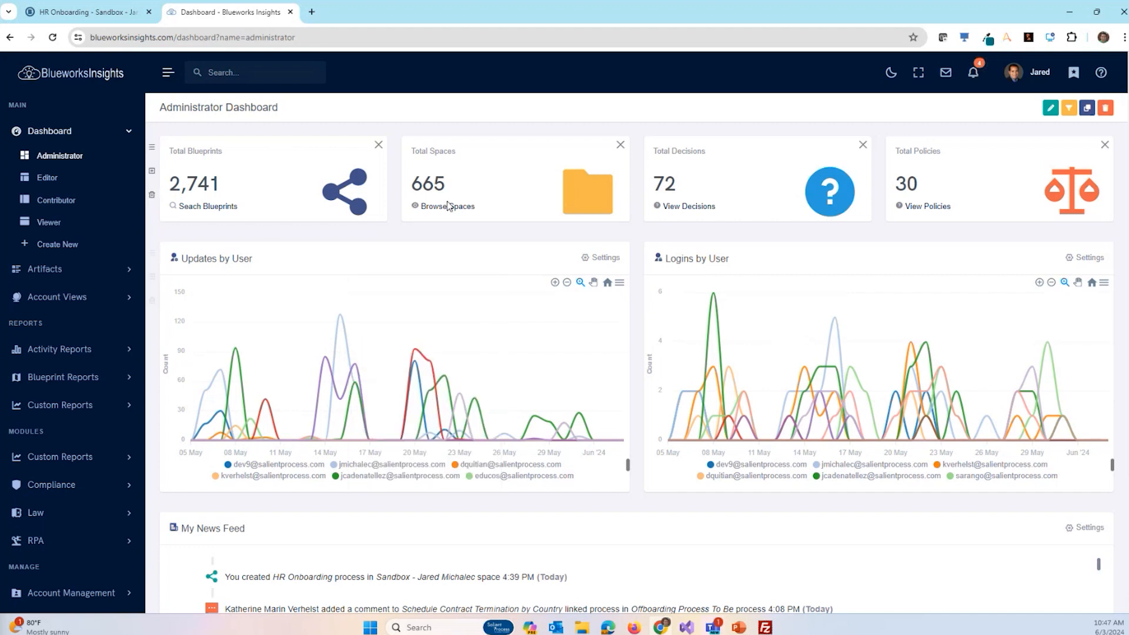
# - Open Activity Details by User, view the first user's activity chart, then close it
pyautogui.click(59, 349)
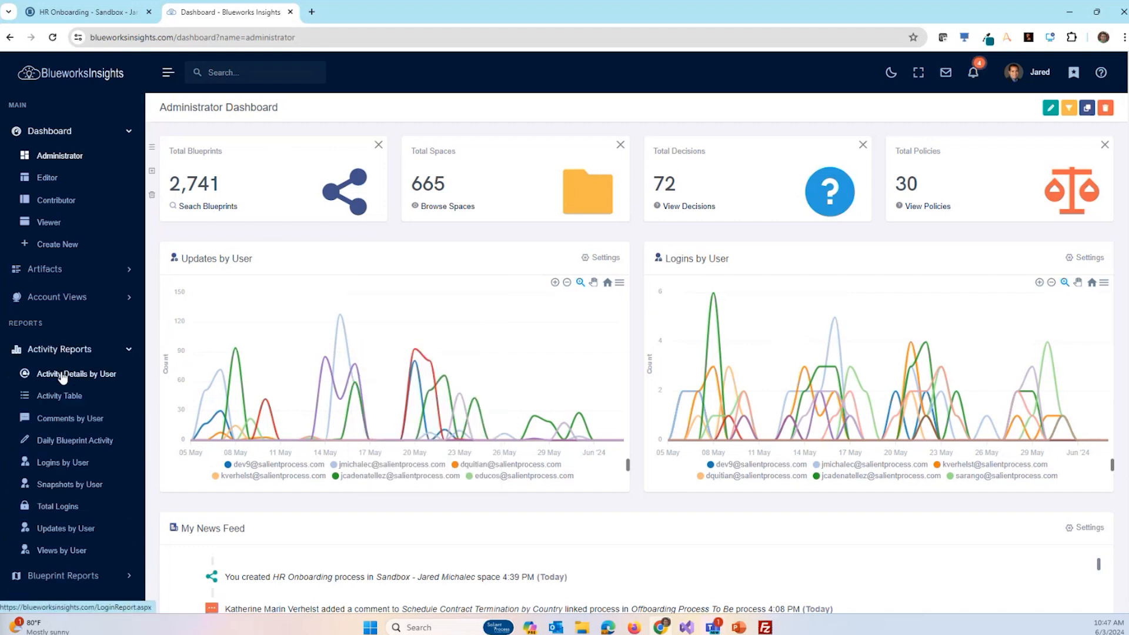
pyautogui.click(76, 374)
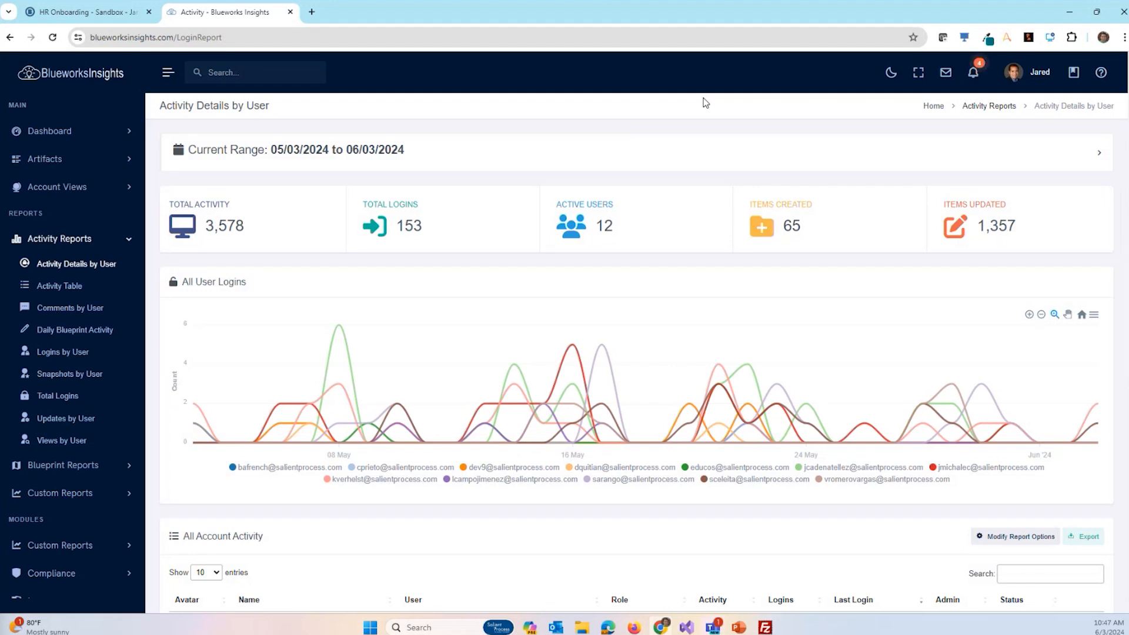
pyautogui.moveTo(587, 235)
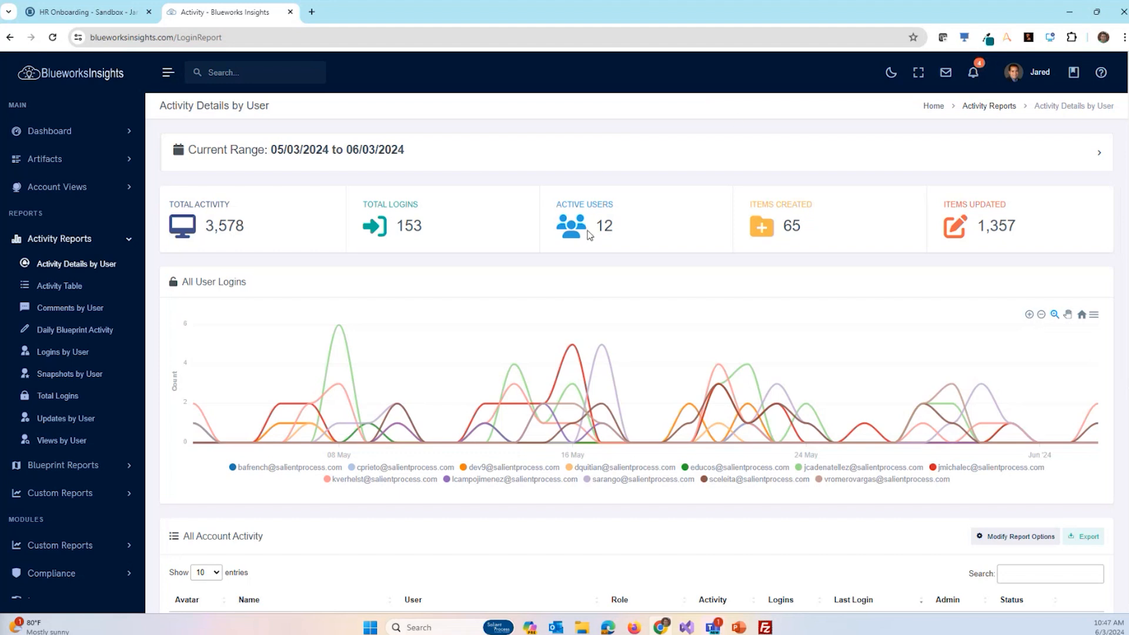
pyautogui.moveTo(388, 128)
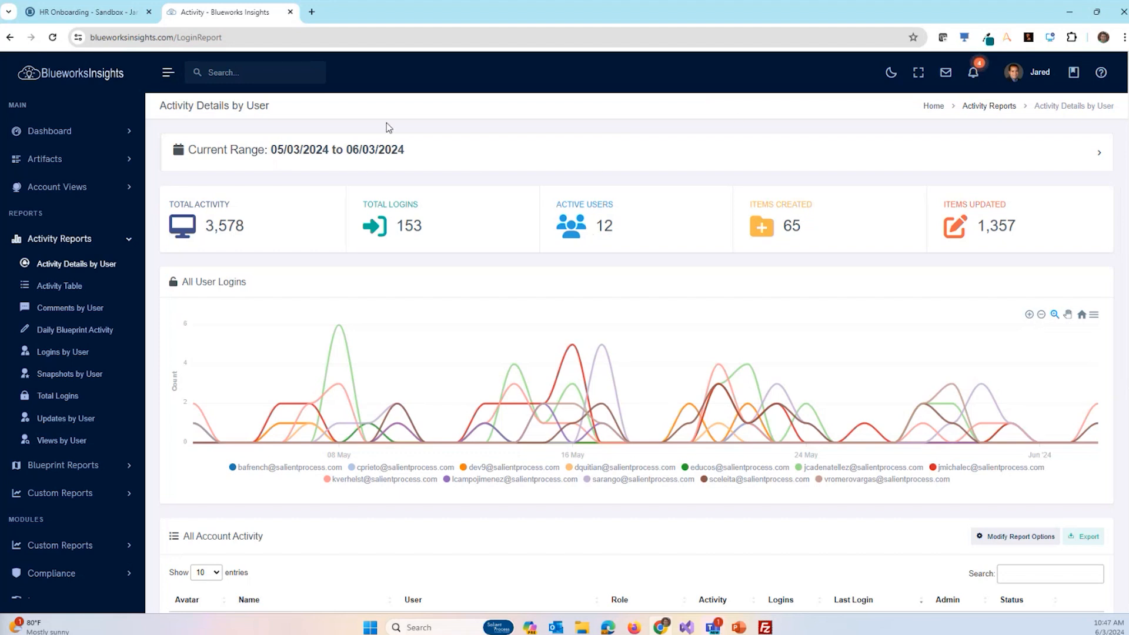
pyautogui.scroll(-3)
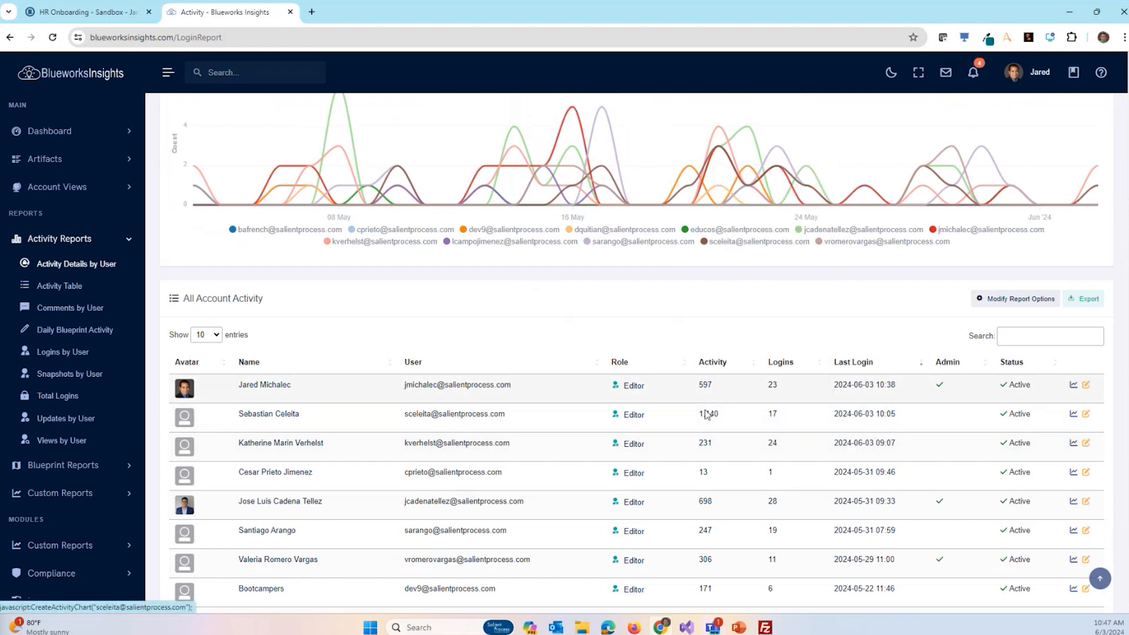
pyautogui.moveTo(693, 370)
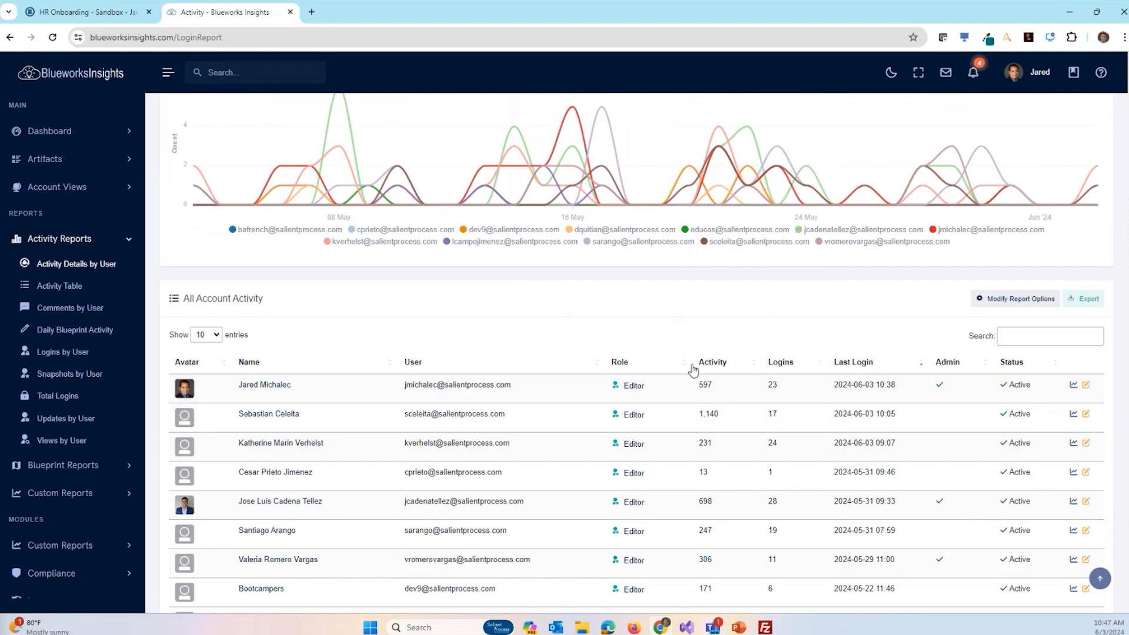
pyautogui.moveTo(687, 330)
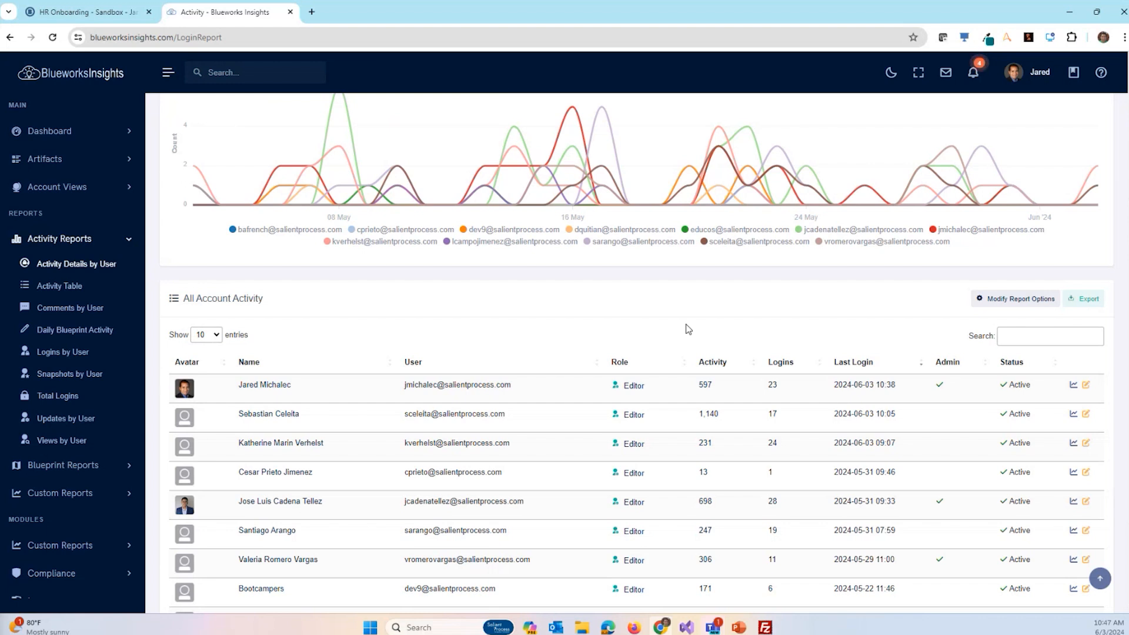
pyautogui.click(1074, 384)
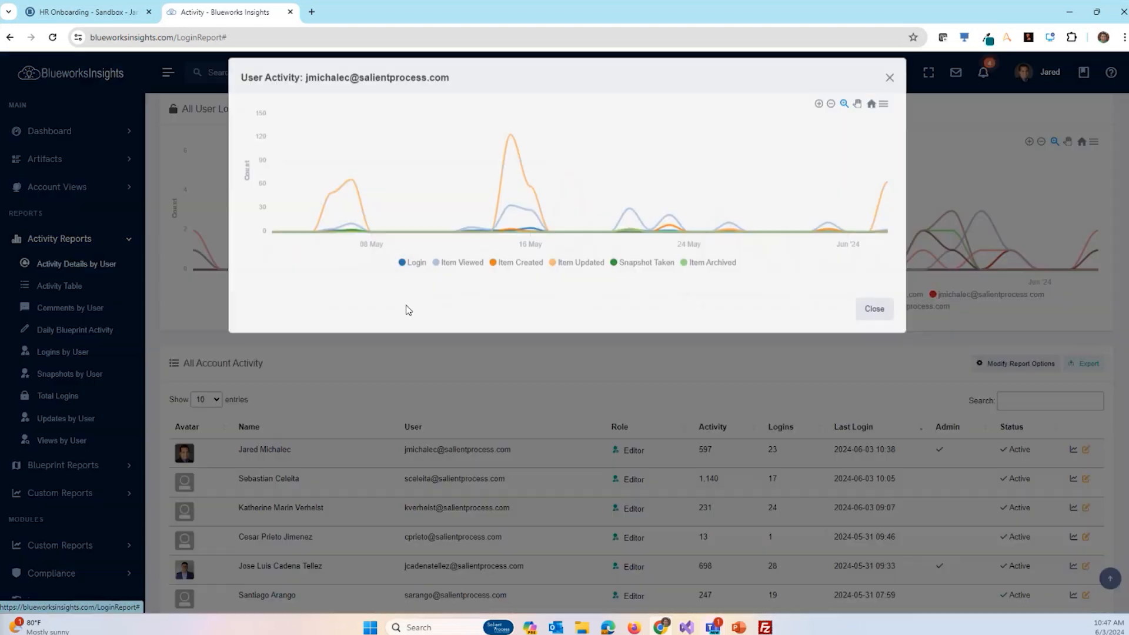
pyautogui.moveTo(716, 228)
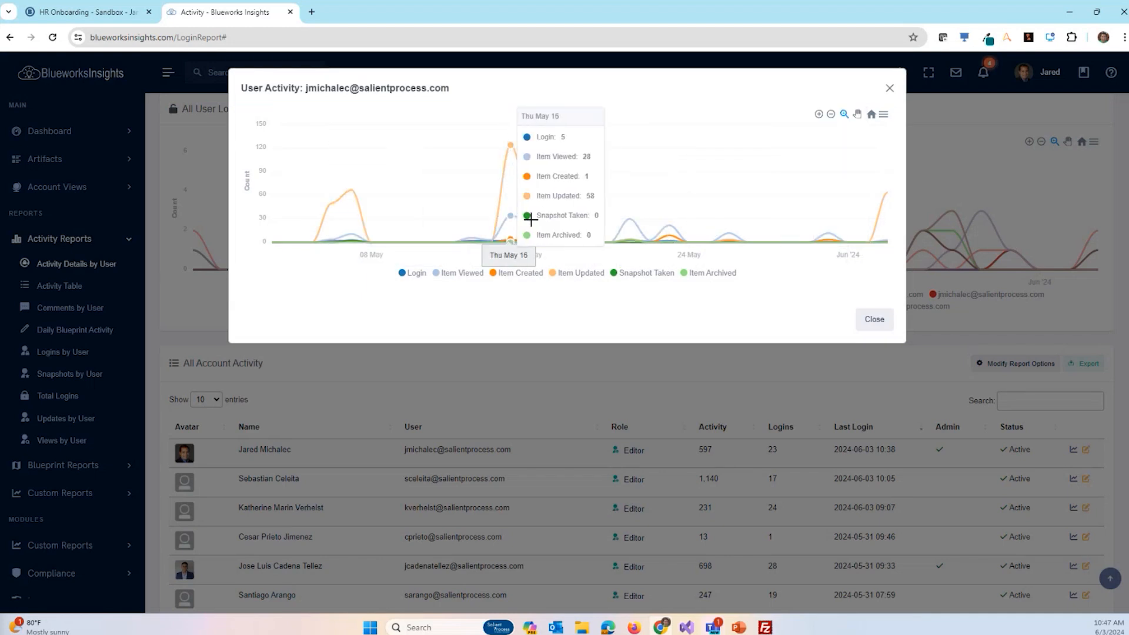
pyautogui.moveTo(870, 328)
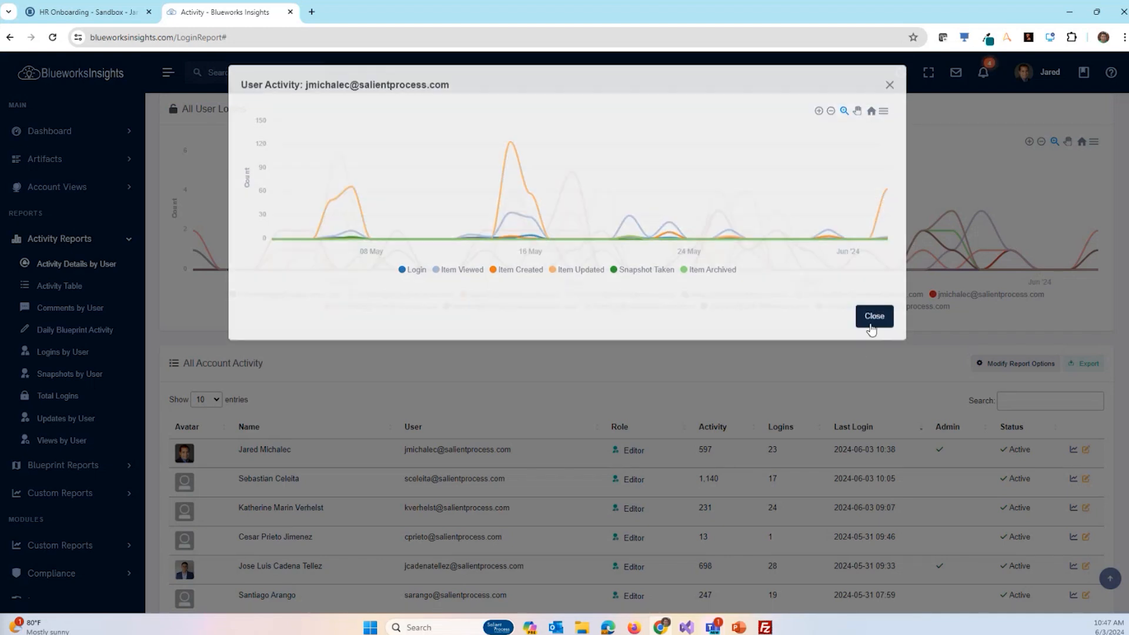
pyautogui.click(873, 317)
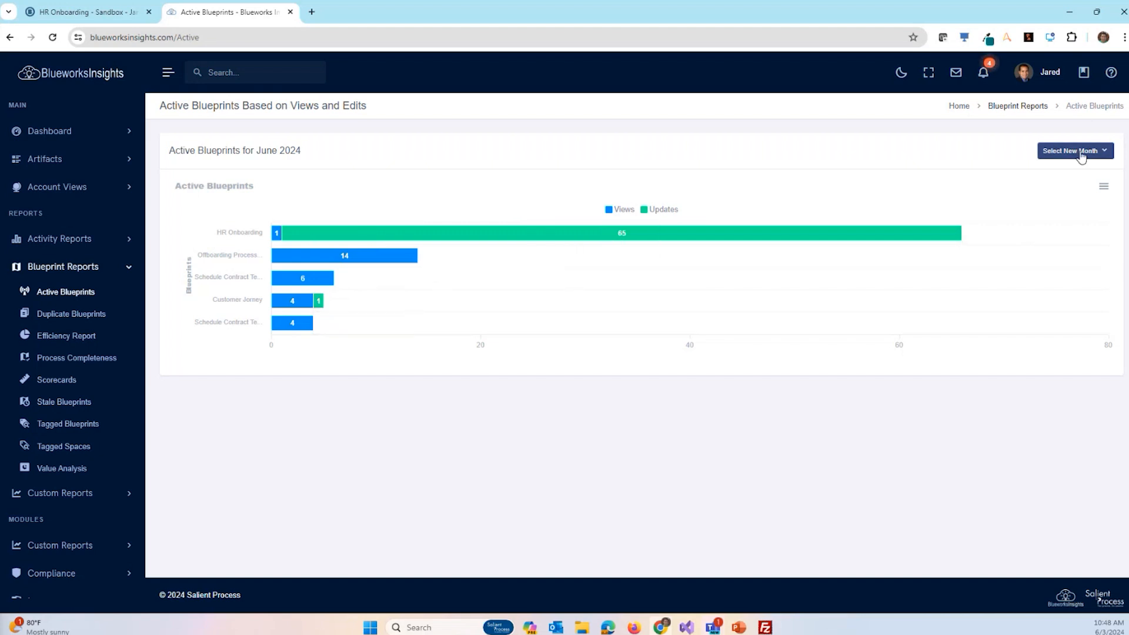
# - Show Active Blueprints for May 2024, led by AS-IS Evaluation, then open Stale Blueprints
pyautogui.click(1073, 150)
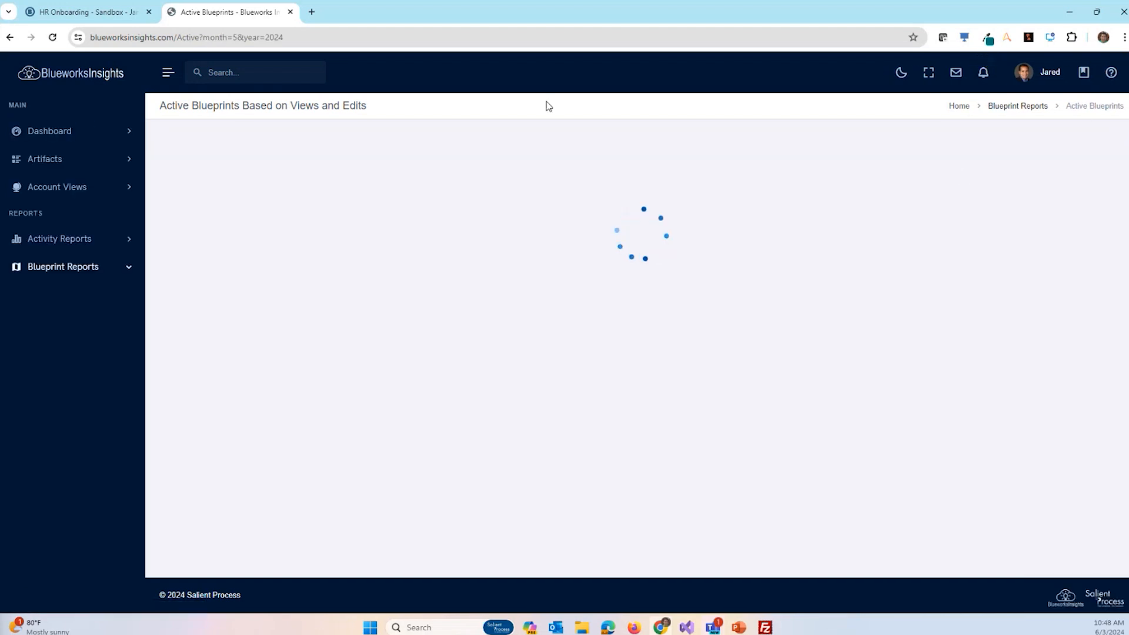
pyautogui.click(63, 267)
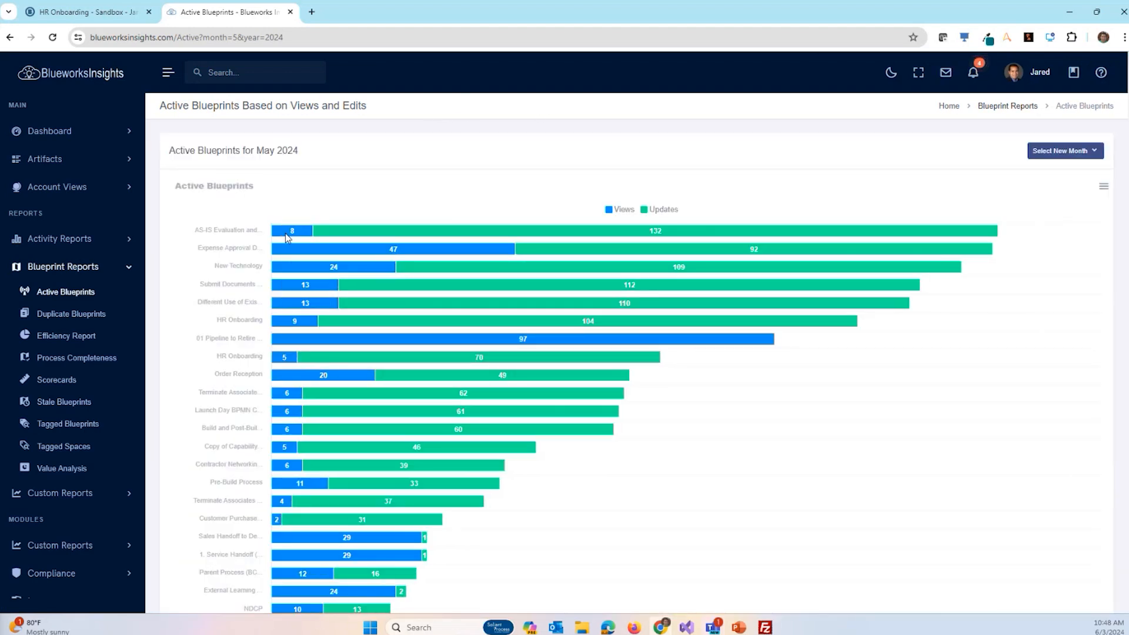
pyautogui.moveTo(304, 190)
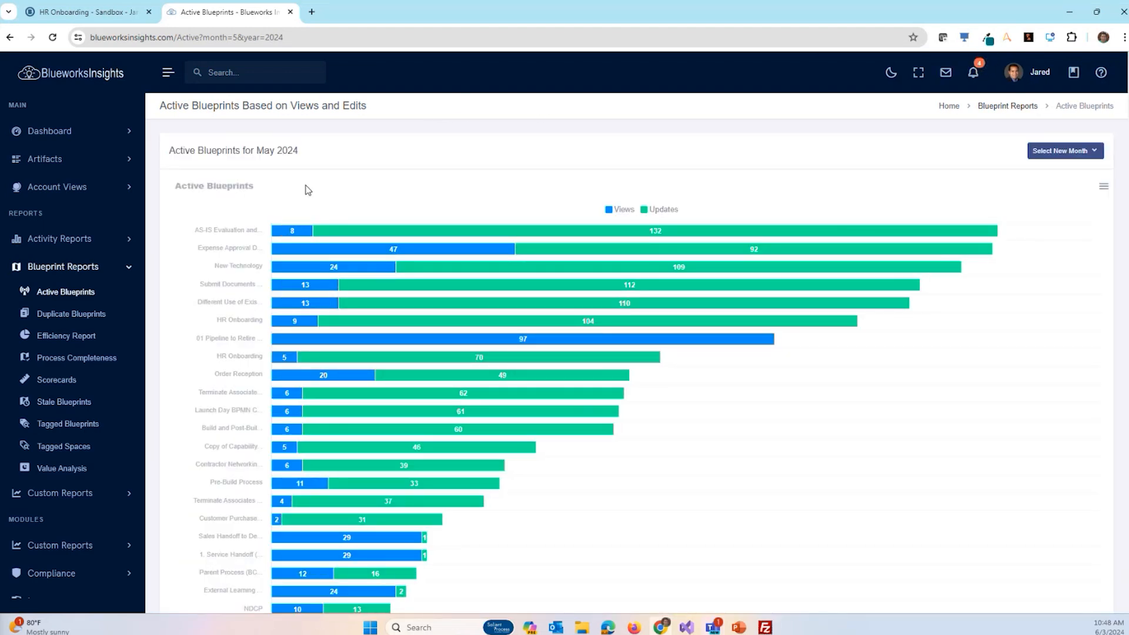
pyautogui.moveTo(283, 201)
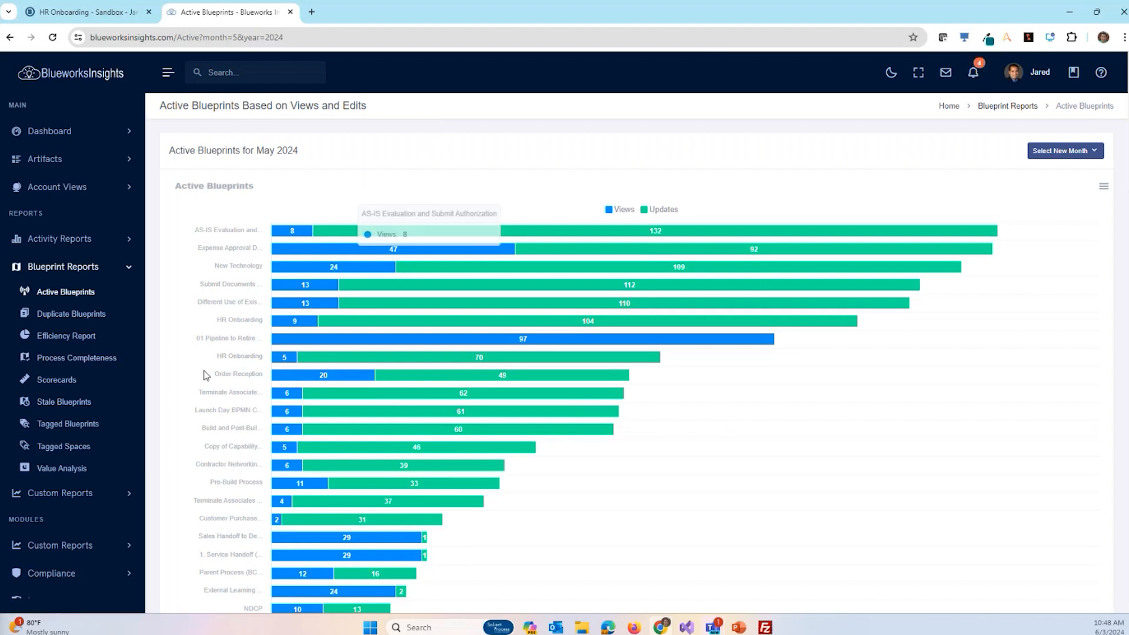
pyautogui.click(64, 402)
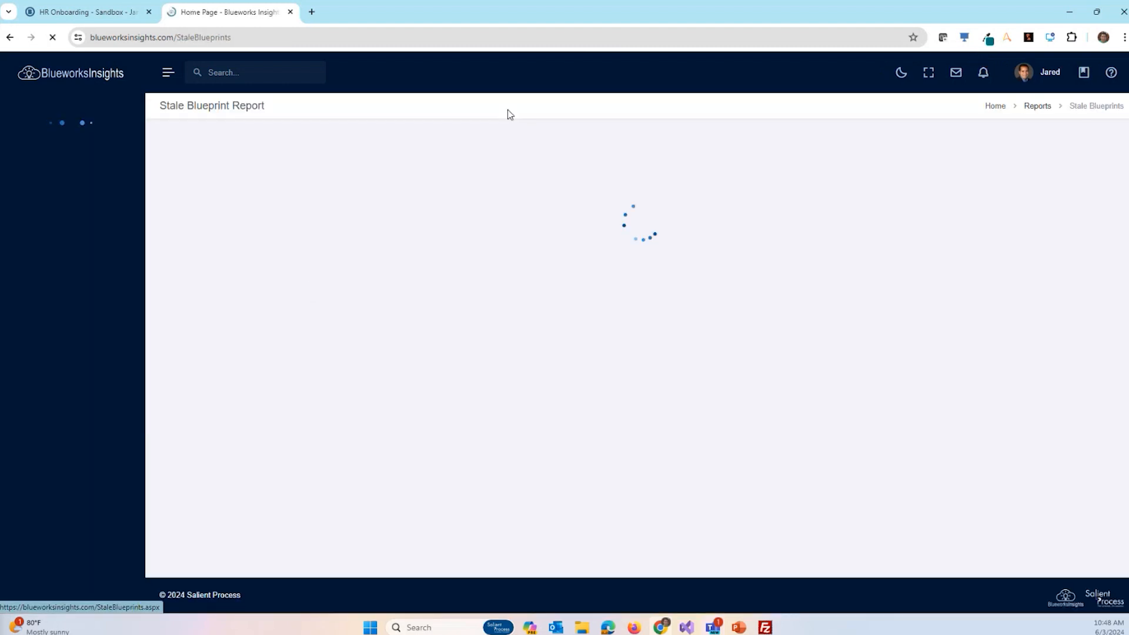
pyautogui.click(168, 72)
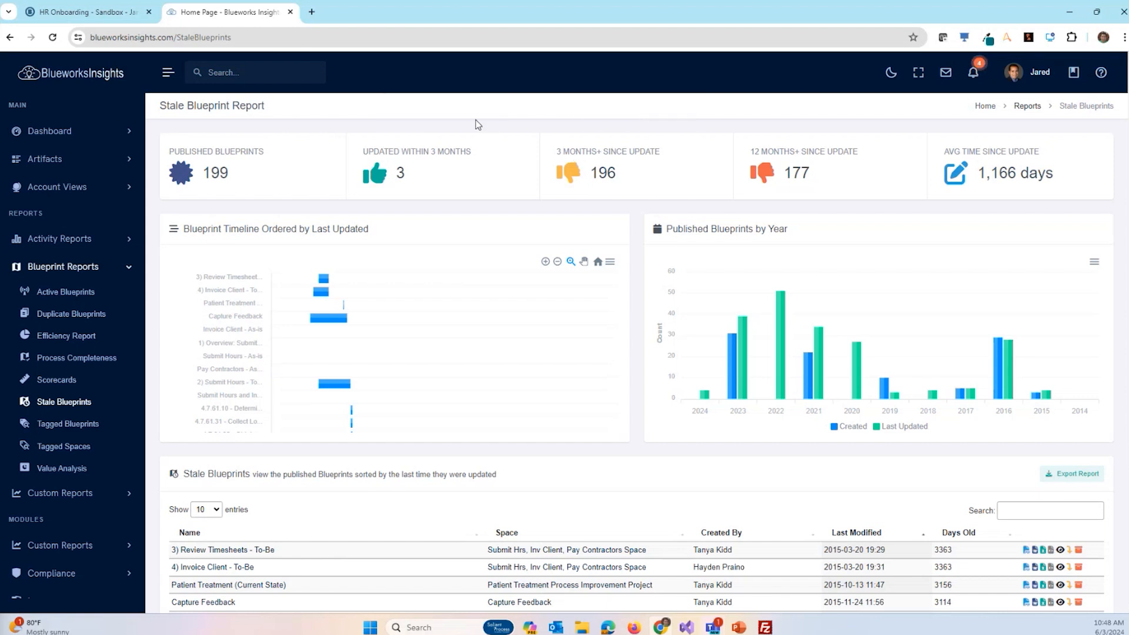
pyautogui.moveTo(358, 126)
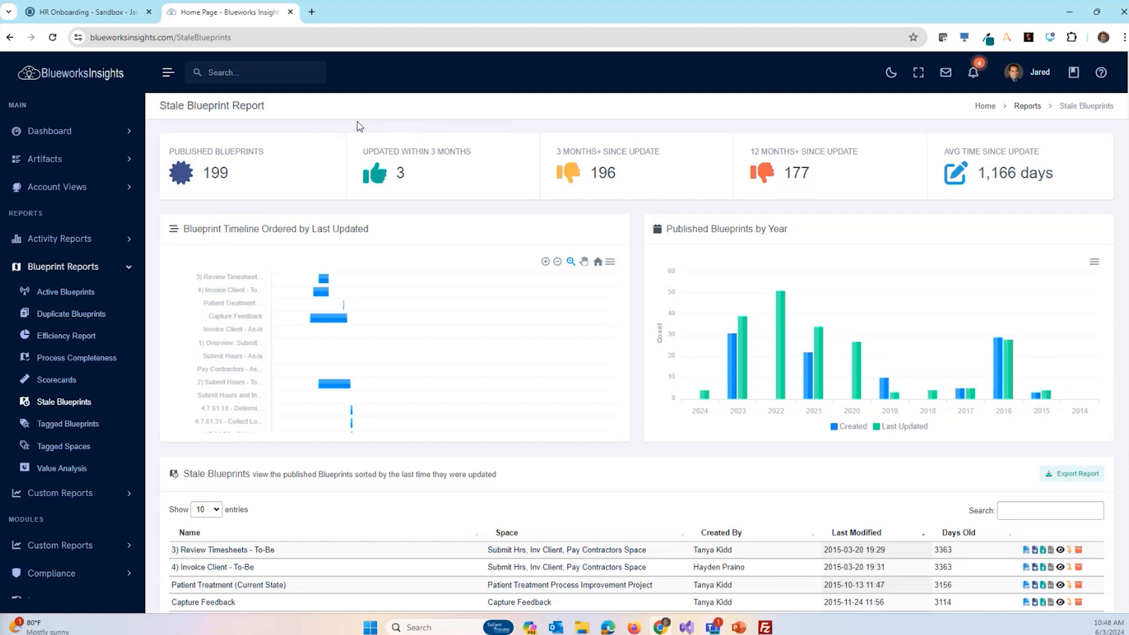
pyautogui.moveTo(601, 167)
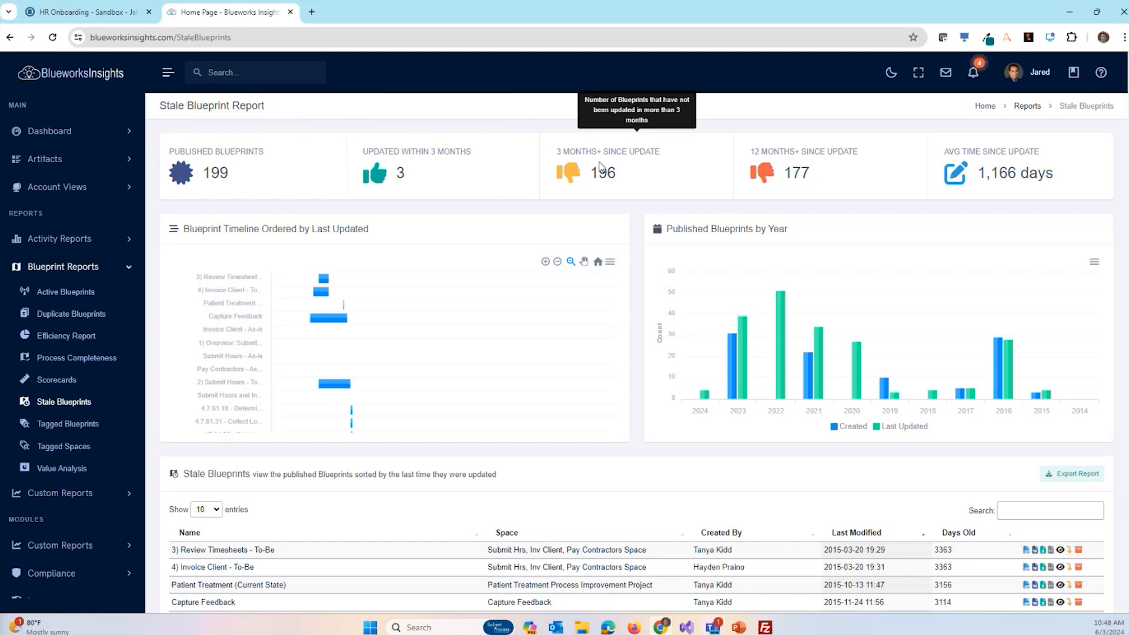
pyautogui.moveTo(541, 122)
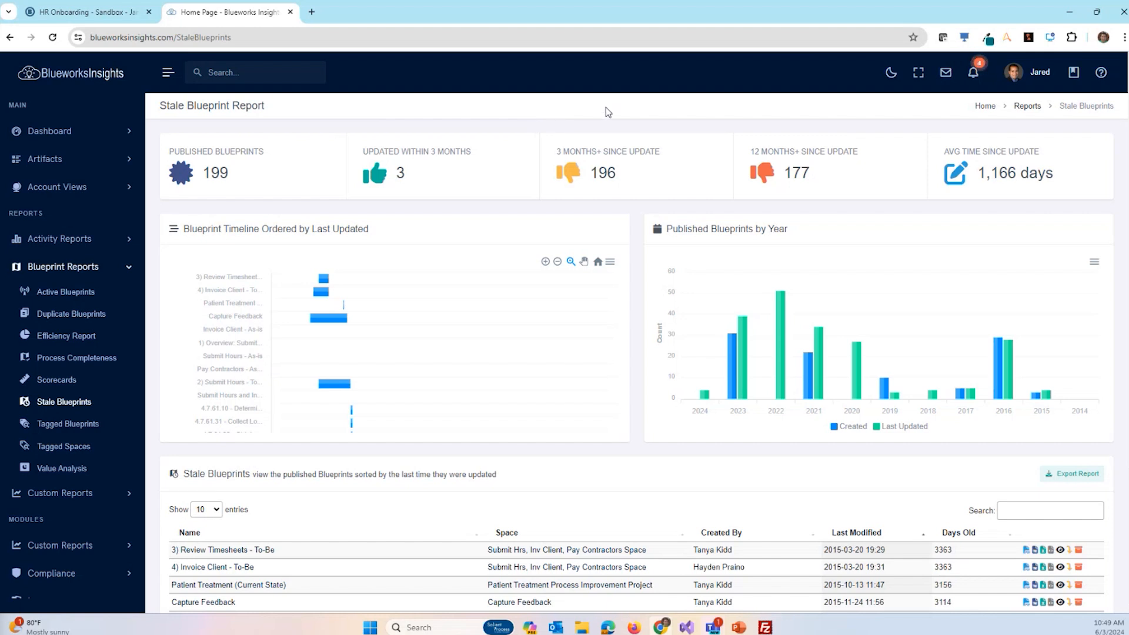
pyautogui.moveTo(522, 135)
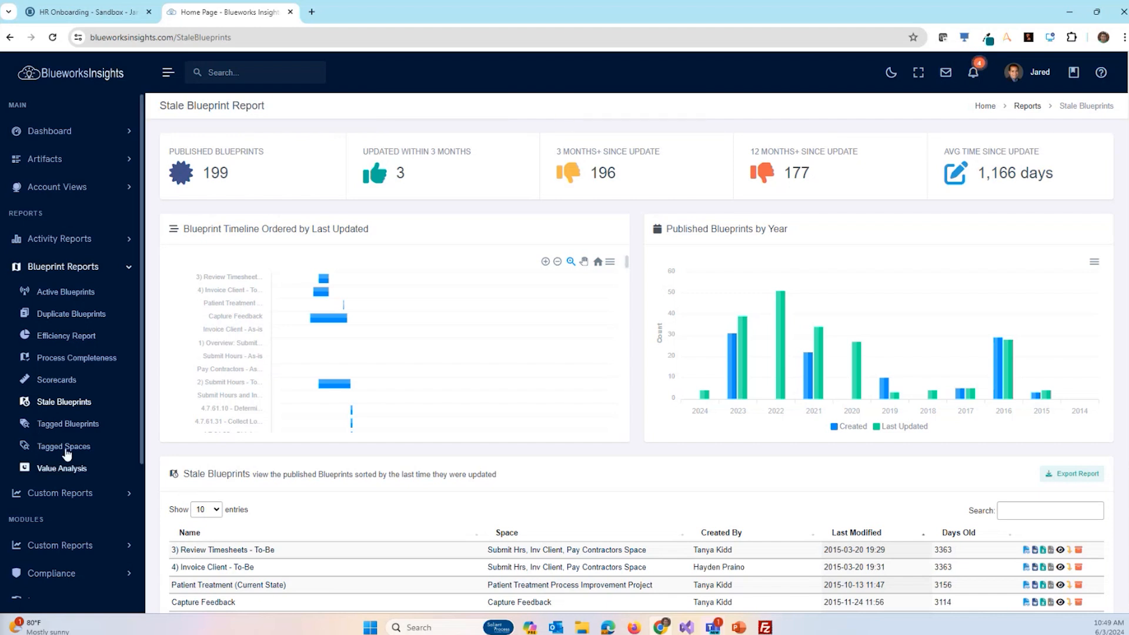
# - Open the Tagged Blueprints report and scroll through its list of tags
pyautogui.click(68, 423)
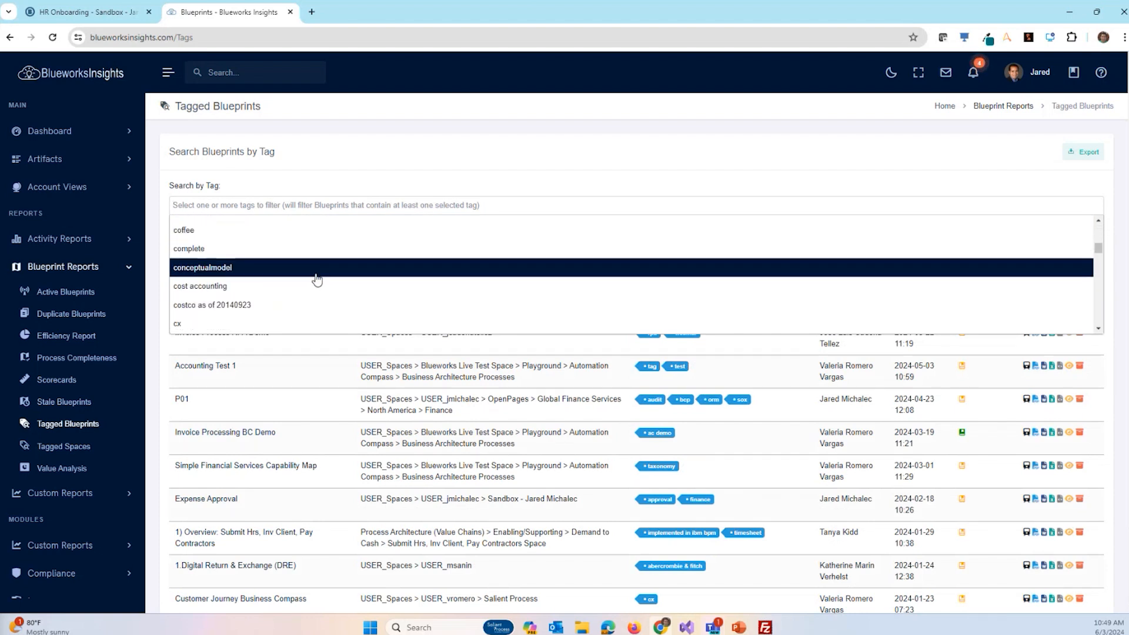
pyautogui.scroll(-3)
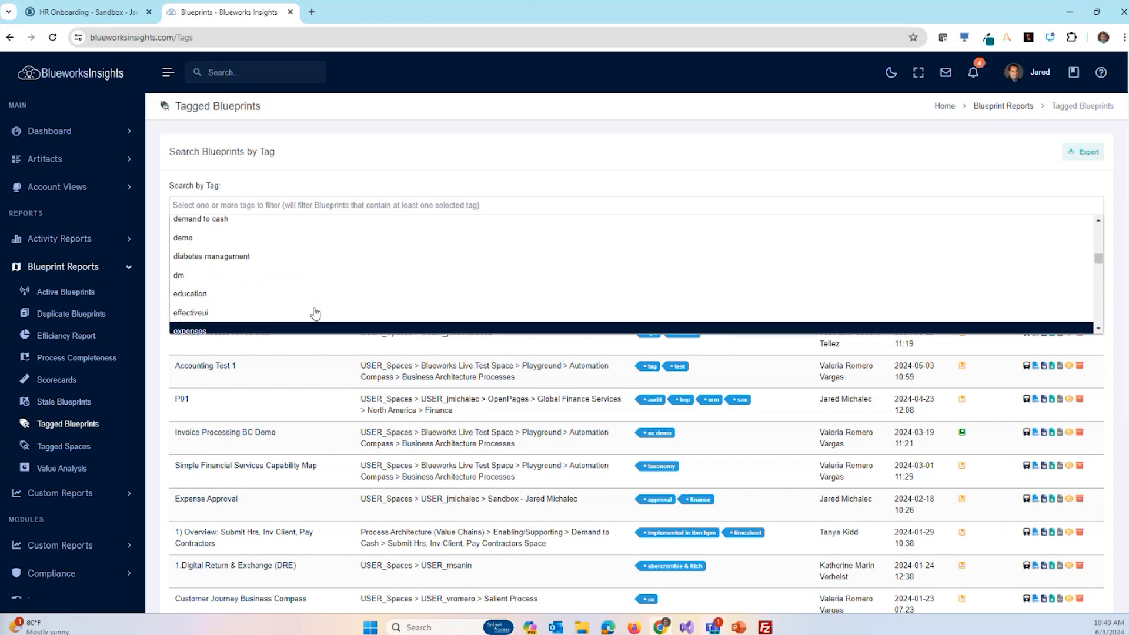
pyautogui.scroll(-3)
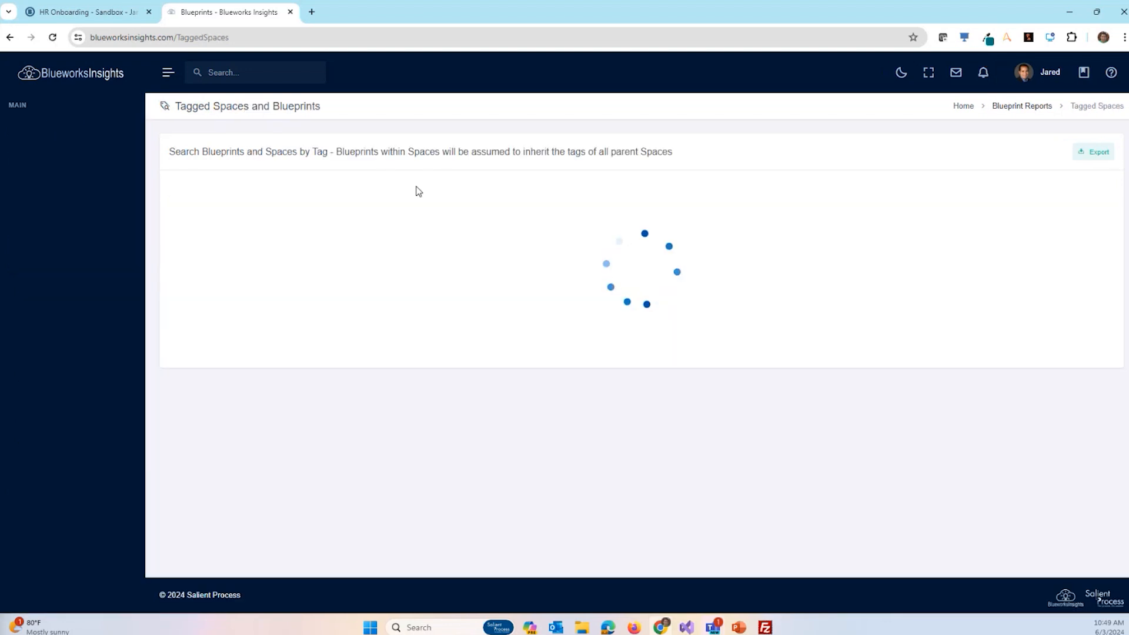
# - Replace the finance tag filter with 'onboarding', then open the 2,741-entry Blueprints list
pyautogui.click(169, 71)
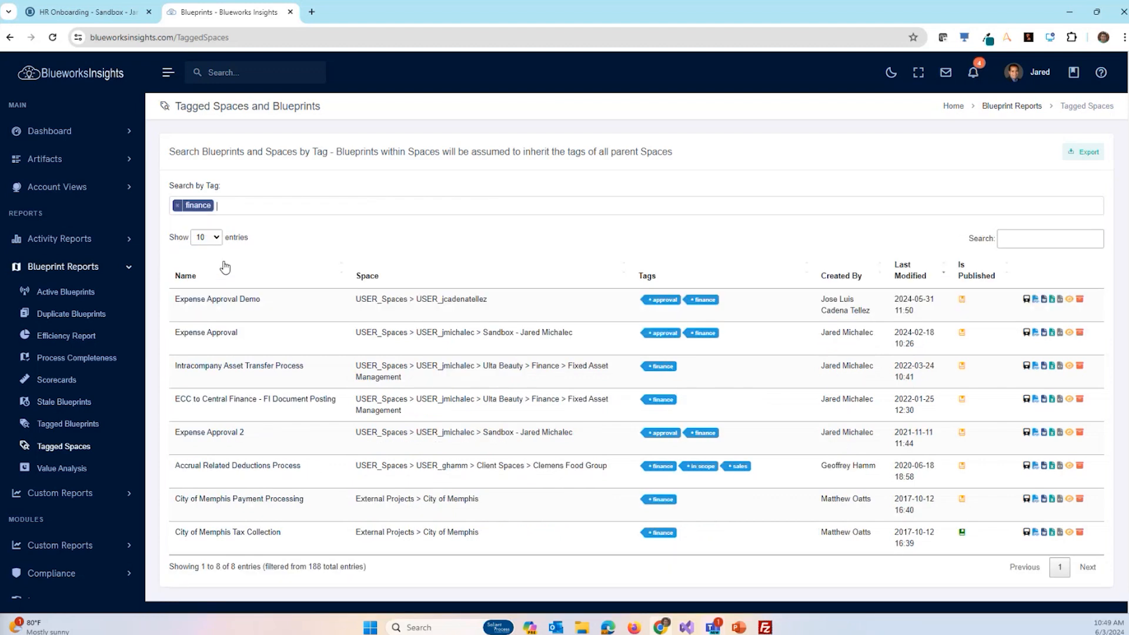
pyautogui.moveTo(649, 268)
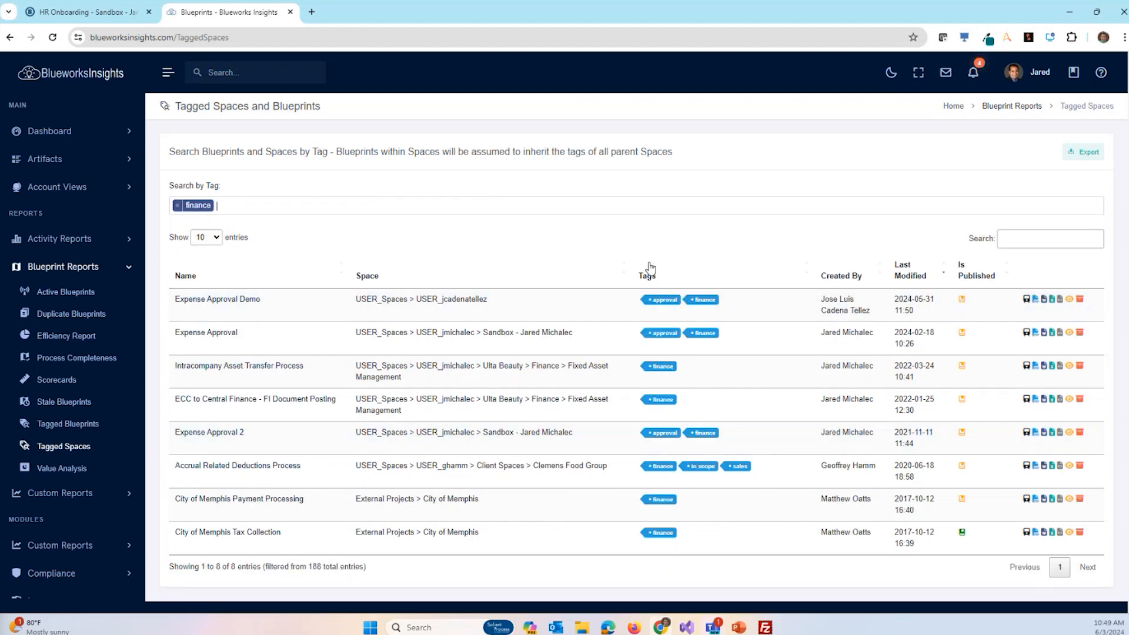
pyautogui.click(179, 205)
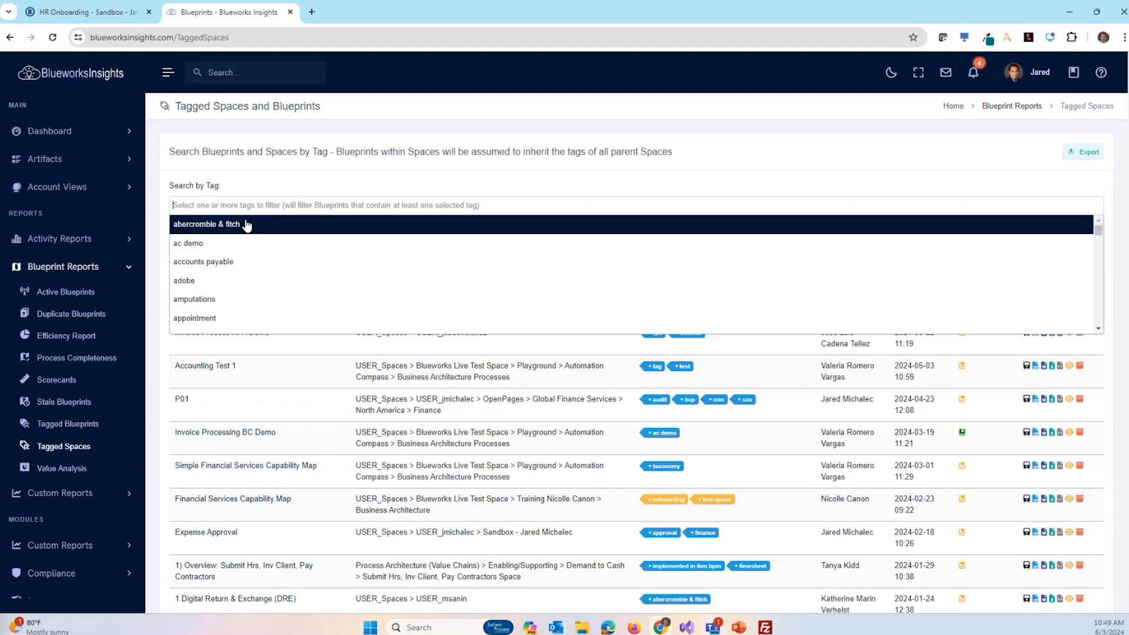
pyautogui.write('onboar')
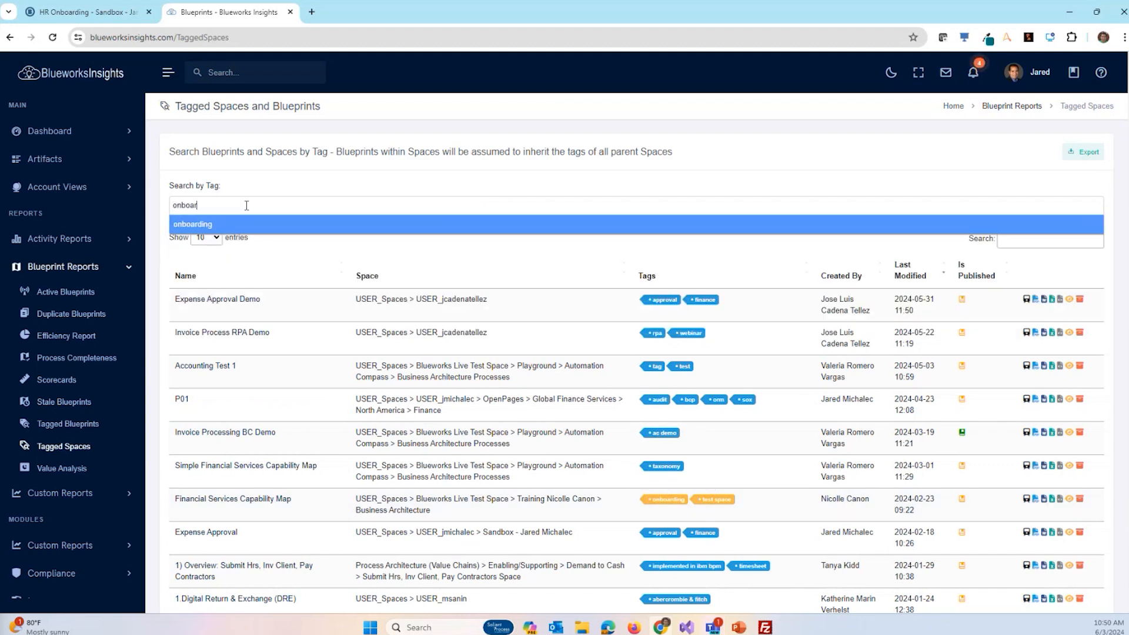
pyautogui.click(192, 224)
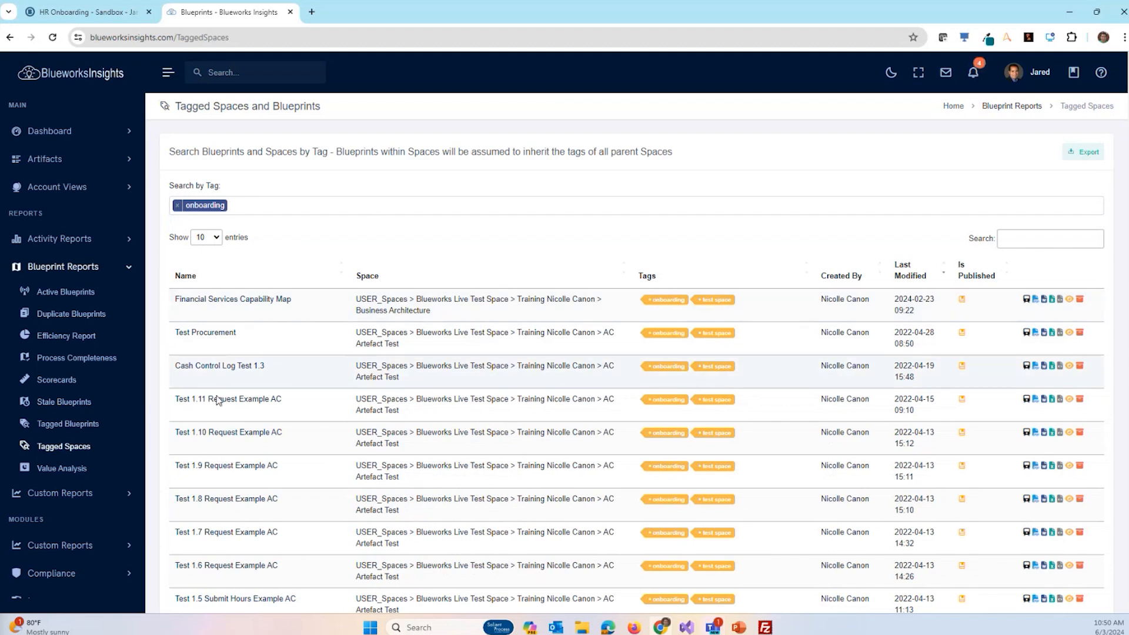
pyautogui.moveTo(387, 530)
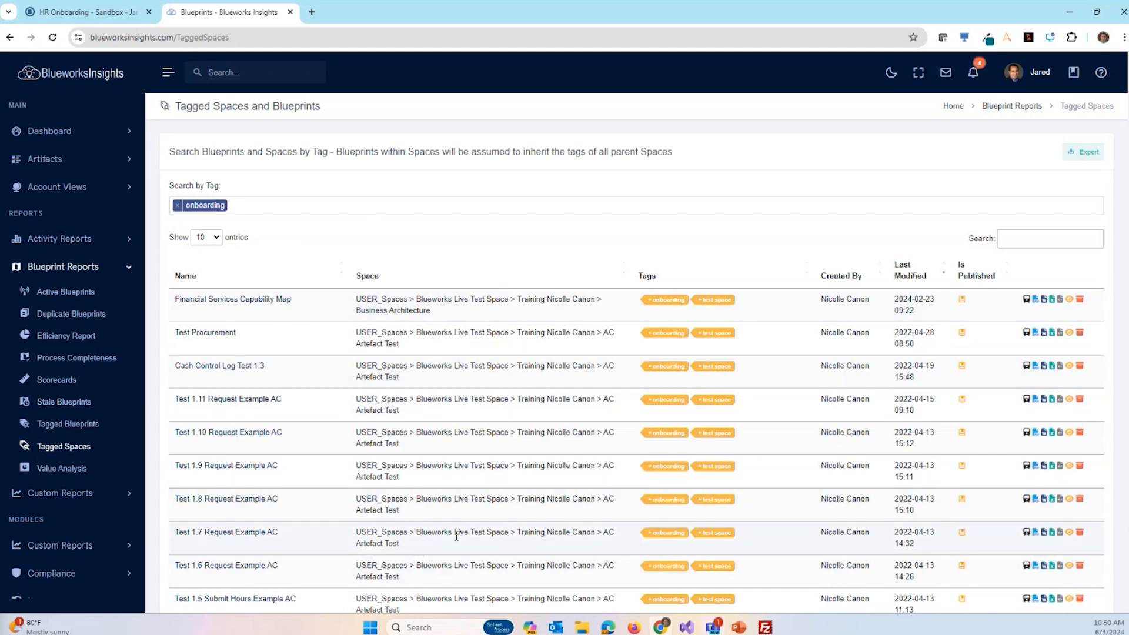
pyautogui.click(45, 159)
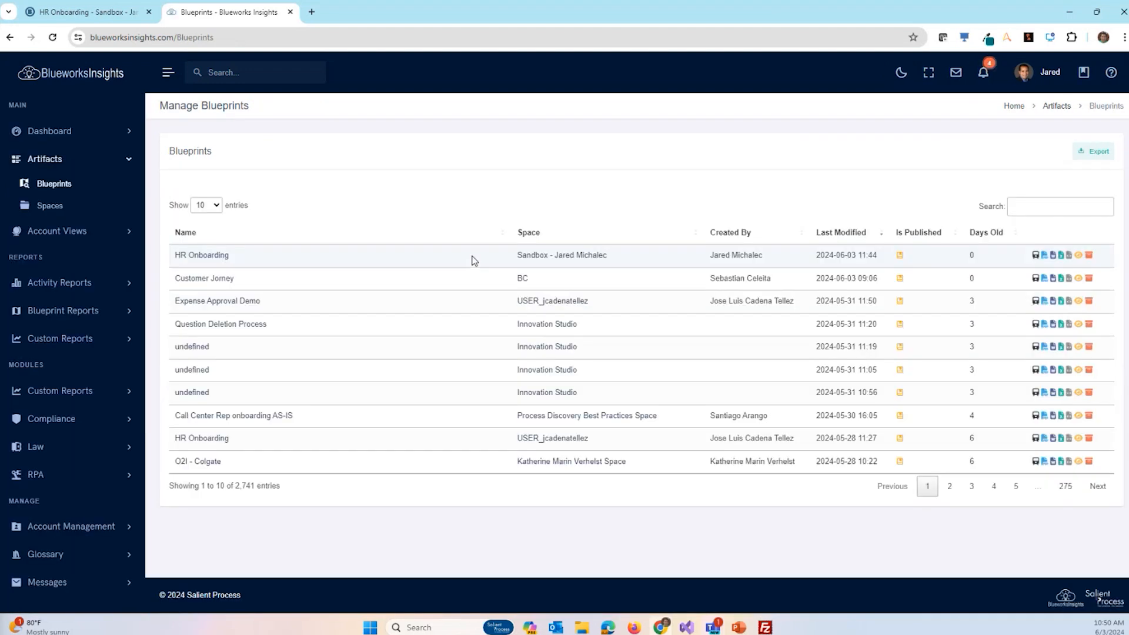
# - Search blueprints for 'expe' and open Expense Approval from the Sandbox space
pyautogui.write('exper')
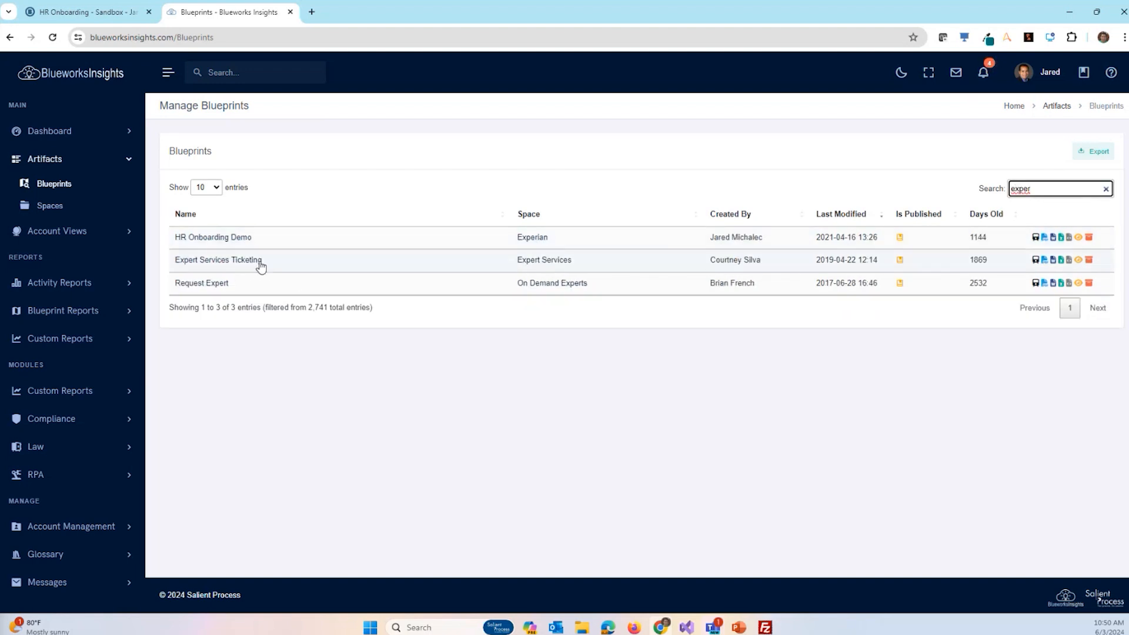
pyautogui.click(217, 259)
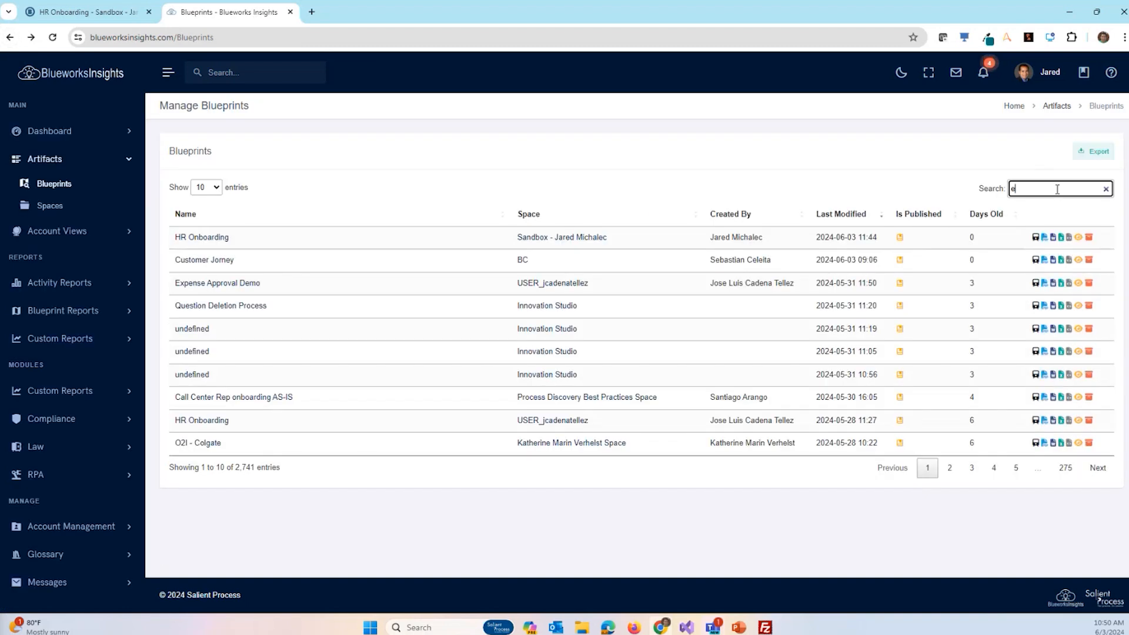
pyautogui.write('xpe')
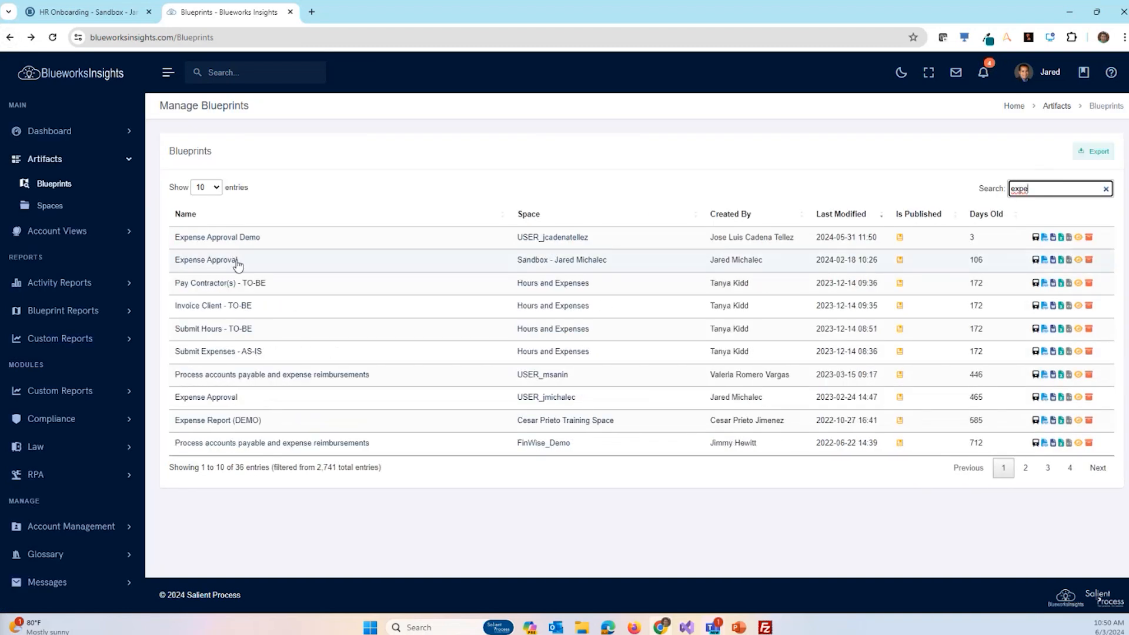
pyautogui.click(207, 259)
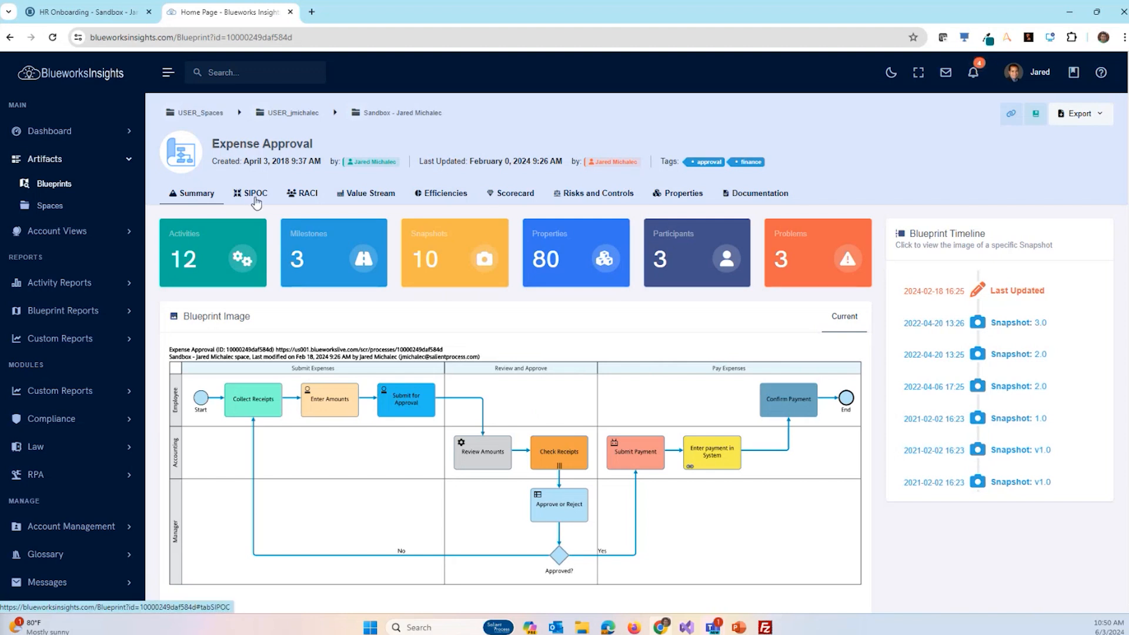
# - View Expense Approval's RACI, value stream and efficiencies, ending on its 39-point scorecard
pyautogui.click(251, 193)
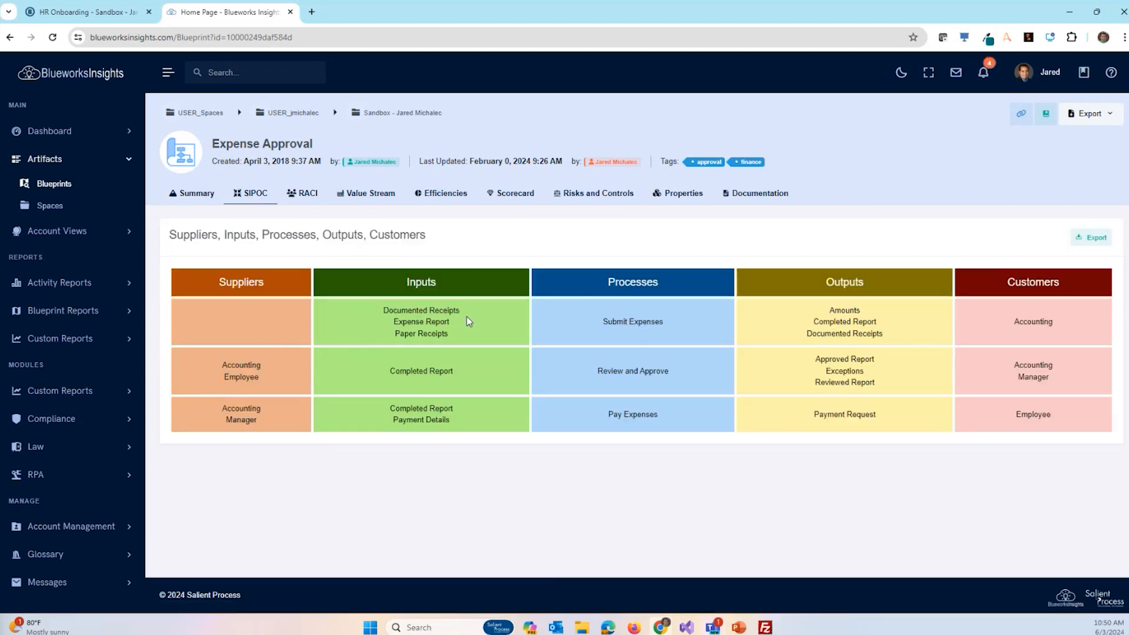
pyautogui.moveTo(344, 370)
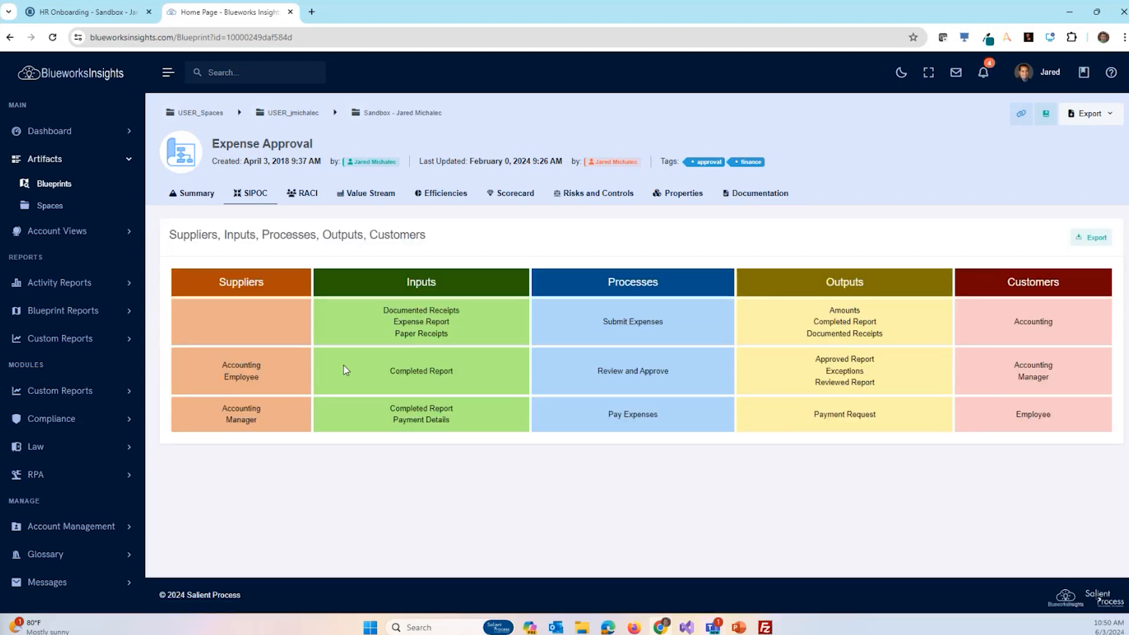
pyautogui.moveTo(362, 385)
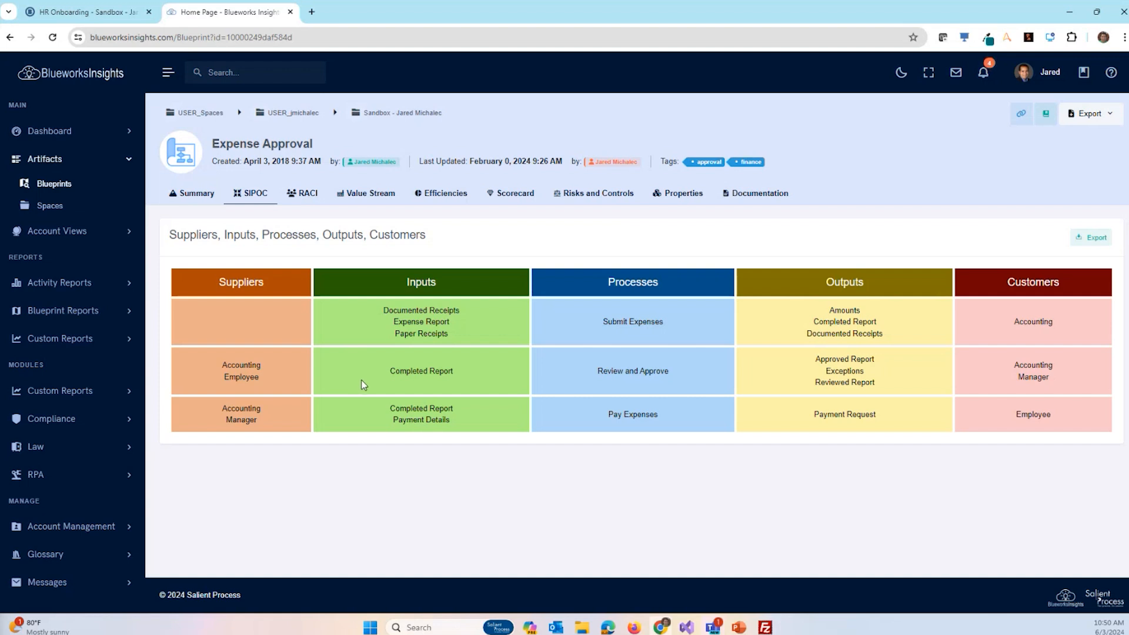
pyautogui.moveTo(301, 379)
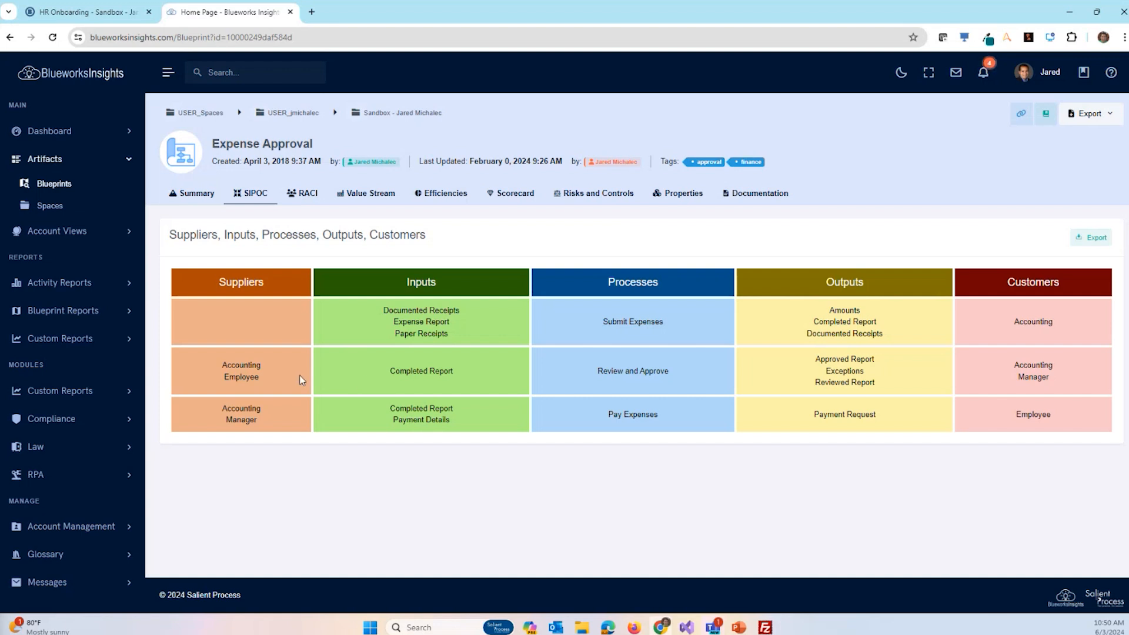
pyautogui.moveTo(455, 444)
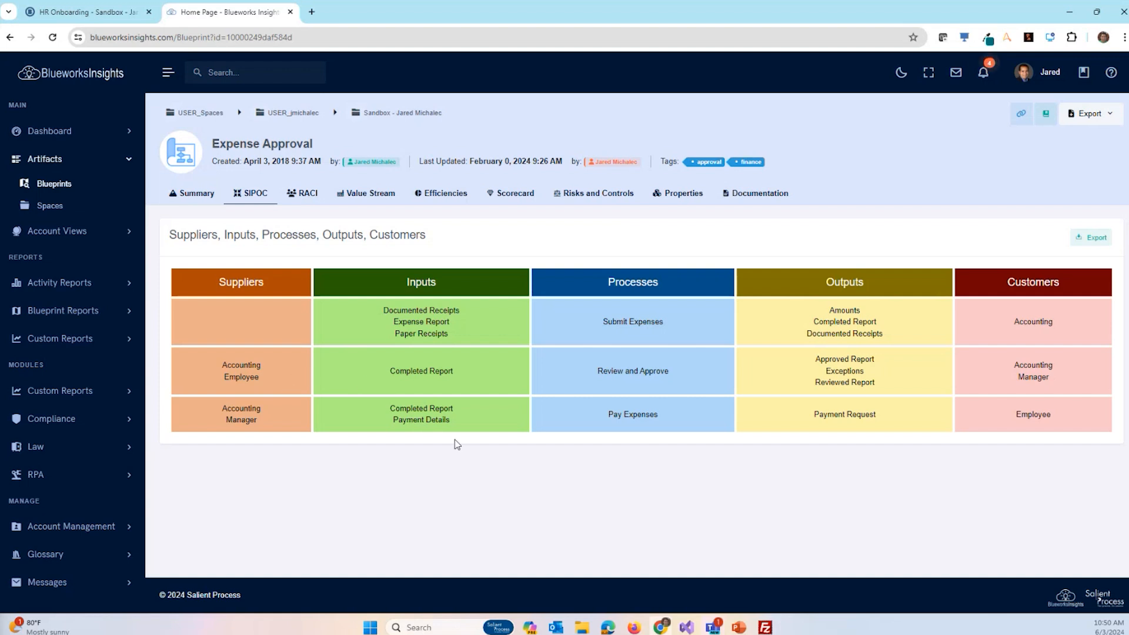
pyautogui.moveTo(368, 307)
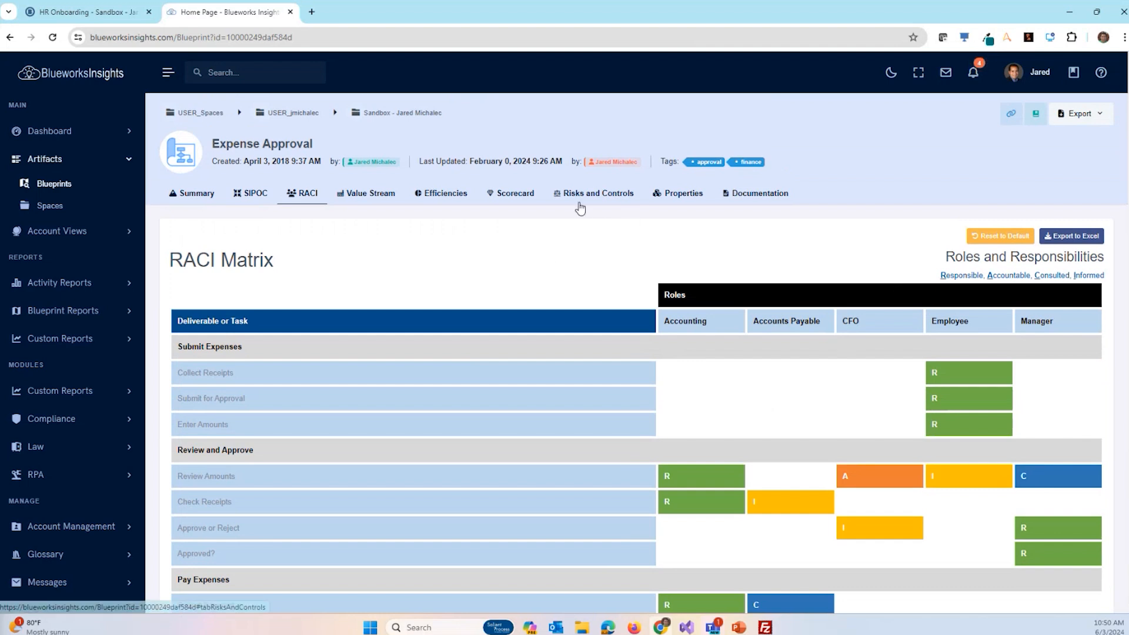
pyautogui.scroll(-3)
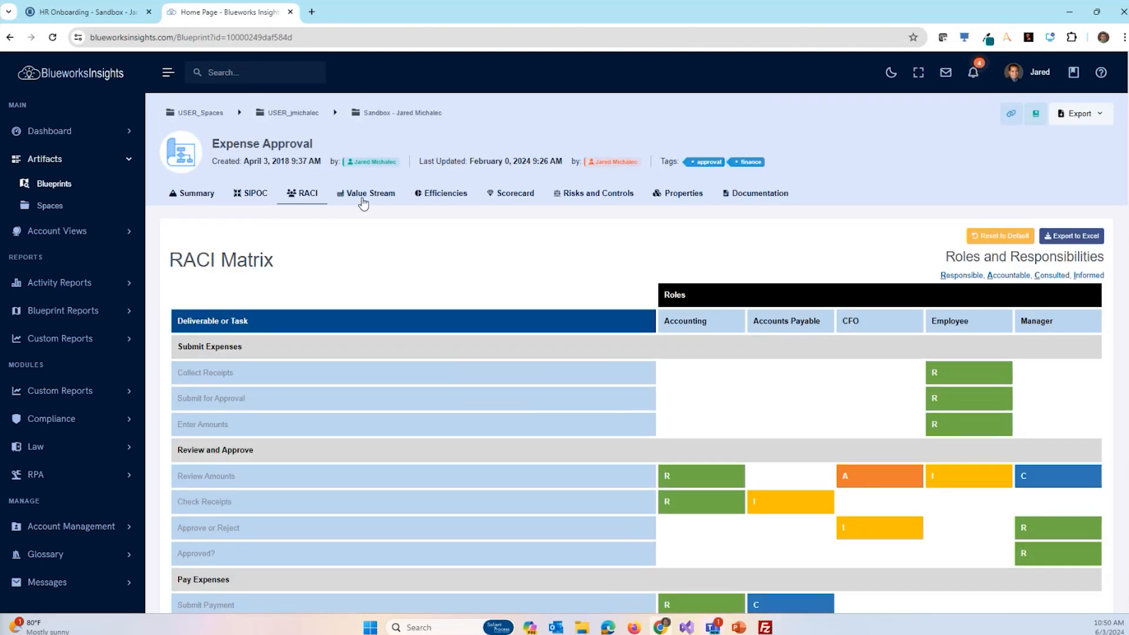
pyautogui.click(370, 192)
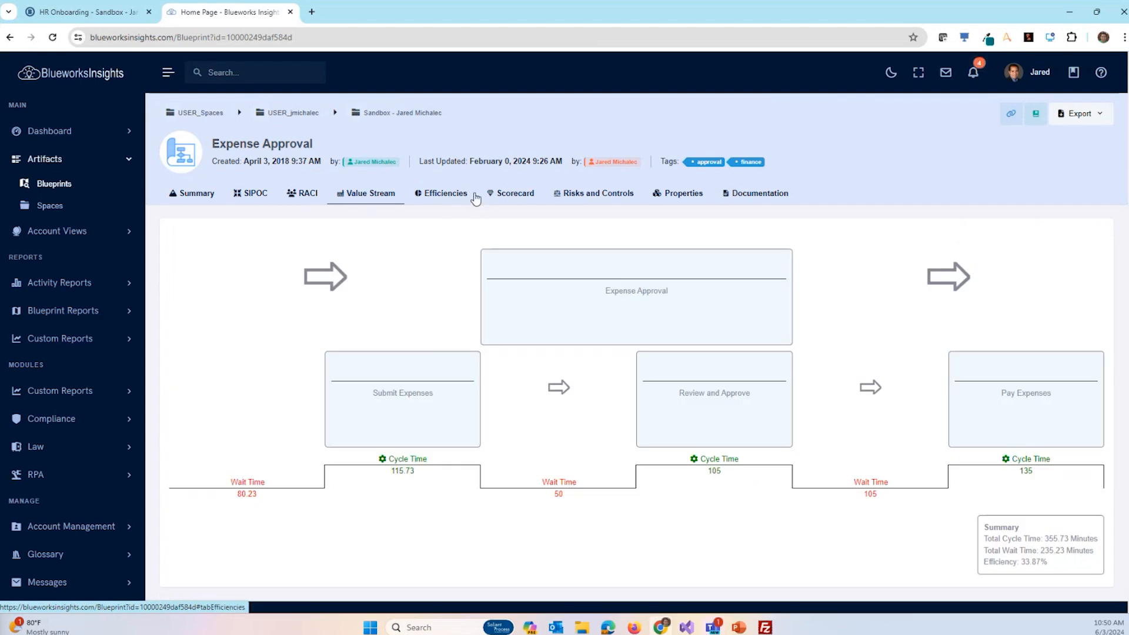
pyautogui.click(445, 193)
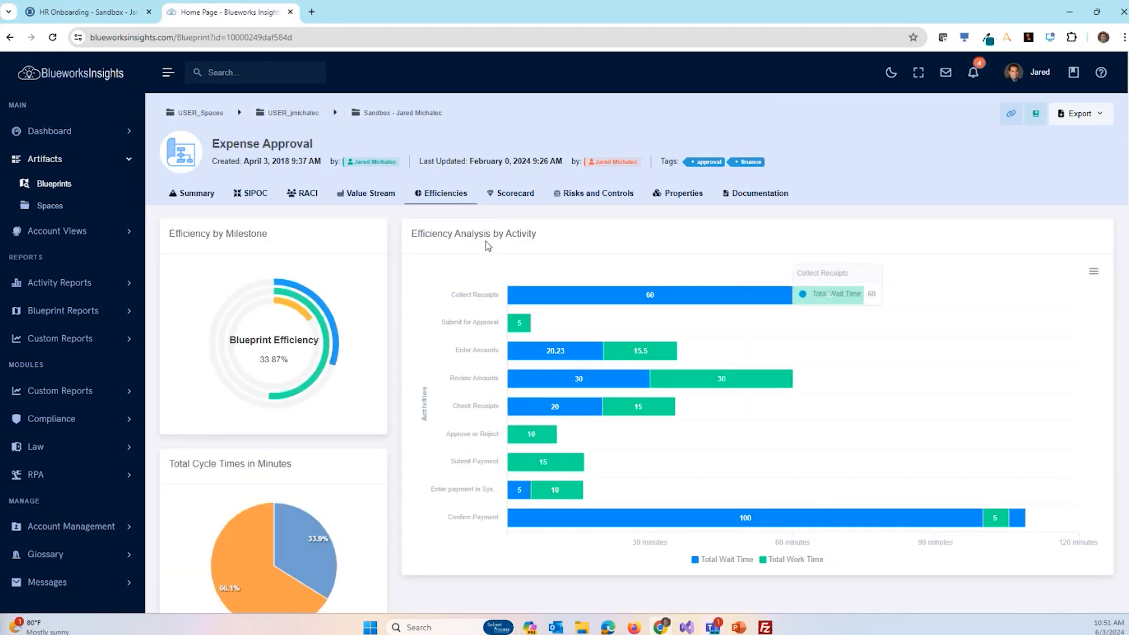
pyautogui.click(514, 193)
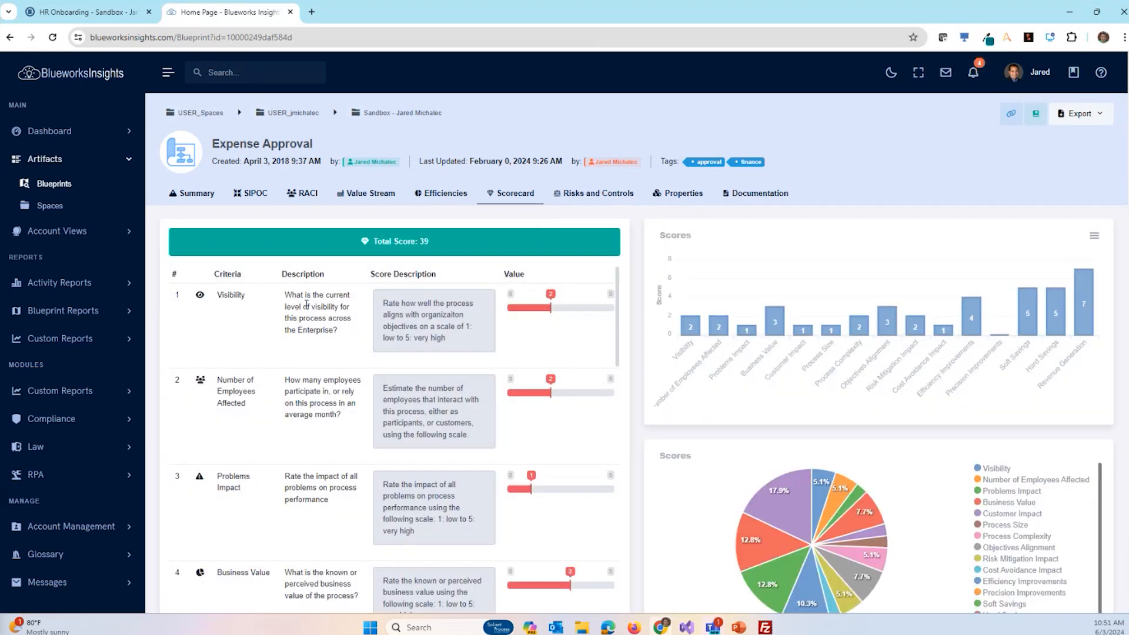
pyautogui.scroll(-3)
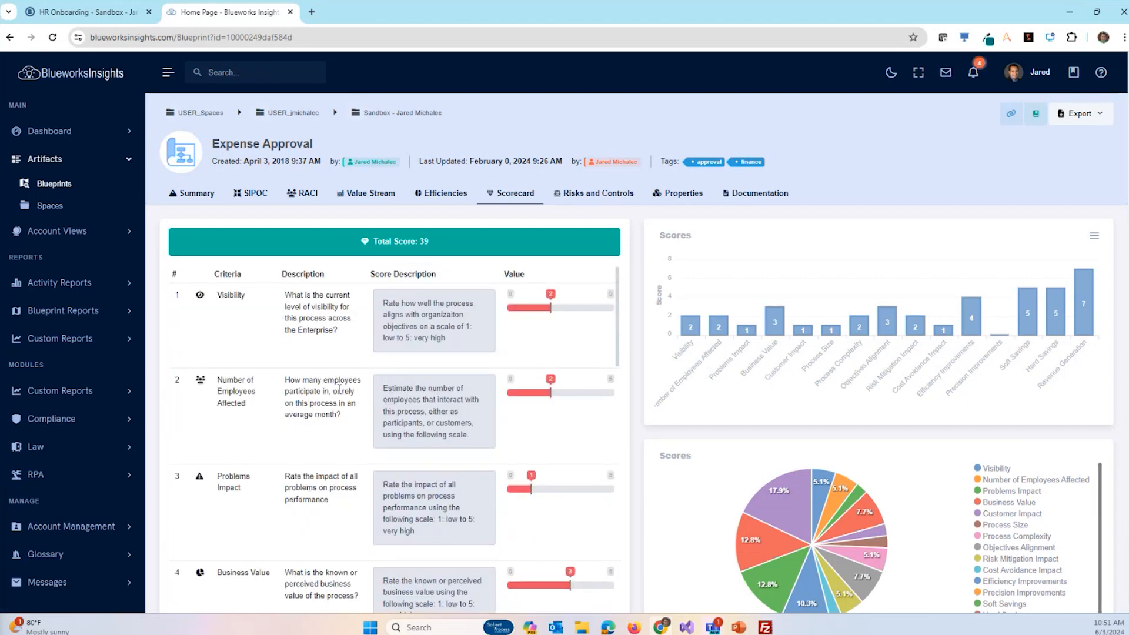
pyautogui.moveTo(343, 439)
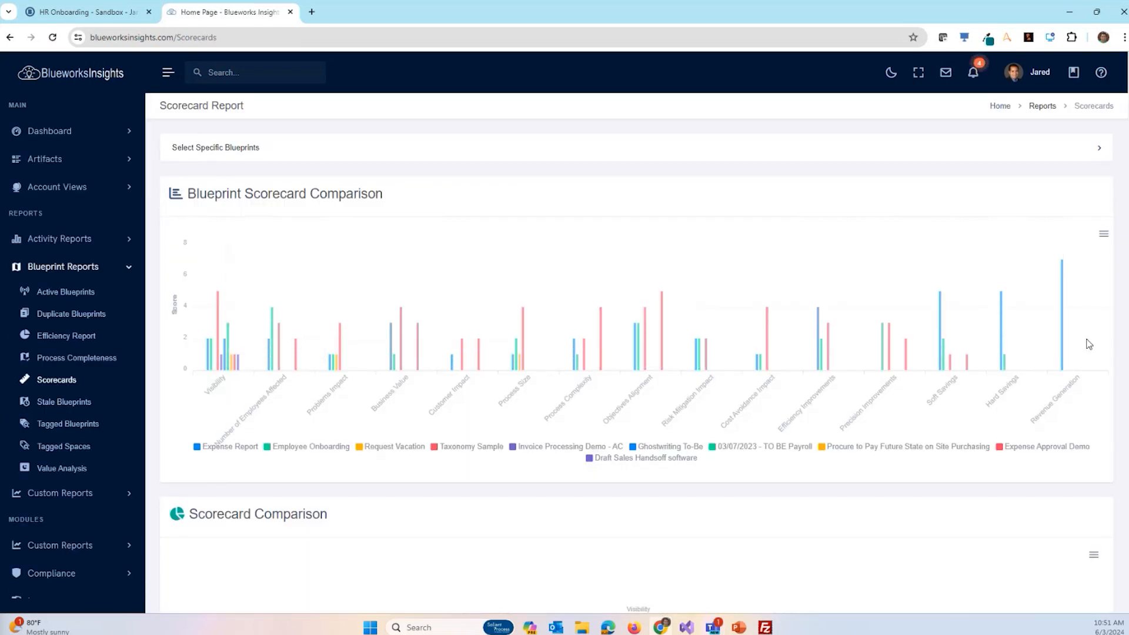
pyautogui.moveTo(882, 369)
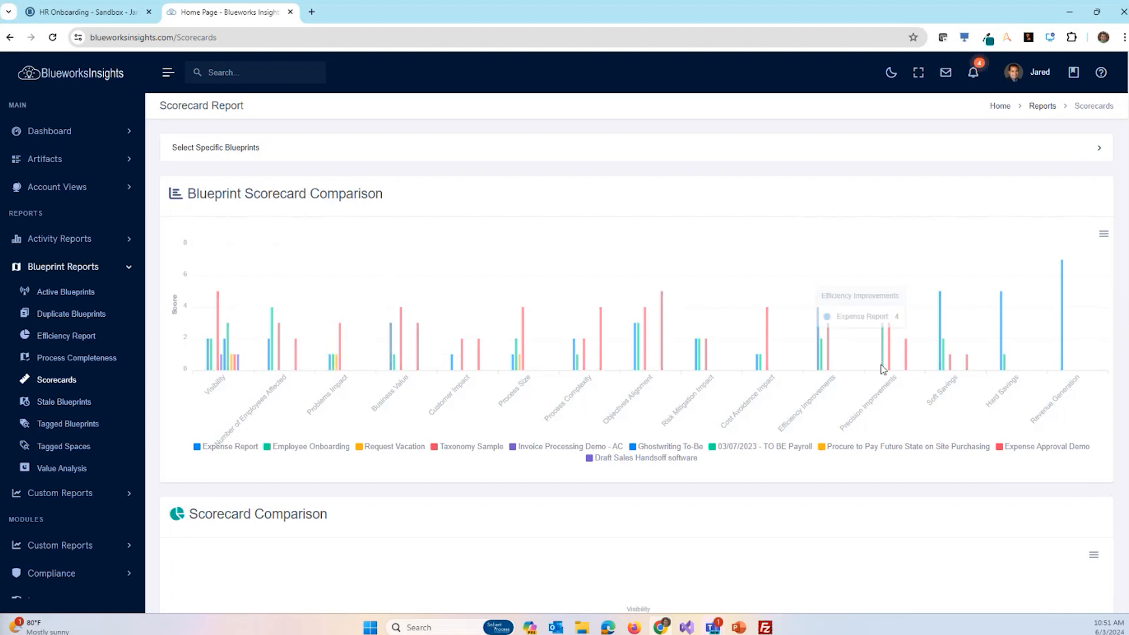
pyautogui.moveTo(331, 318)
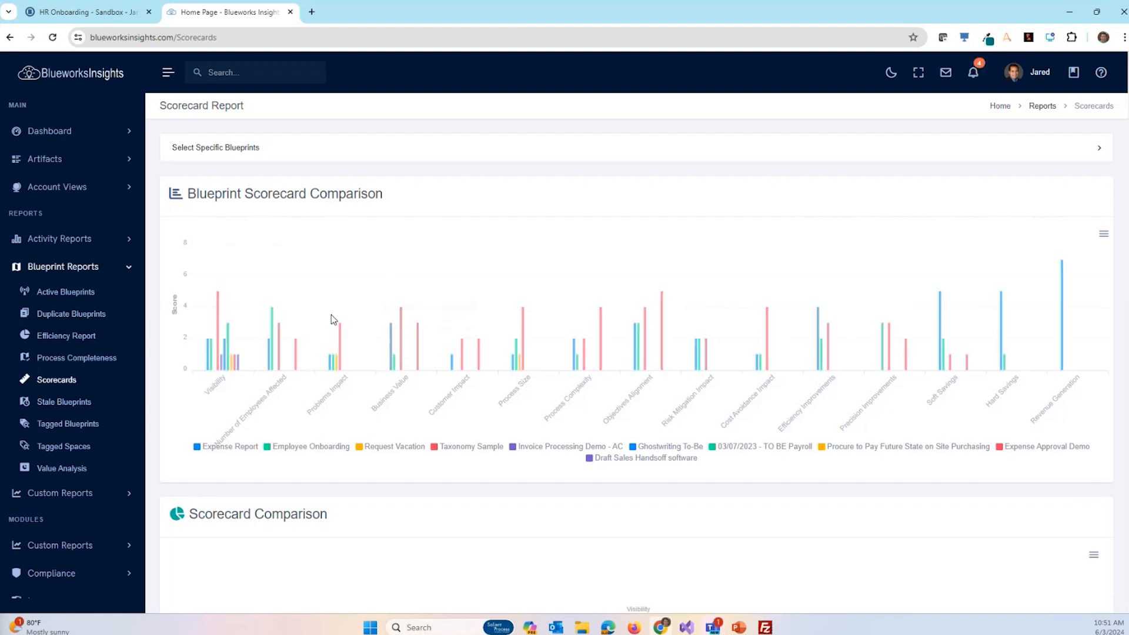
pyautogui.moveTo(311, 394)
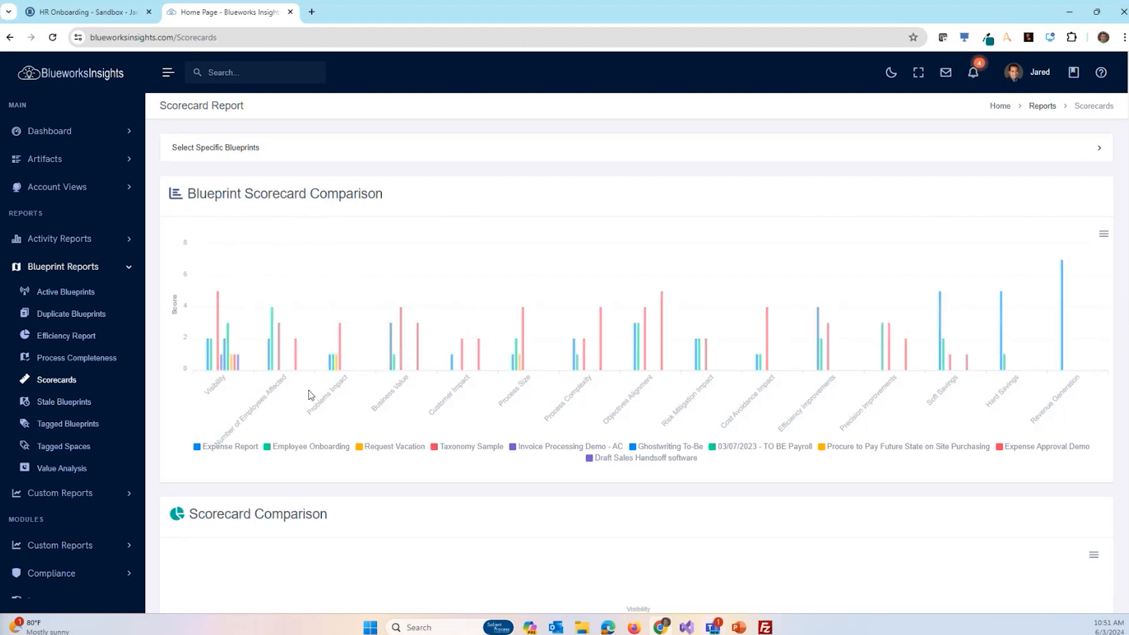
# - Scroll the Scorecard Report down to the Scorecard Comparison radar chart
pyautogui.scroll(-3)
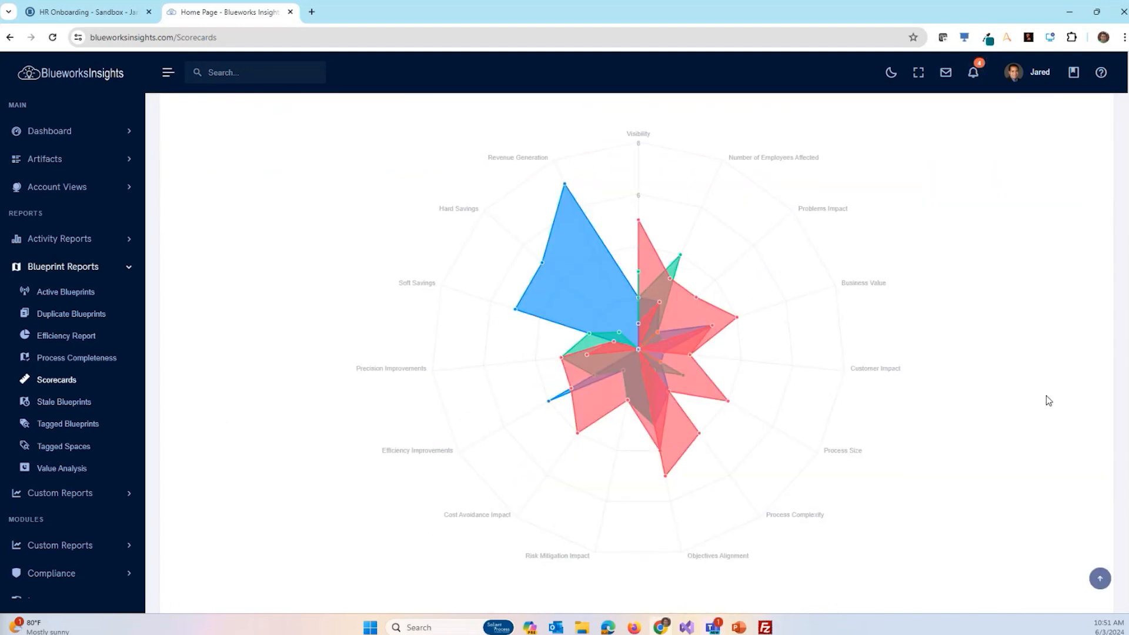
pyautogui.moveTo(729, 353)
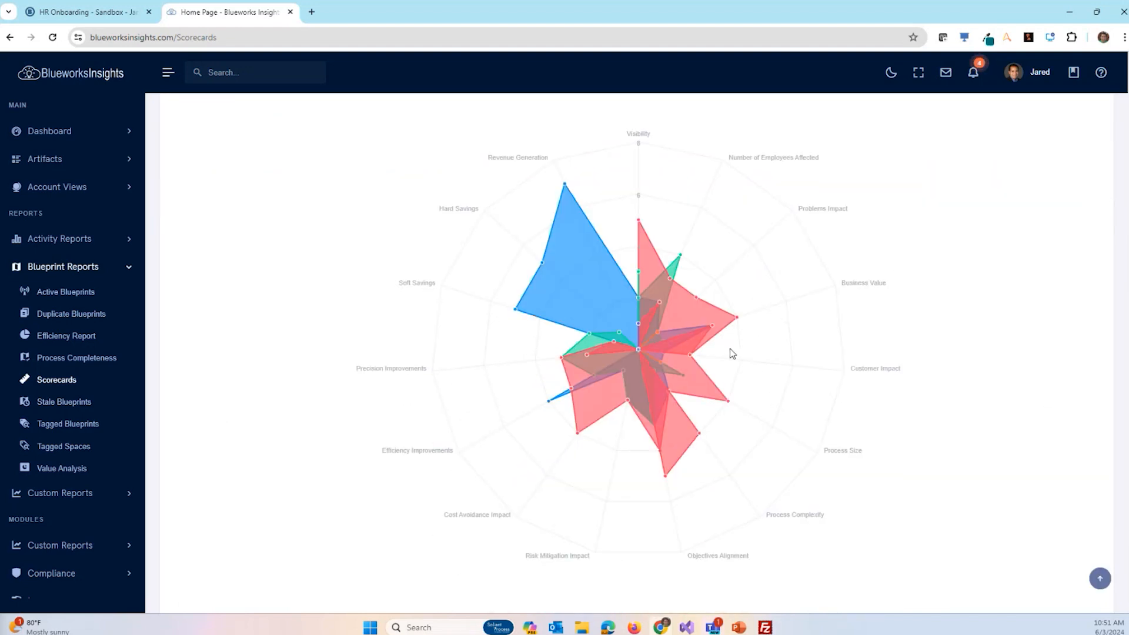
pyautogui.moveTo(289, 353)
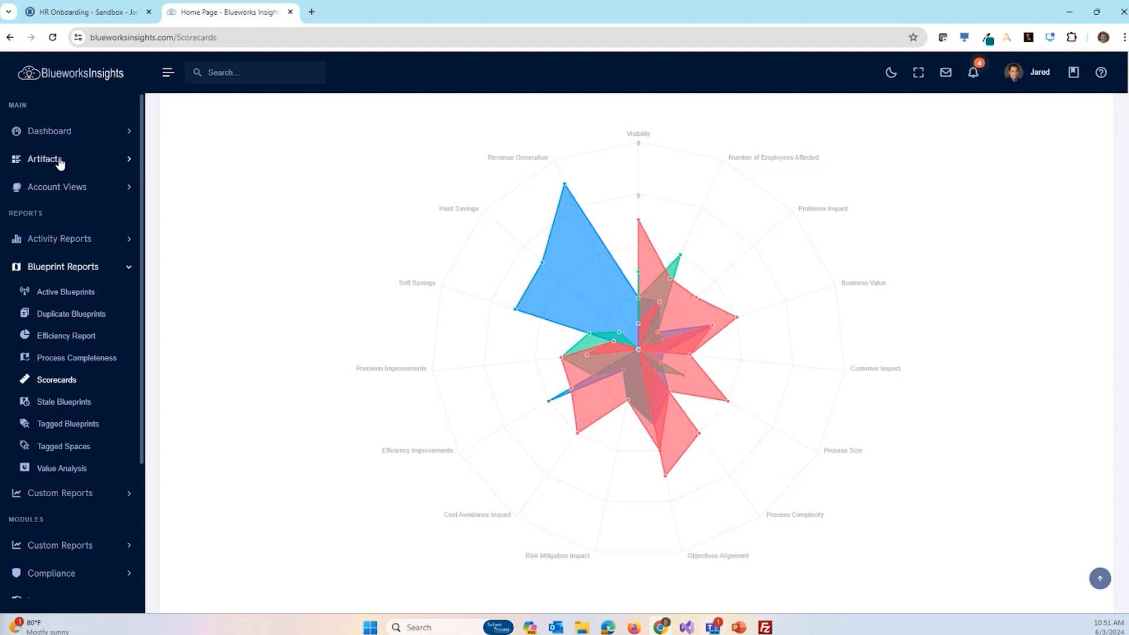
# - Open Business Architecture under Account Views and switch from APQC to Taxonomy Sample
pyautogui.click(44, 158)
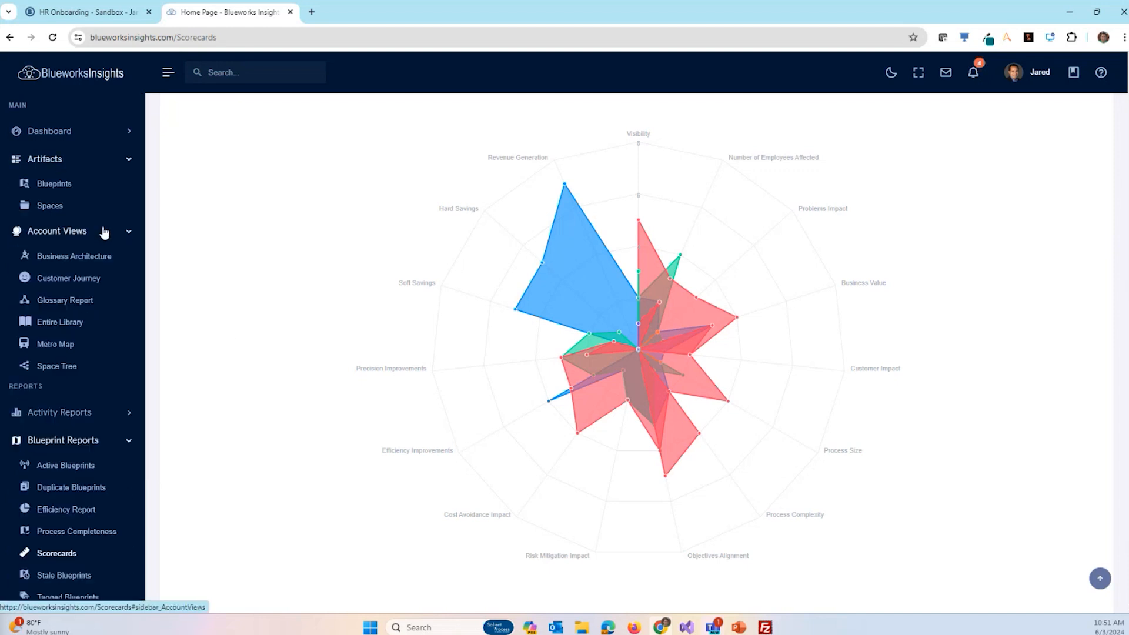
pyautogui.moveTo(81, 299)
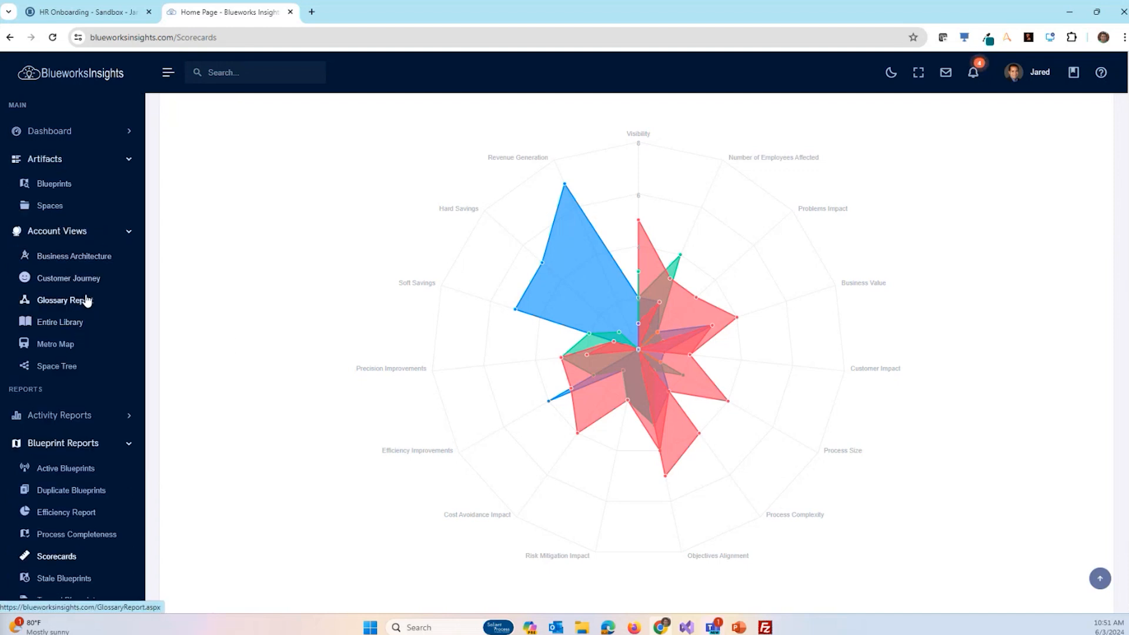
pyautogui.moveTo(61, 308)
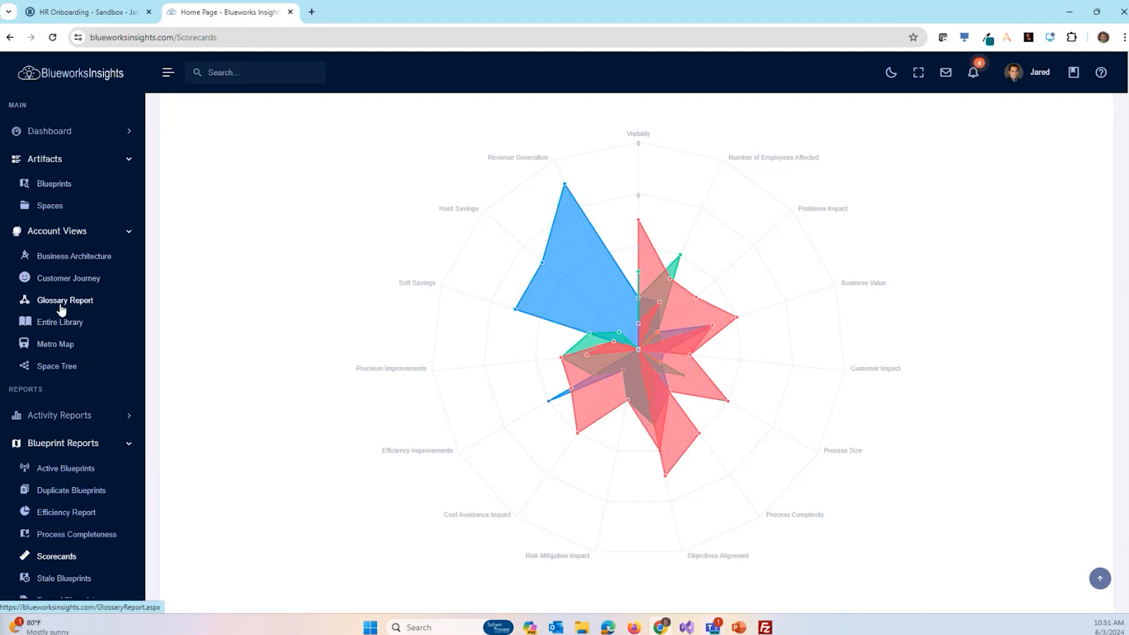
pyautogui.click(74, 256)
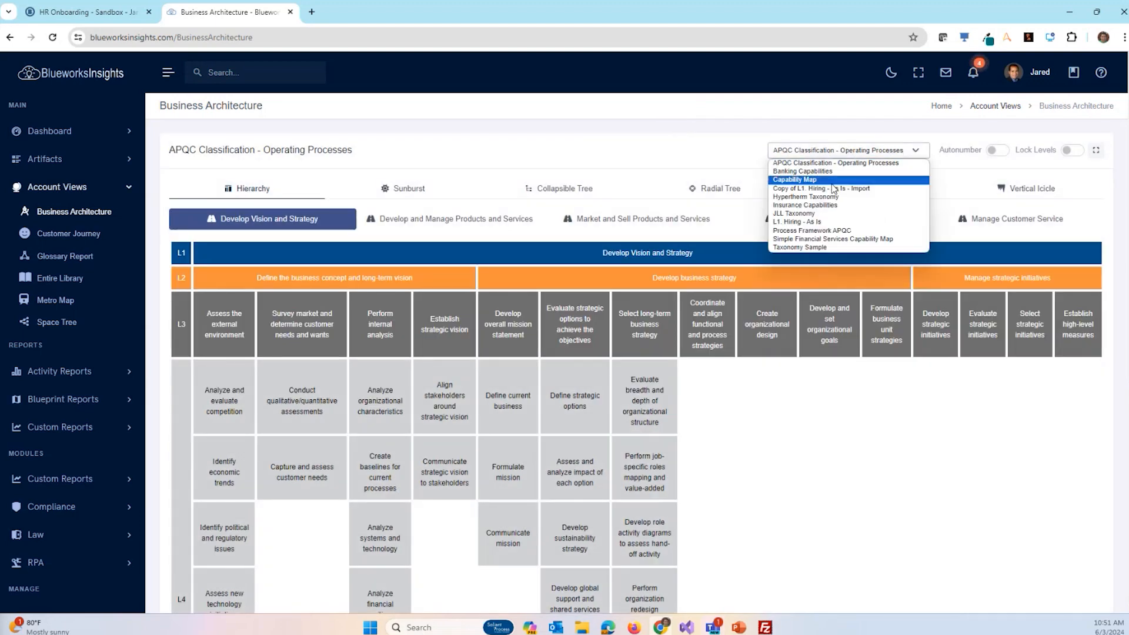
pyautogui.click(796, 247)
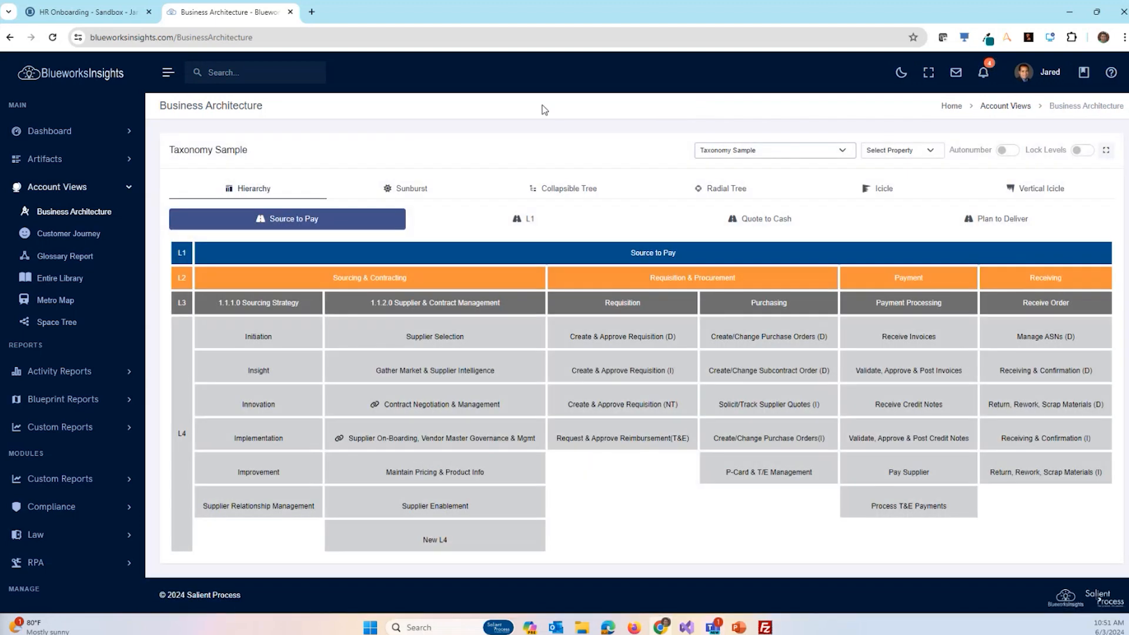
pyautogui.moveTo(446, 118)
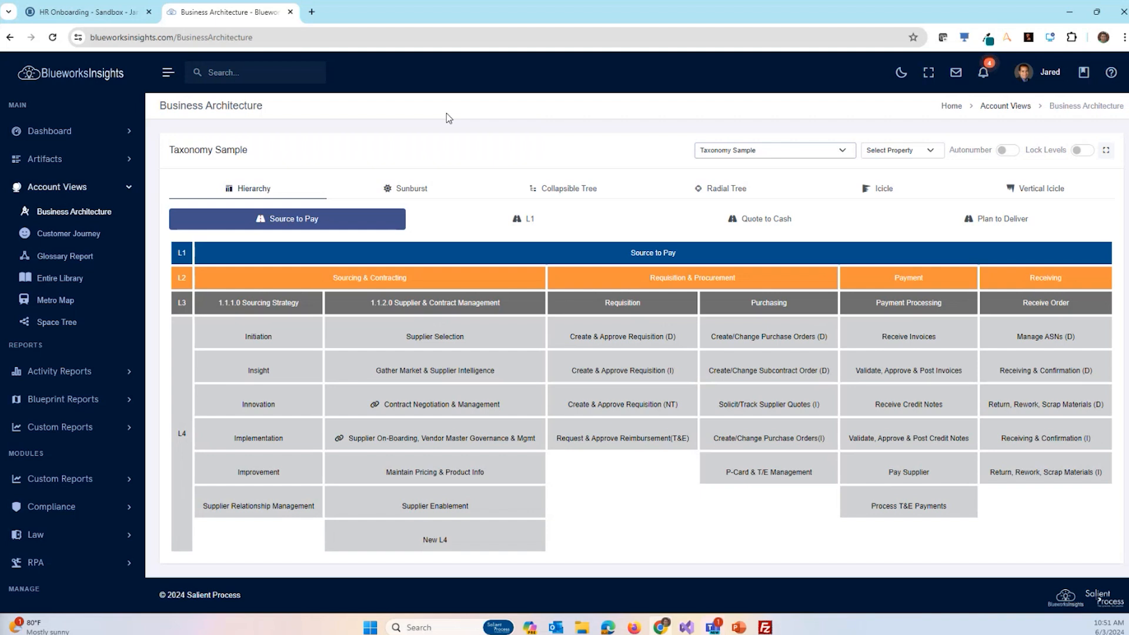
pyautogui.moveTo(406, 135)
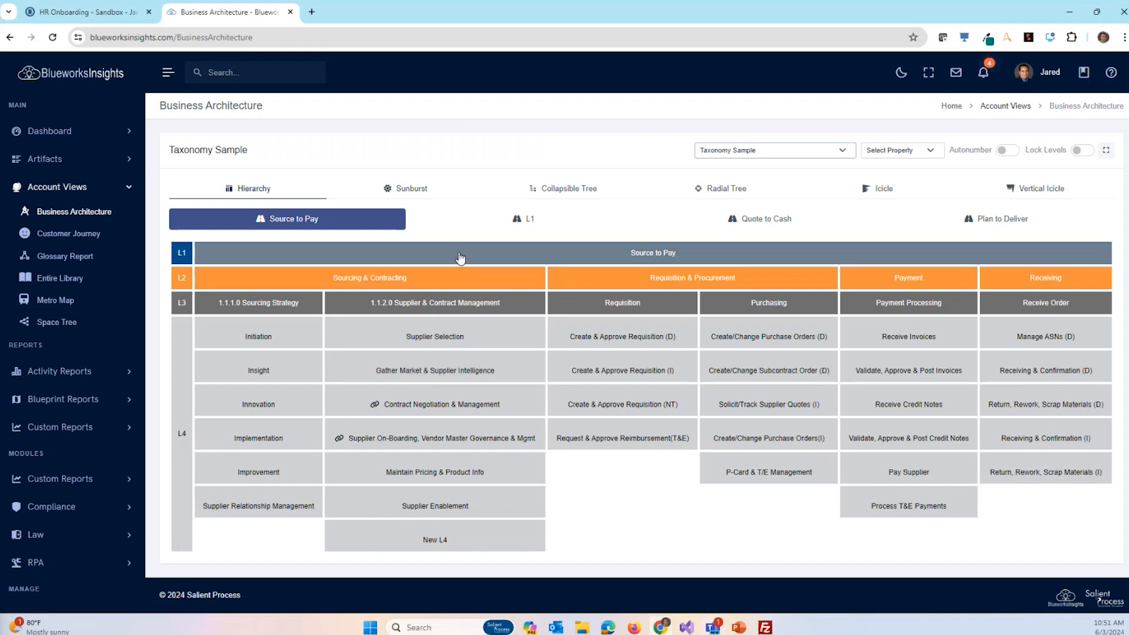
pyautogui.moveTo(421, 258)
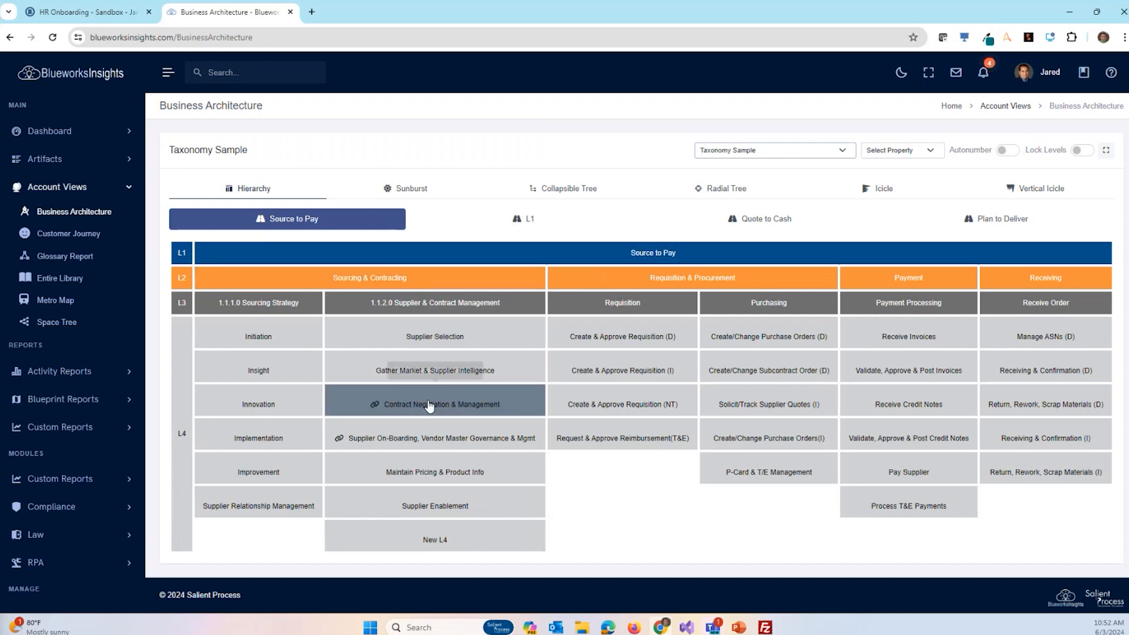
pyautogui.moveTo(394, 443)
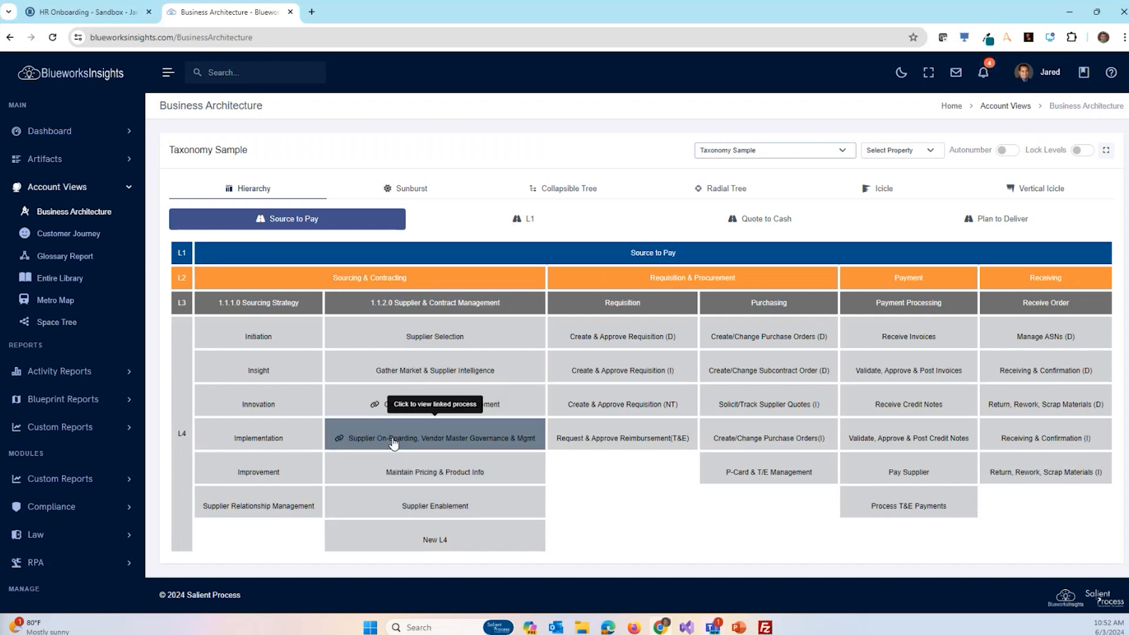
# - Preview the process diagram linked to Supplier Onboarding, Vendor Master Governance, then close it
pyautogui.click(435, 437)
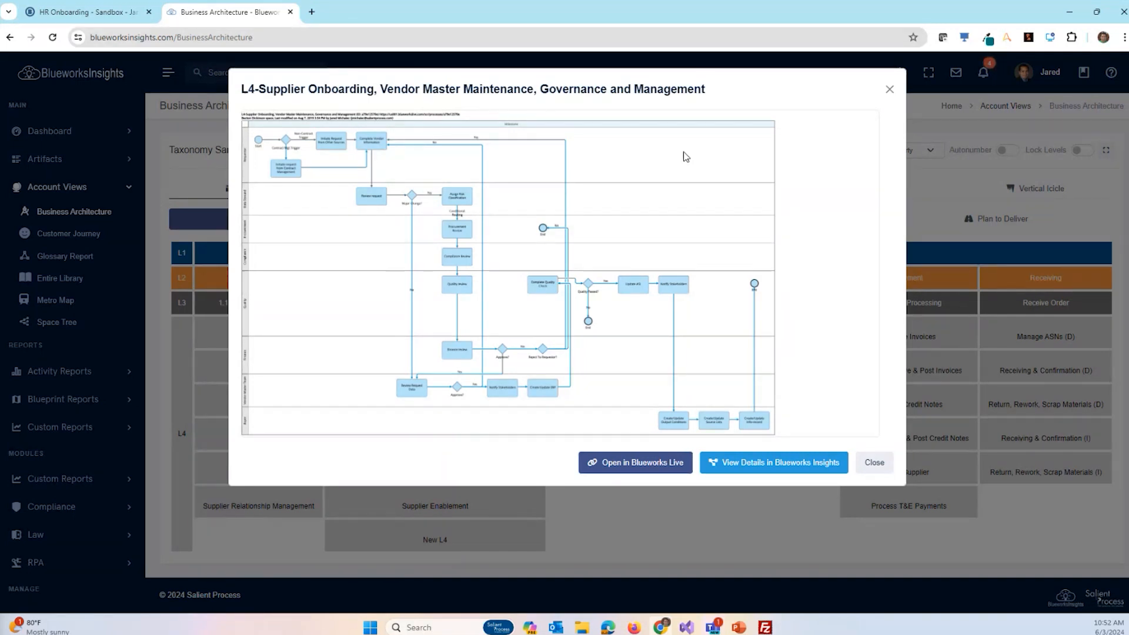
pyautogui.moveTo(654, 440)
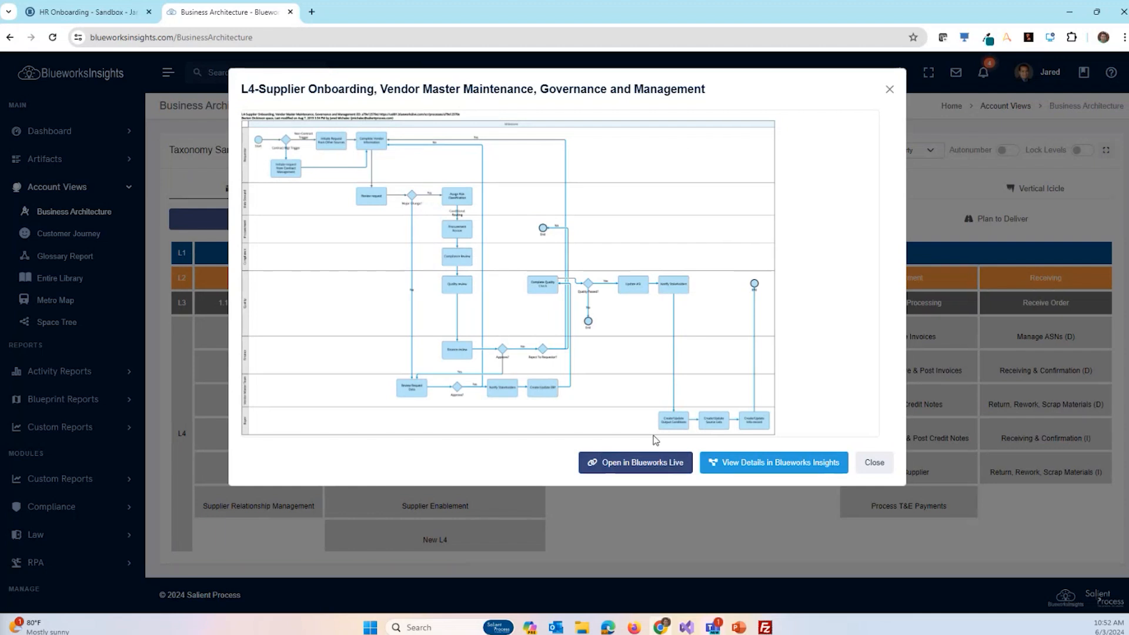
pyautogui.click(874, 462)
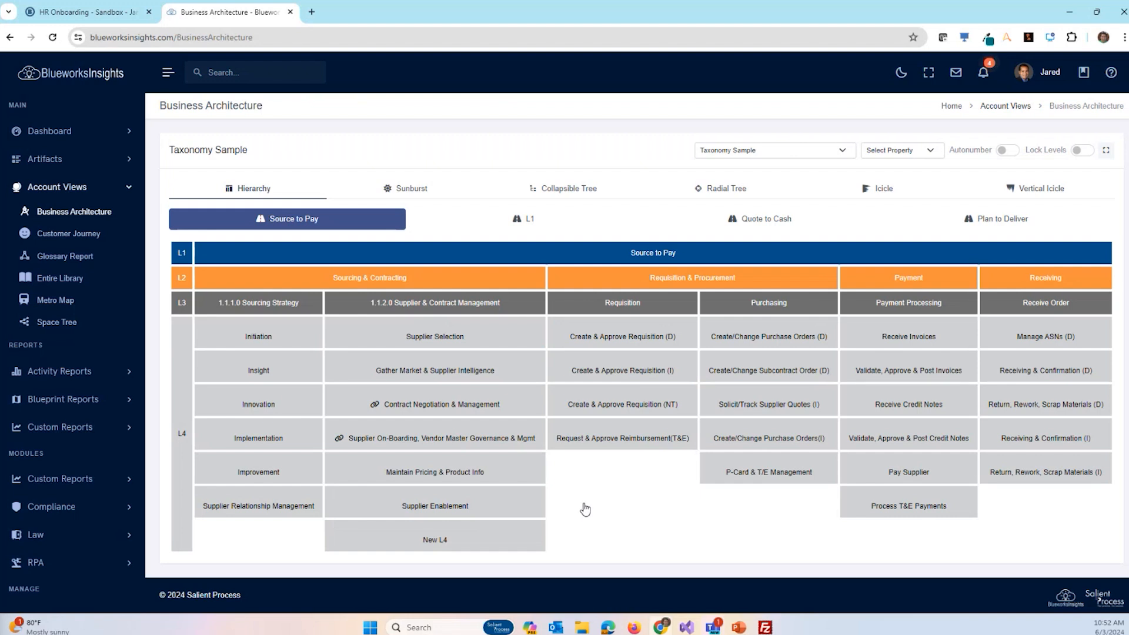
pyautogui.moveTo(586, 503)
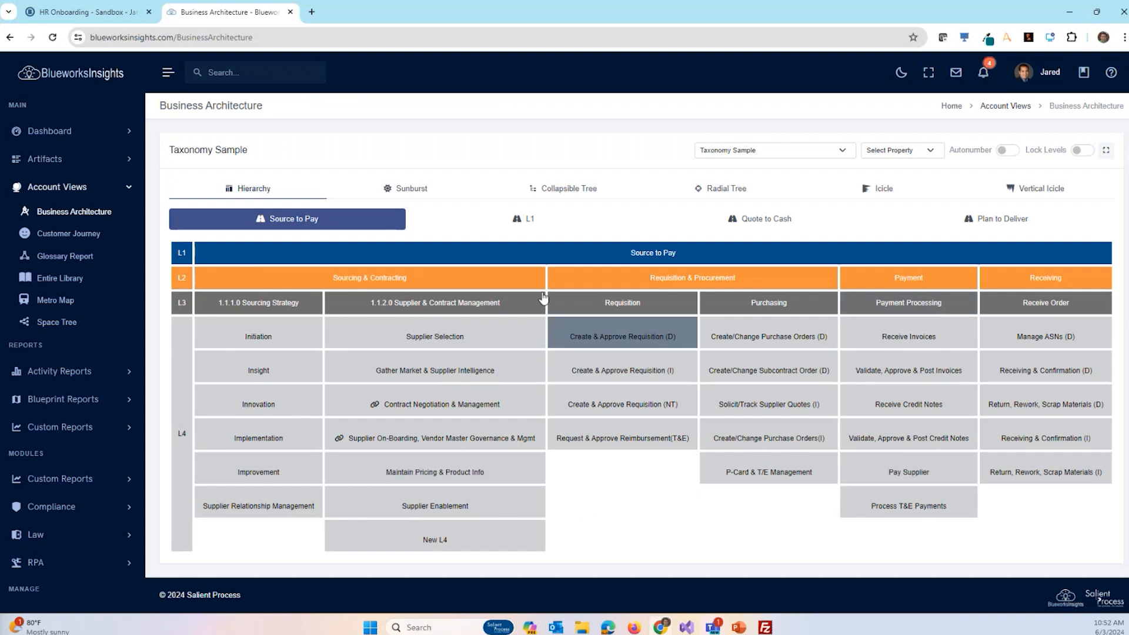
# - Show the taxonomy as a collapsible tree, expanding Source to Pay down to Sourcing Strategy
pyautogui.click(568, 189)
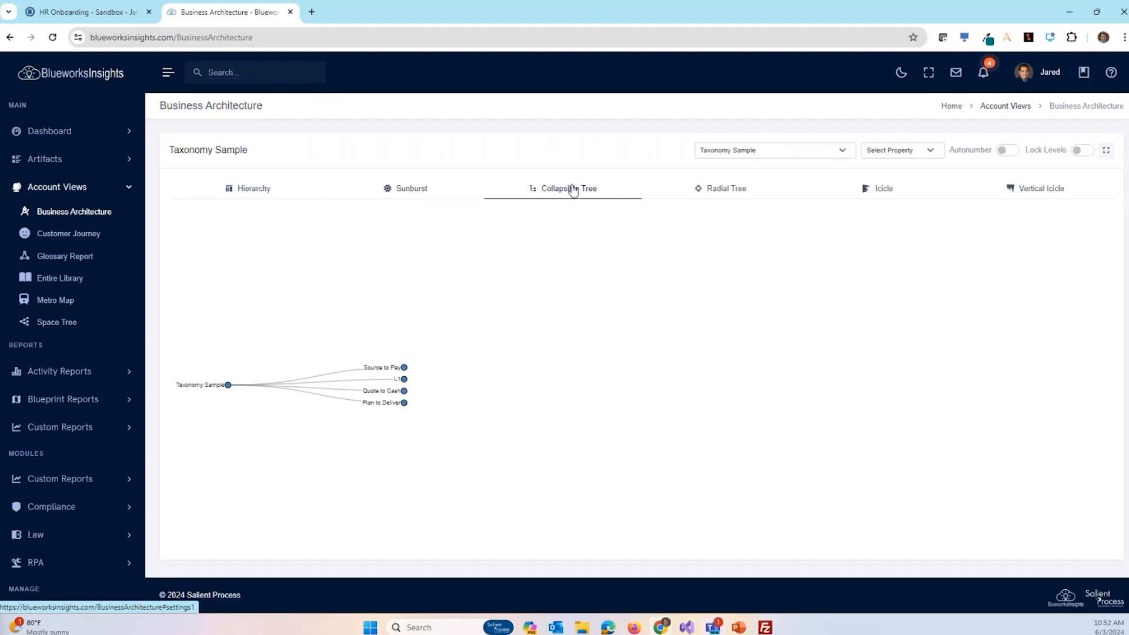
pyautogui.click(404, 367)
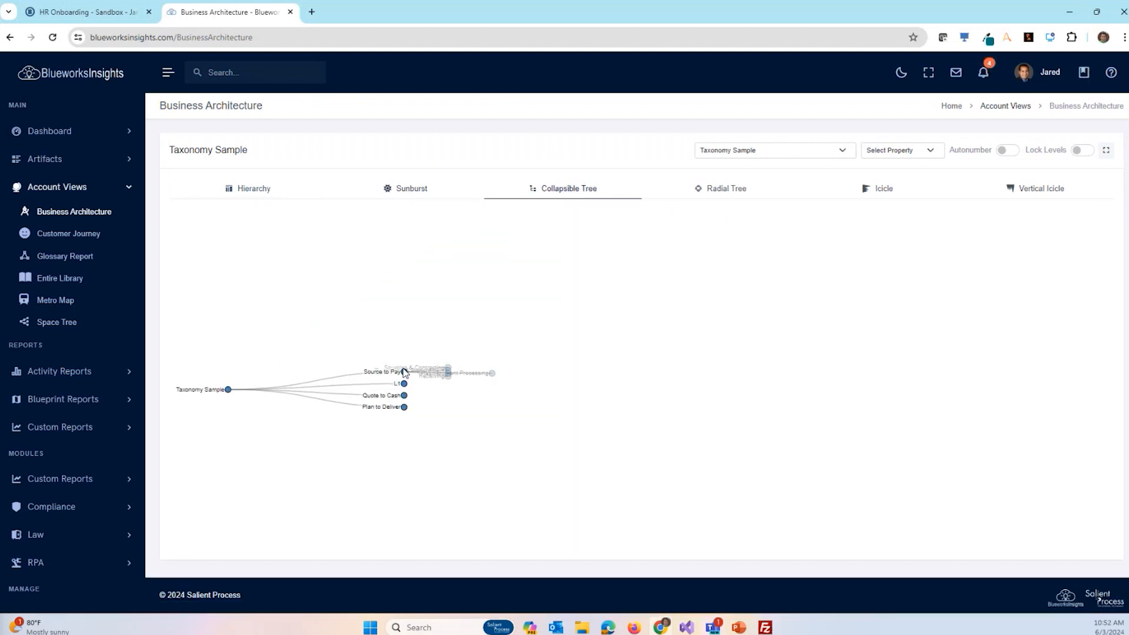
pyautogui.click(403, 372)
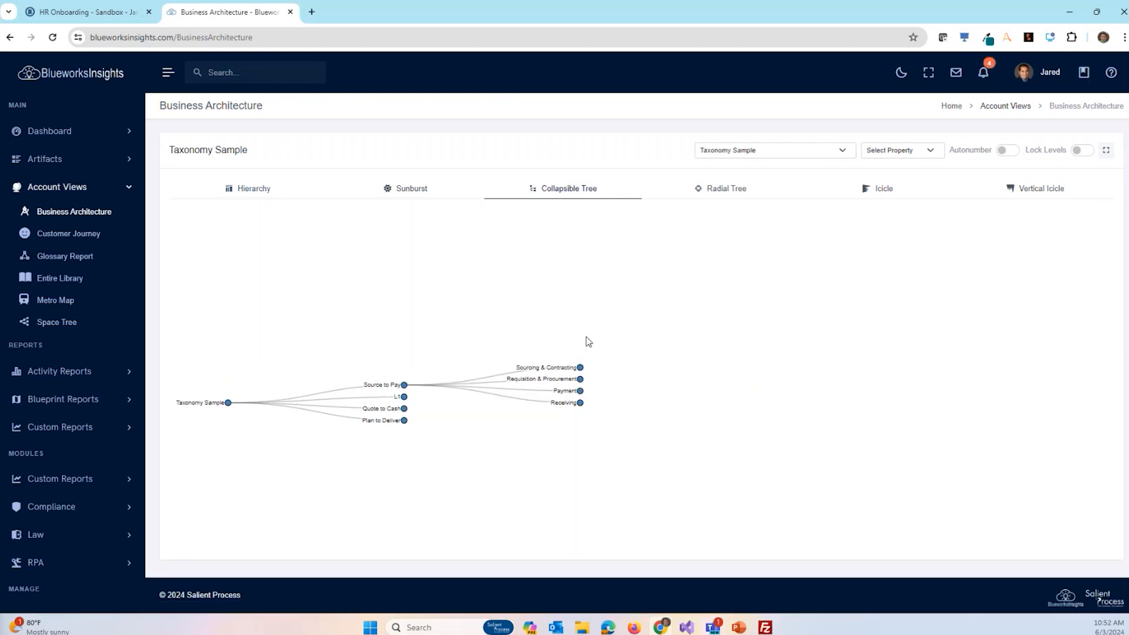
pyautogui.click(580, 367)
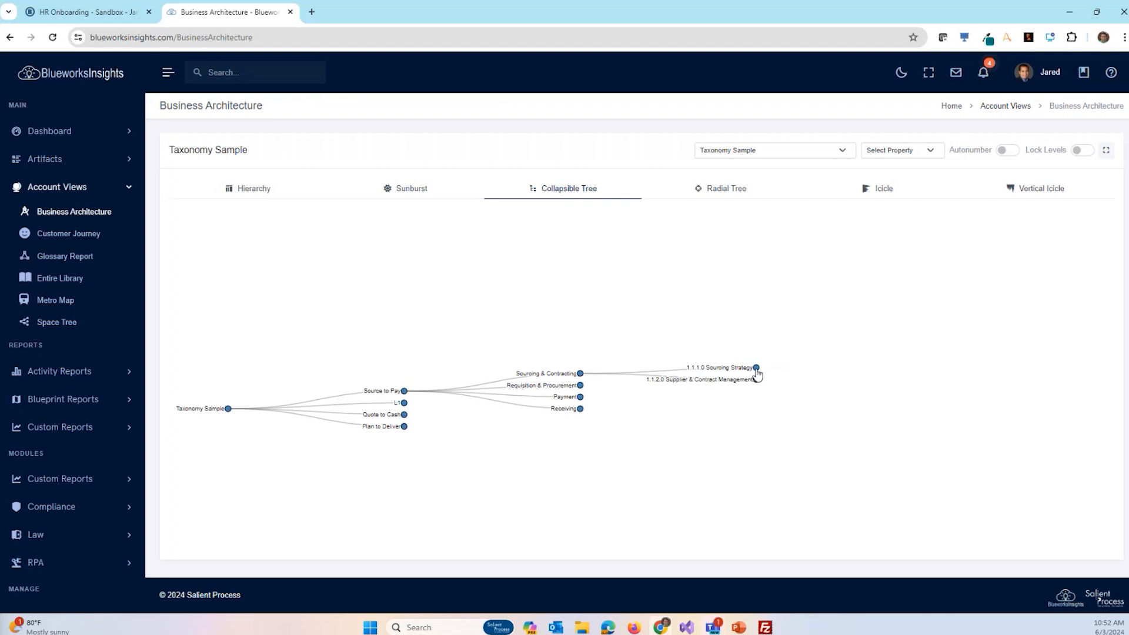
pyautogui.click(756, 368)
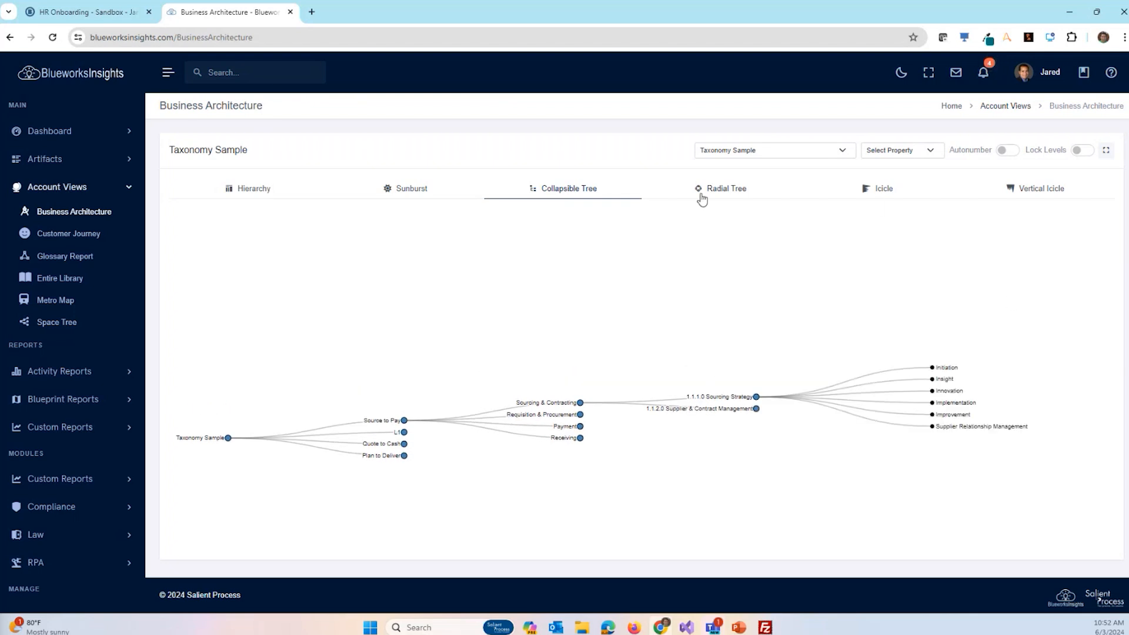
# - Switch the taxonomy view to radial tree, then icicle, then vertical icicle
pyautogui.click(720, 188)
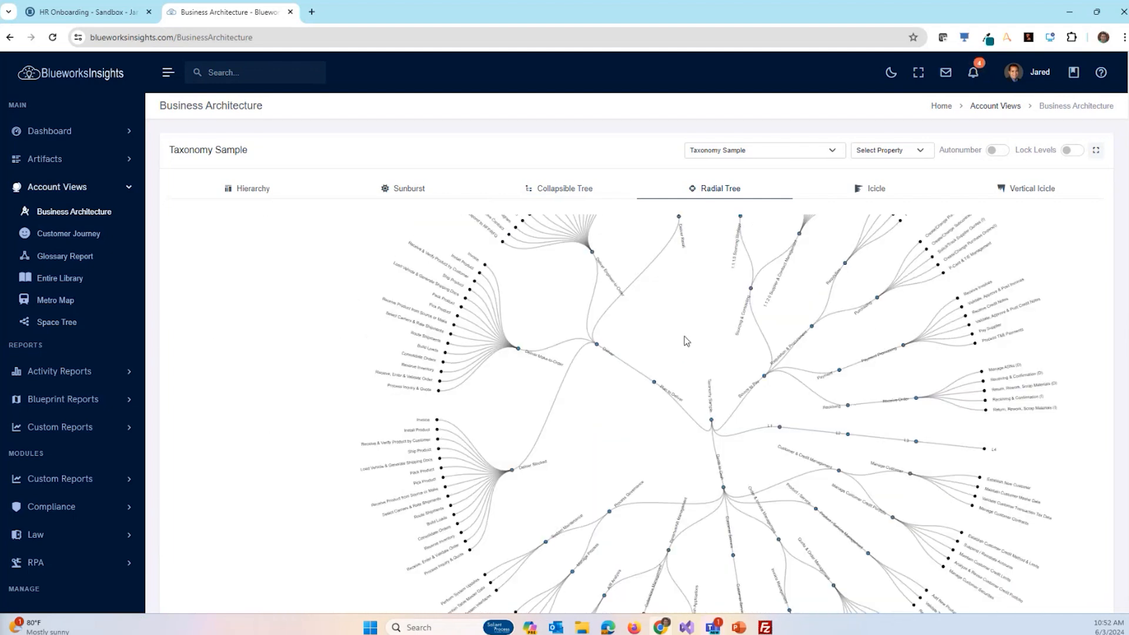
pyautogui.click(876, 188)
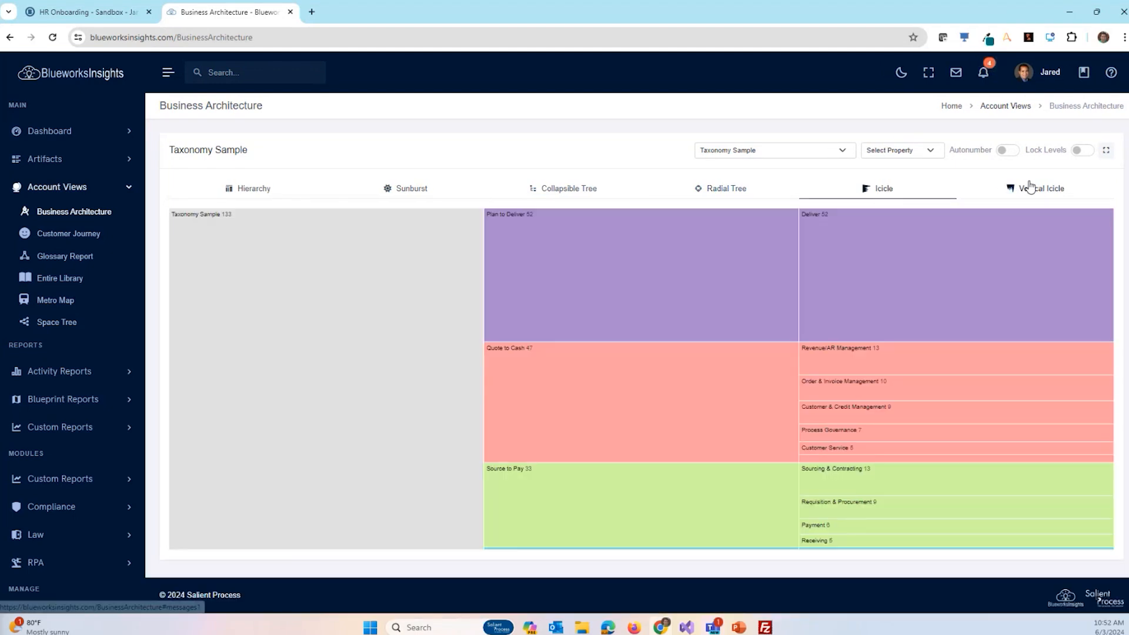
pyautogui.click(1039, 188)
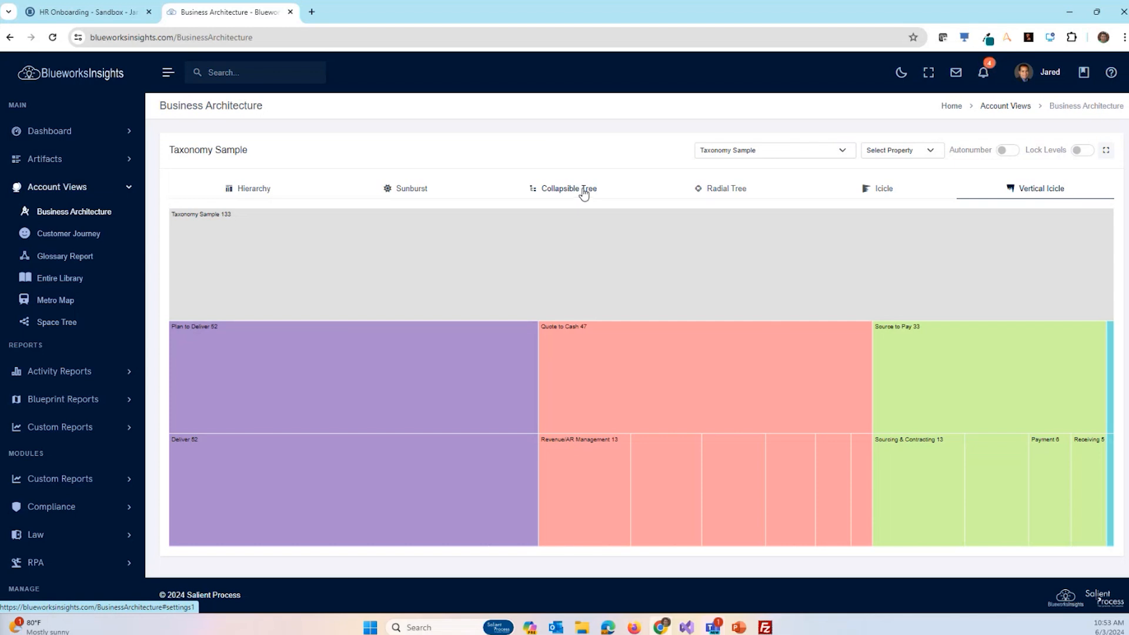
pyautogui.moveTo(354, 199)
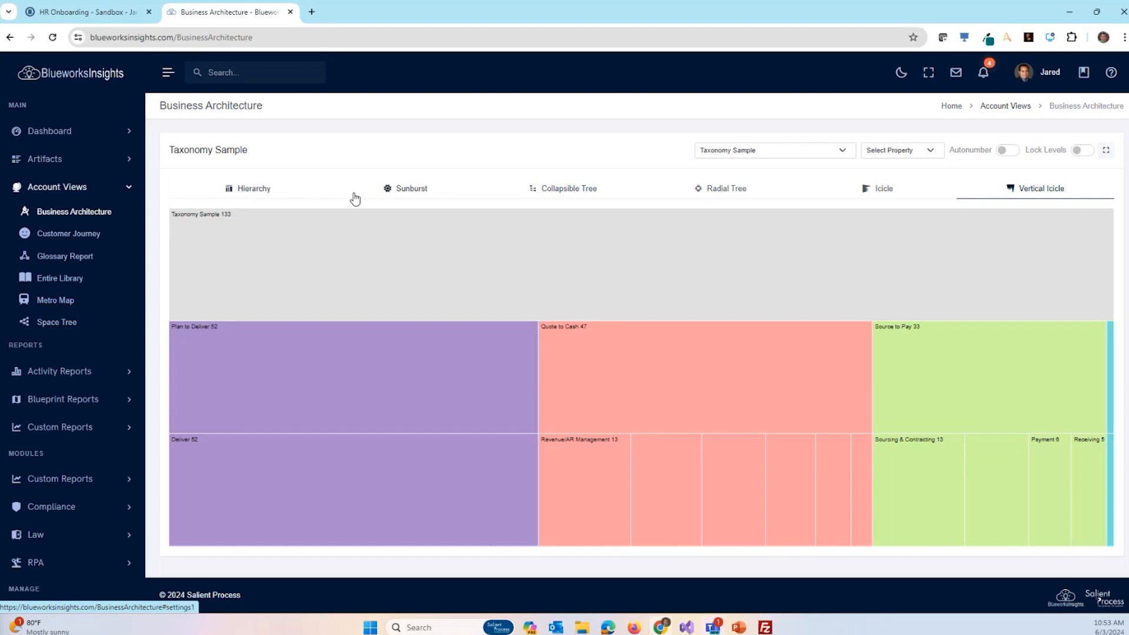
pyautogui.moveTo(69, 233)
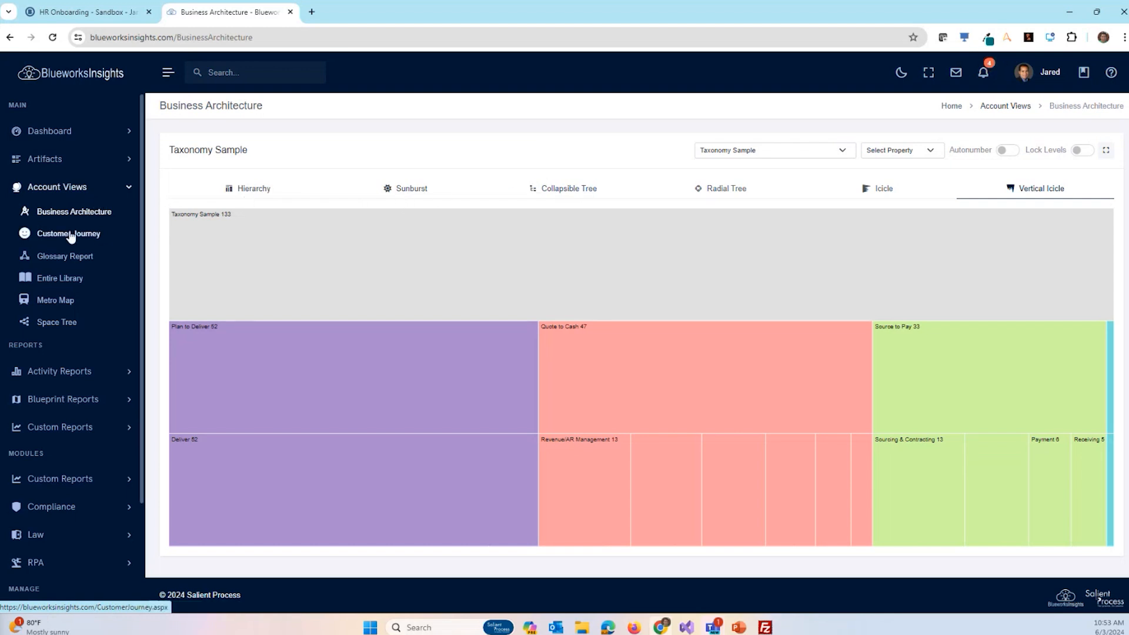
# - Open Customer Journey Maps, select Sample Airline Customer Journey and scroll through its stages
pyautogui.click(68, 234)
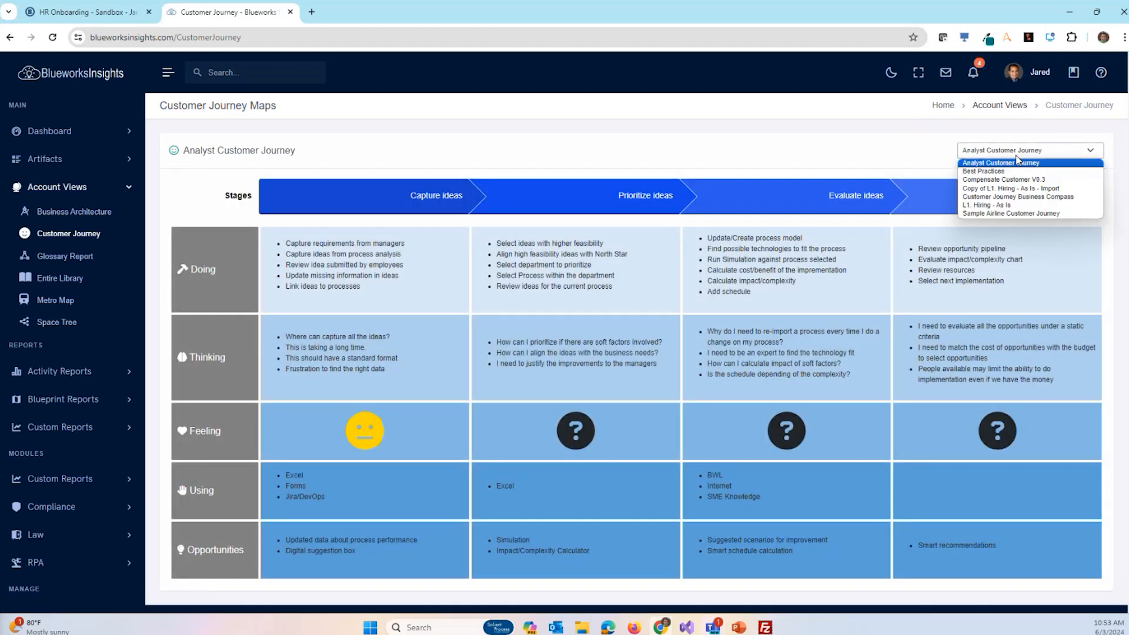
pyautogui.moveTo(997, 188)
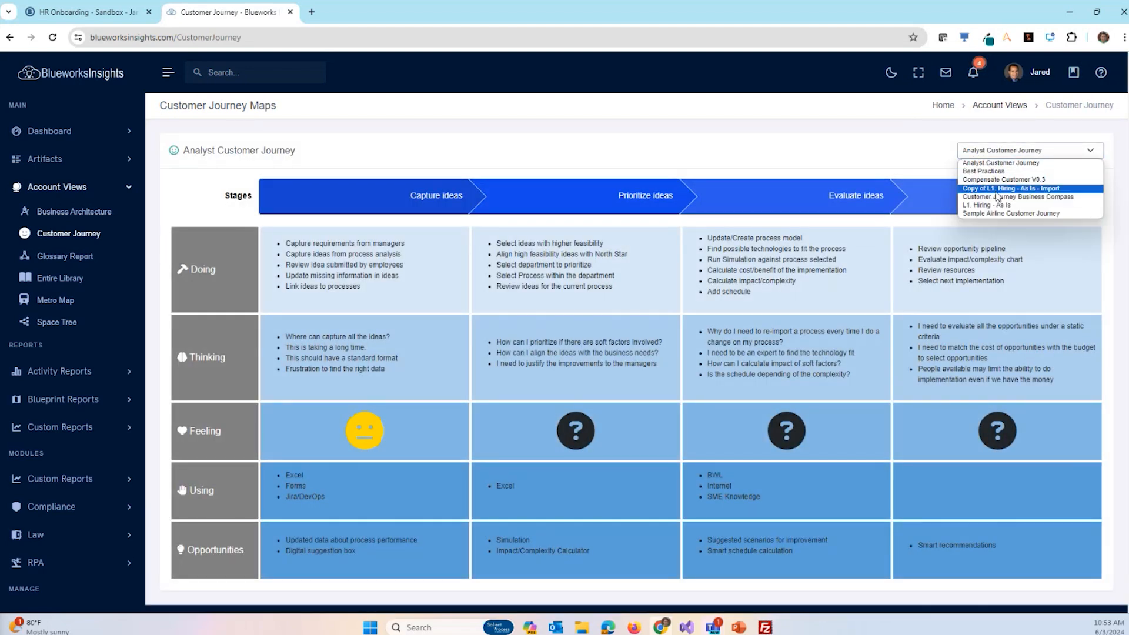
pyautogui.click(1007, 188)
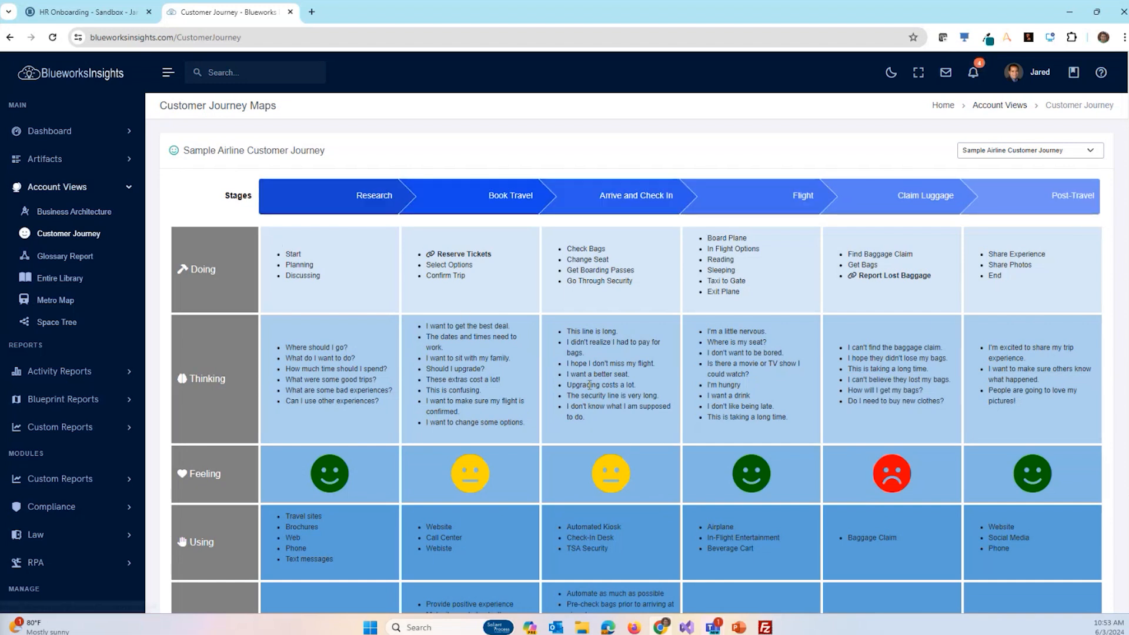
pyautogui.moveTo(353, 368)
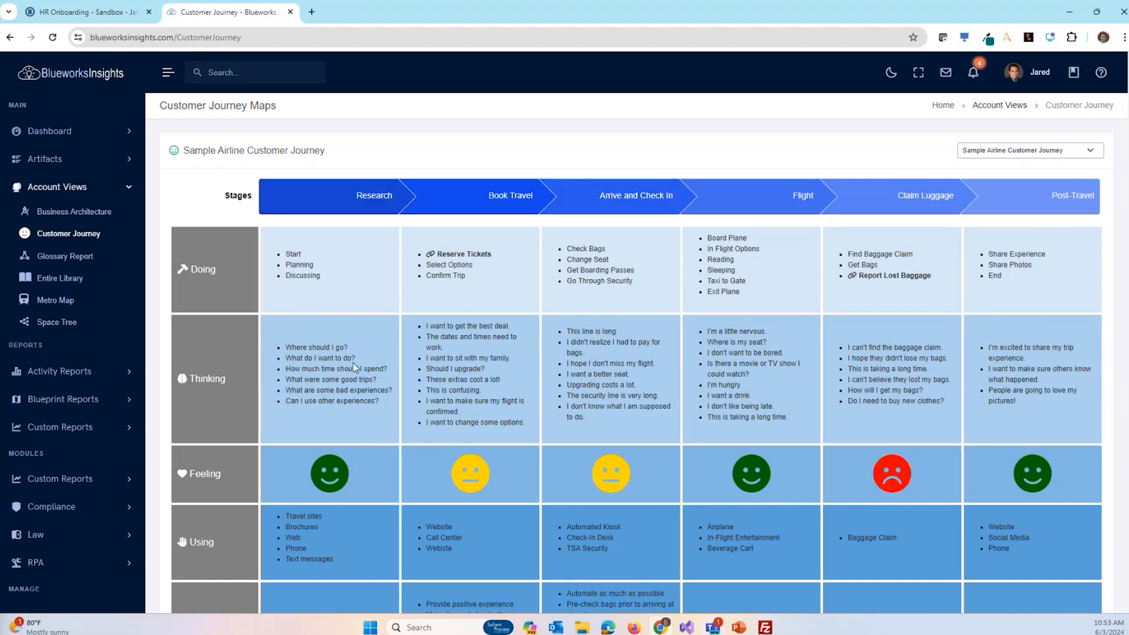
pyautogui.moveTo(286, 269)
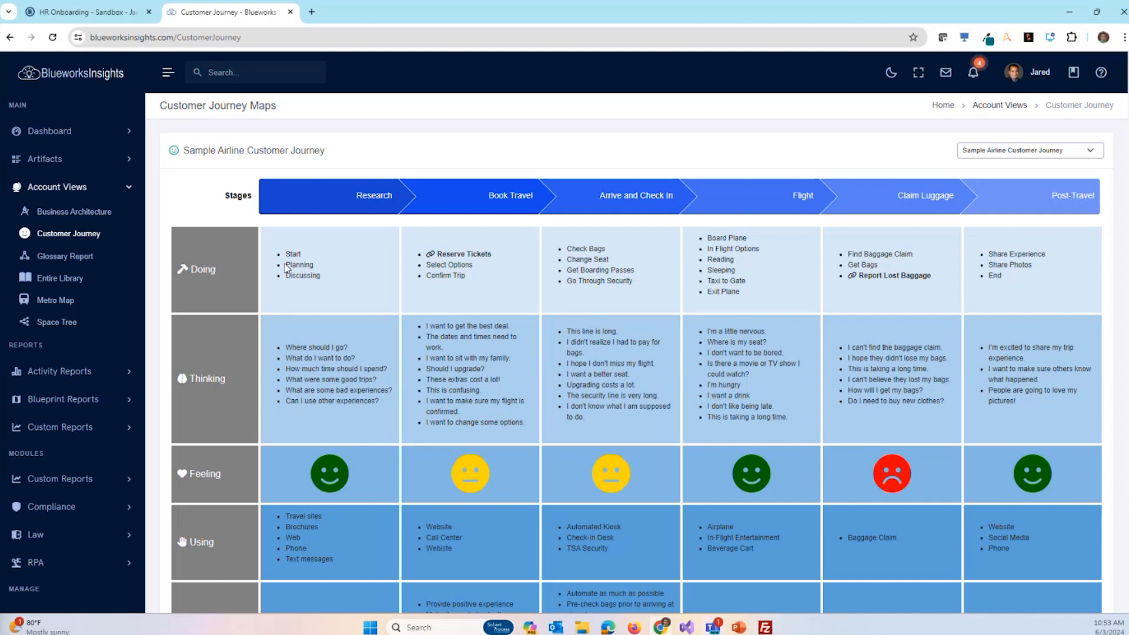
pyautogui.scroll(-3)
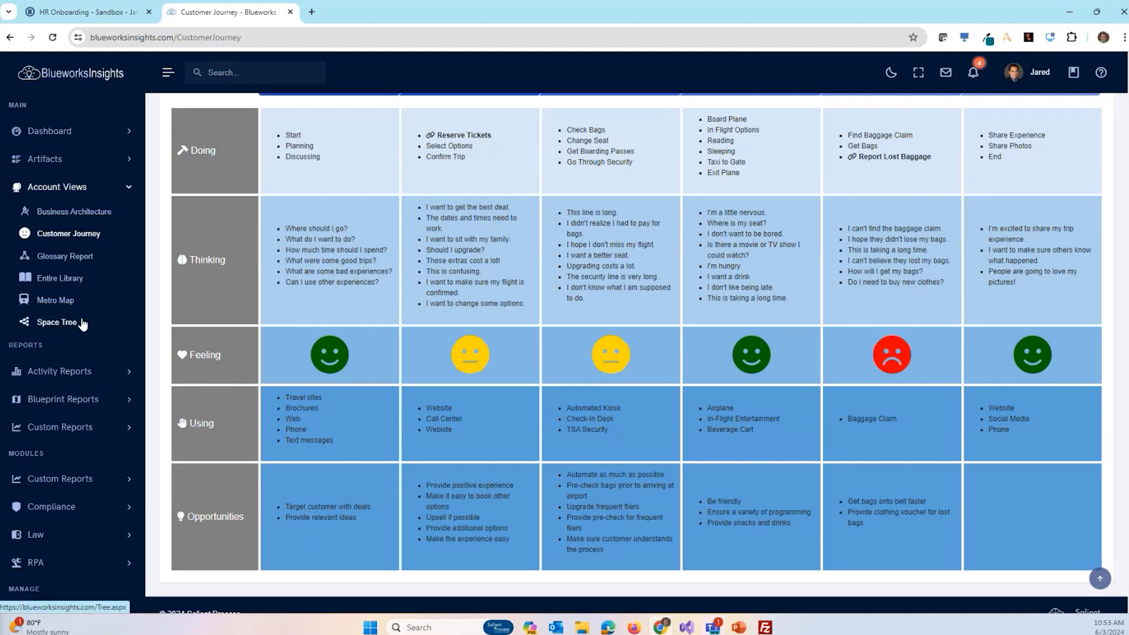
# - Open the Space Tree and view the Copy of DBA Project Methodology space details, then close them
pyautogui.click(57, 322)
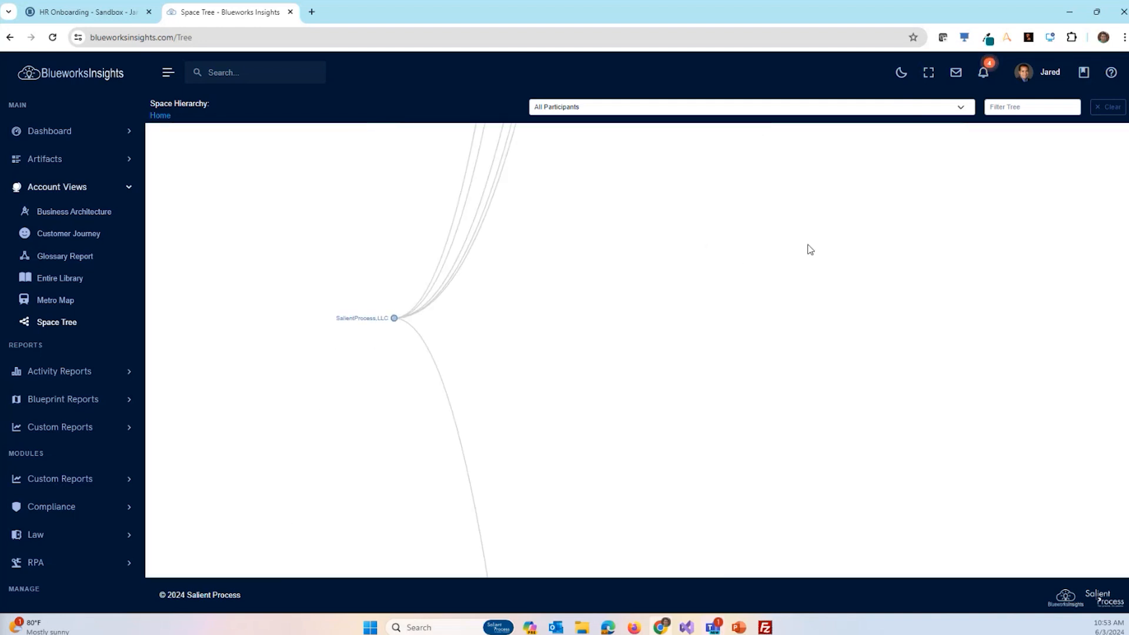
pyautogui.click(394, 317)
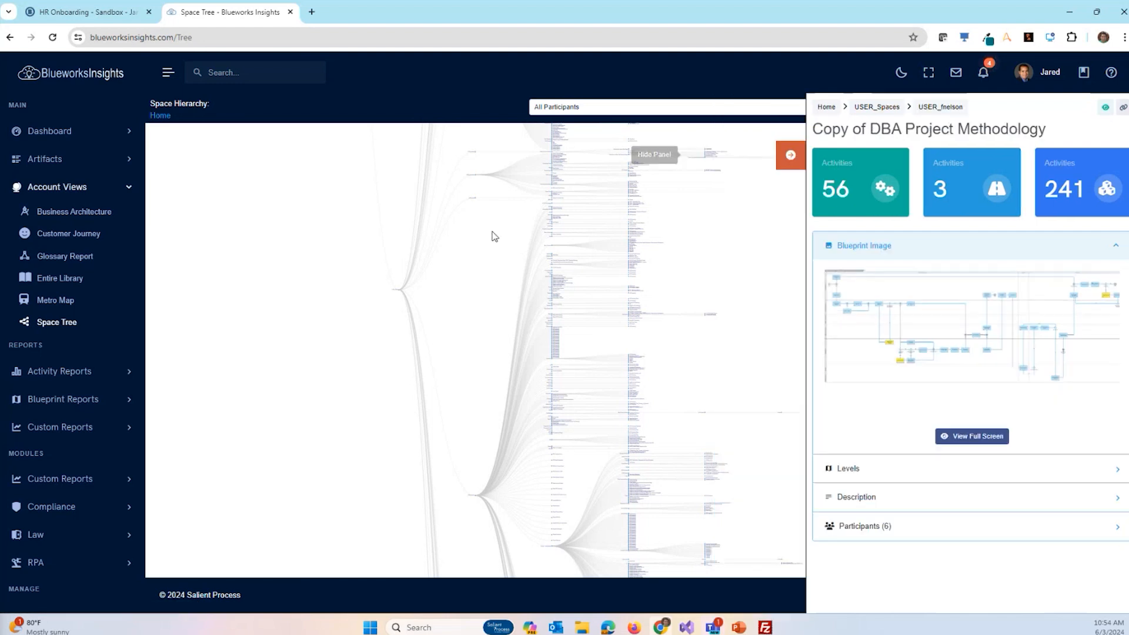
pyautogui.click(789, 155)
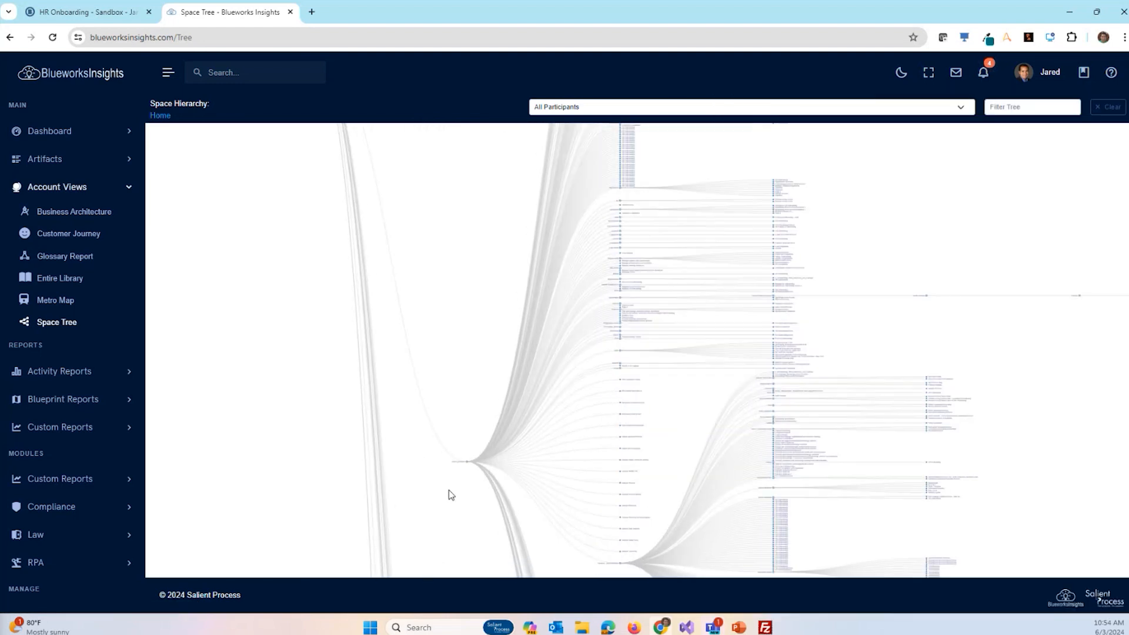
pyautogui.rightClick(500, 398)
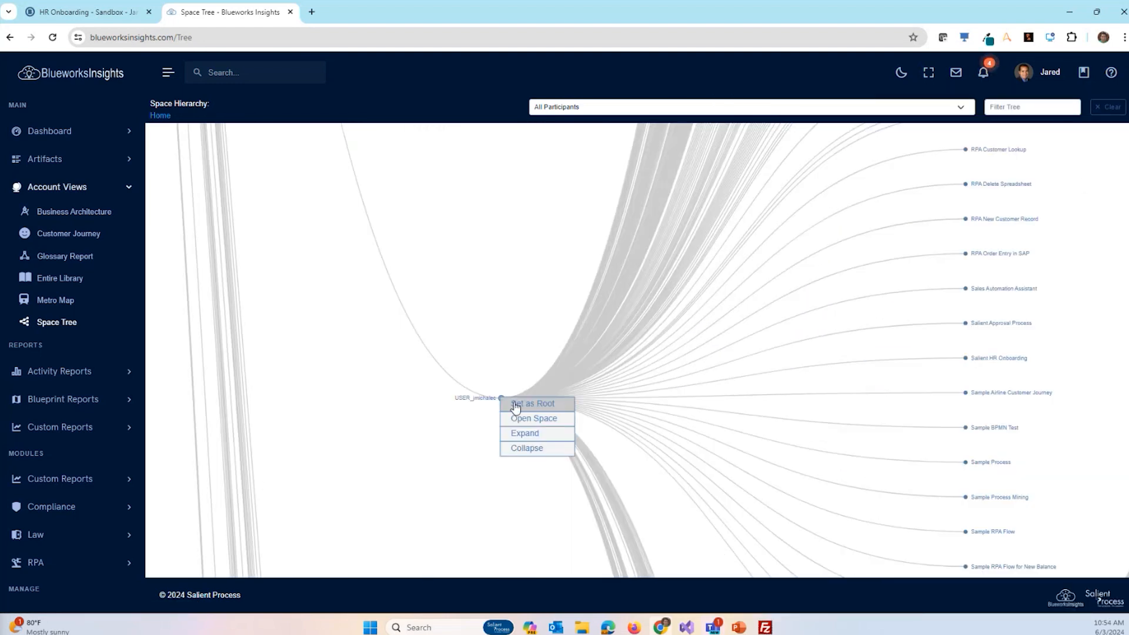
pyautogui.click(532, 404)
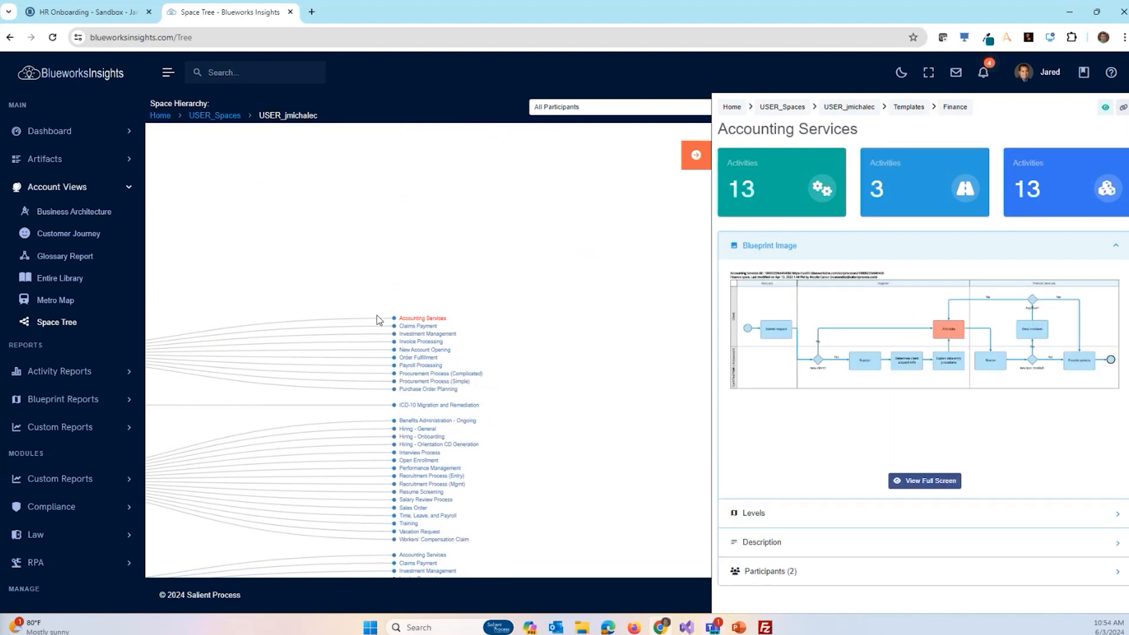
pyautogui.moveTo(130, 350)
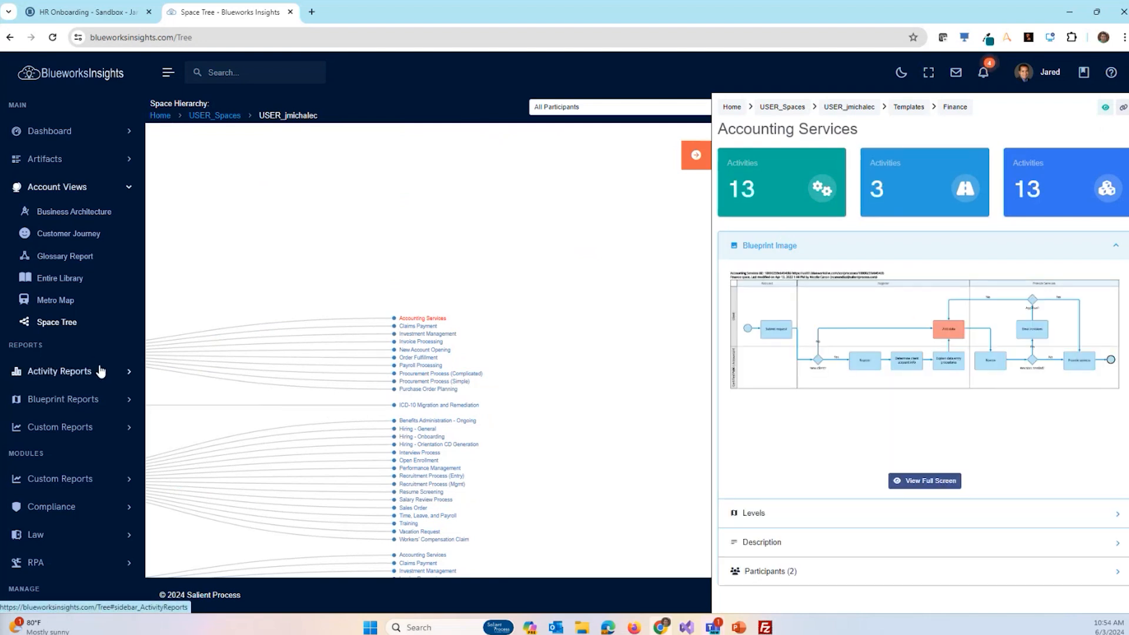
pyautogui.scroll(-3)
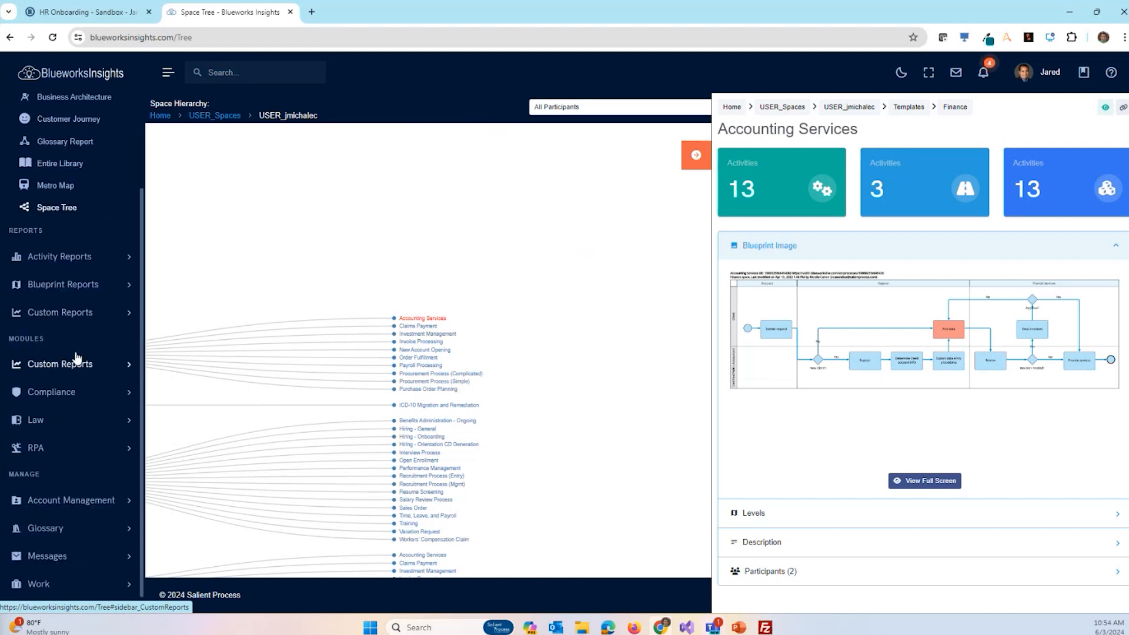